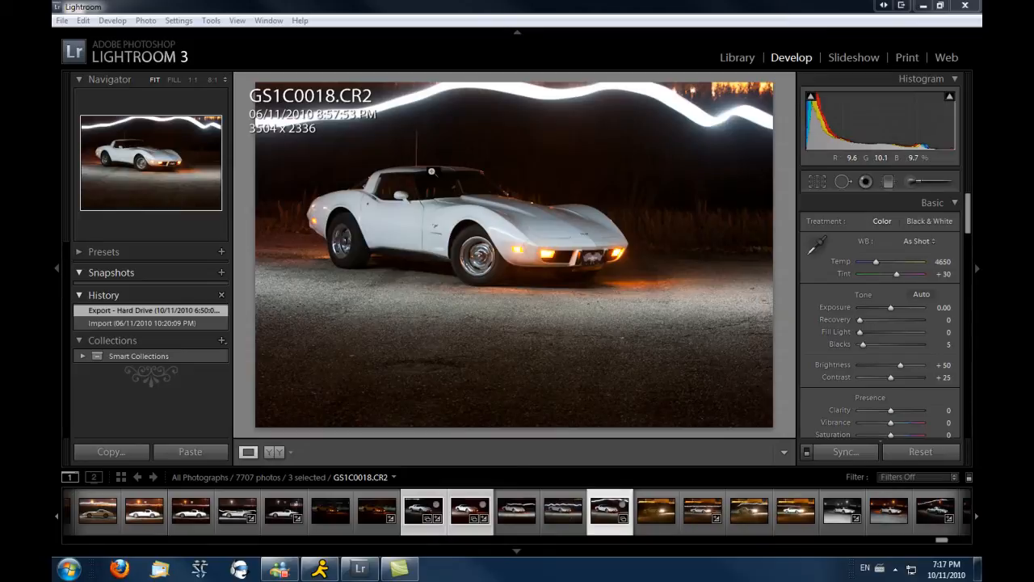
{"action": "mouse_move", "coordinate": [526, 237]}
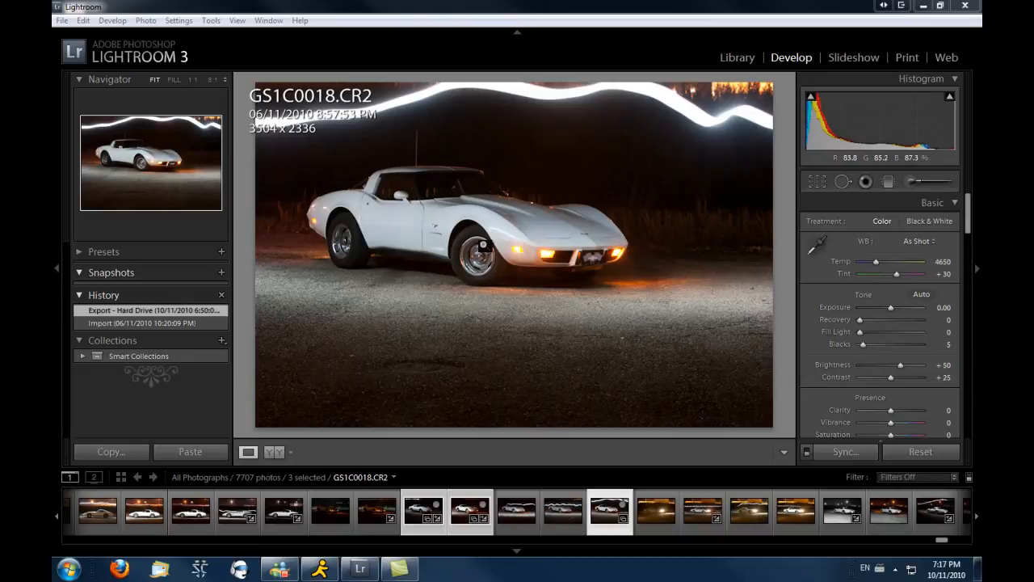
{"action": "mouse_move", "coordinate": [475, 244]}
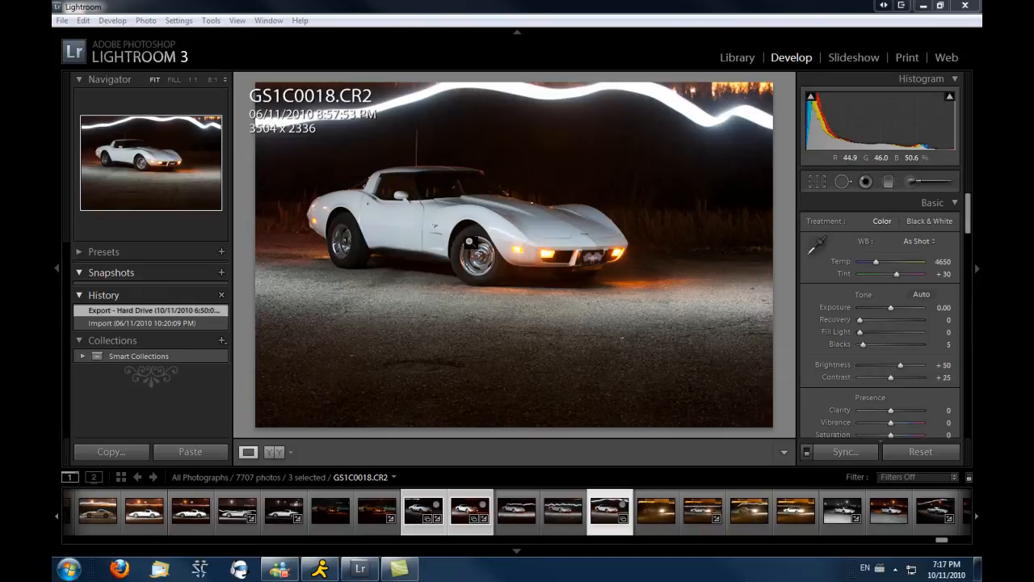
{"action": "mouse_move", "coordinate": [540, 243]}
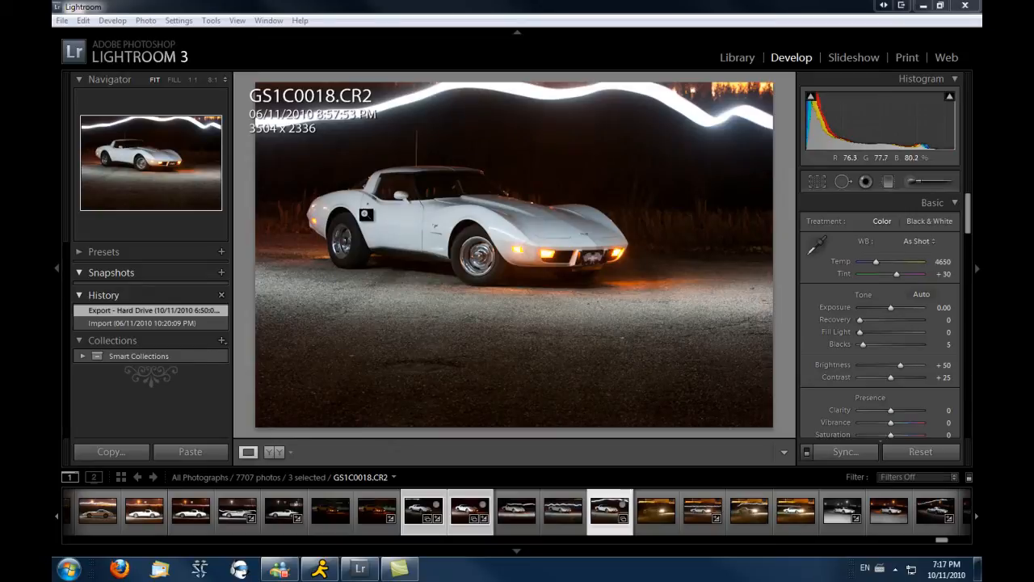
- Compare exposures GS1C0014 through GS1C0018 in the filmstrip, ending on GS1C0018
{"action": "left_click", "coordinate": [471, 510]}
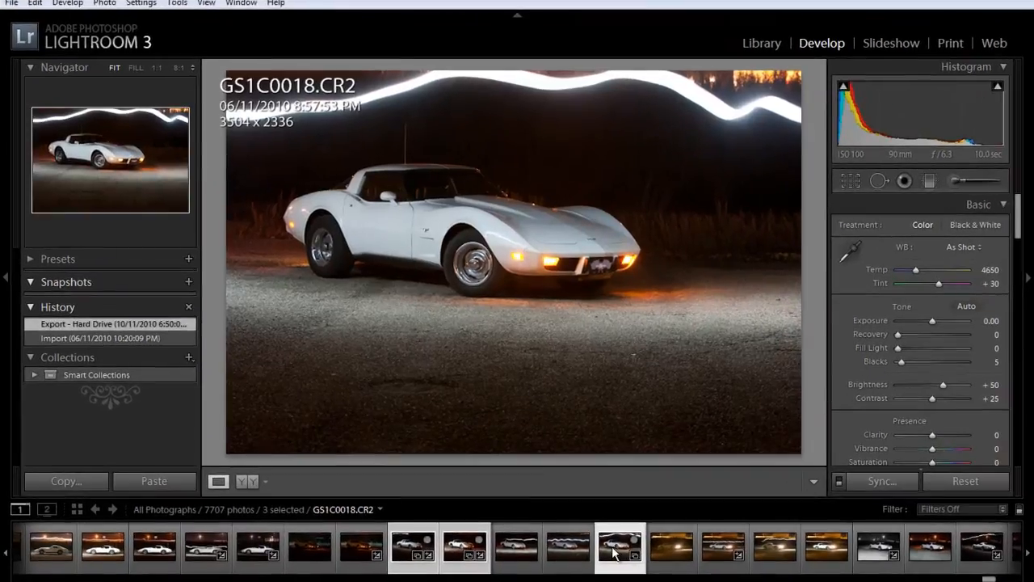
{"action": "left_click", "coordinate": [568, 547]}
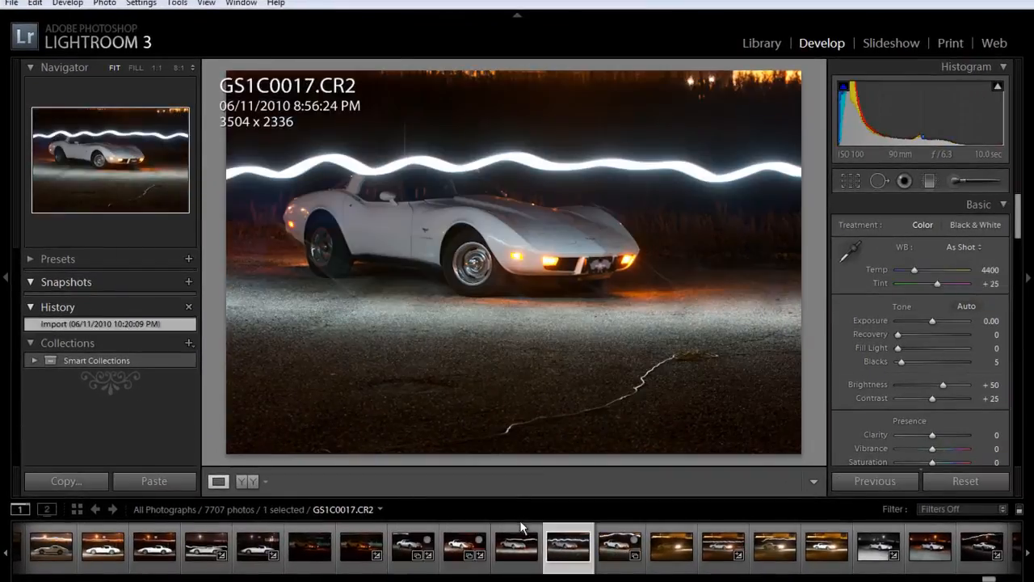
{"action": "left_click", "coordinate": [515, 545]}
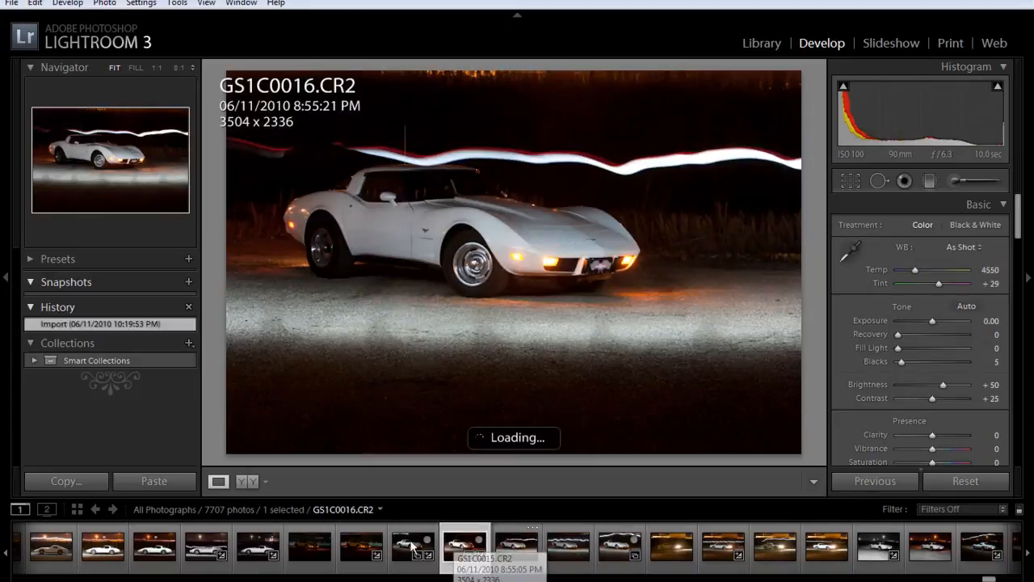
{"action": "left_click", "coordinate": [465, 546]}
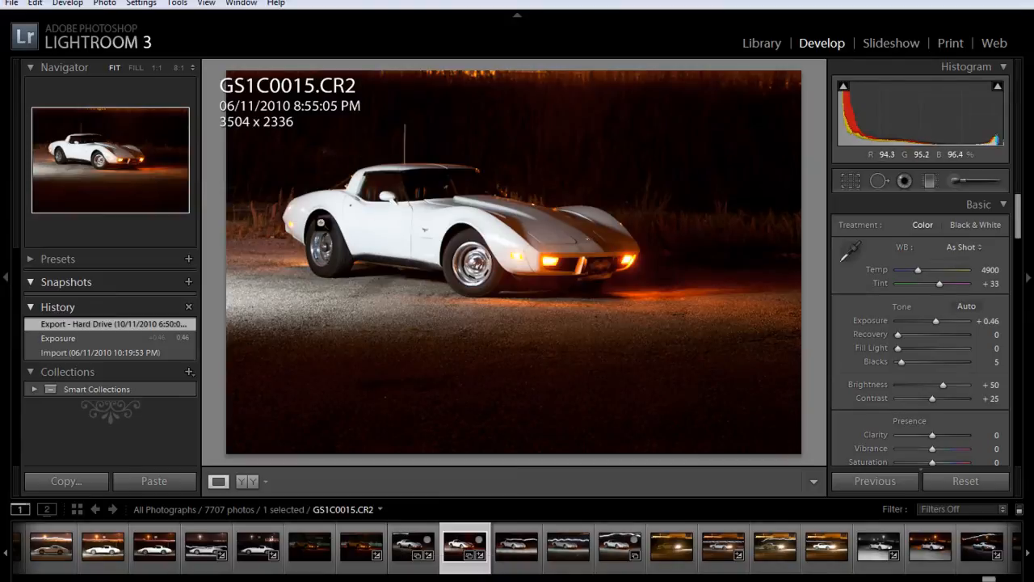
{"action": "left_click", "coordinate": [412, 545]}
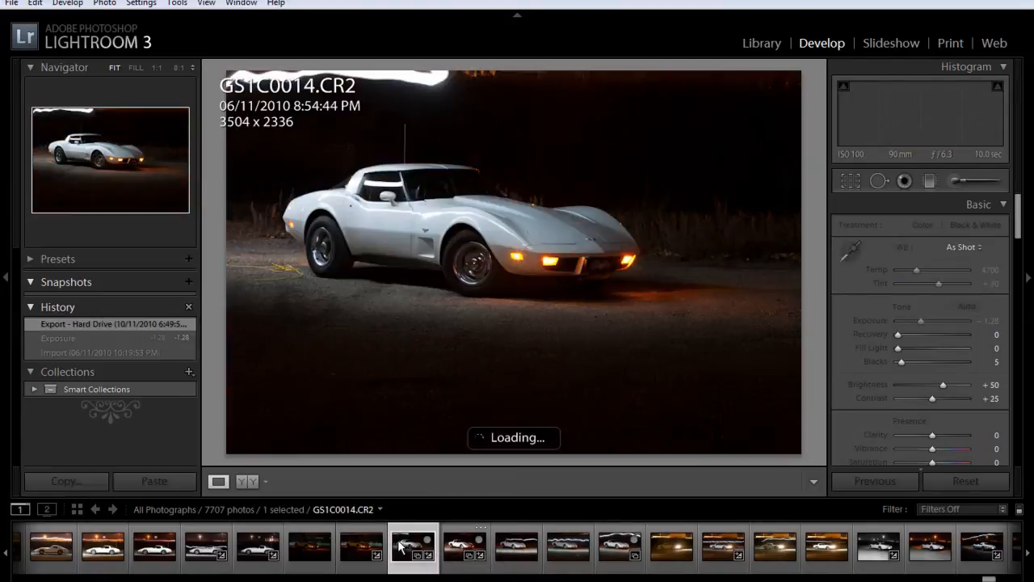
{"action": "left_click", "coordinate": [618, 546]}
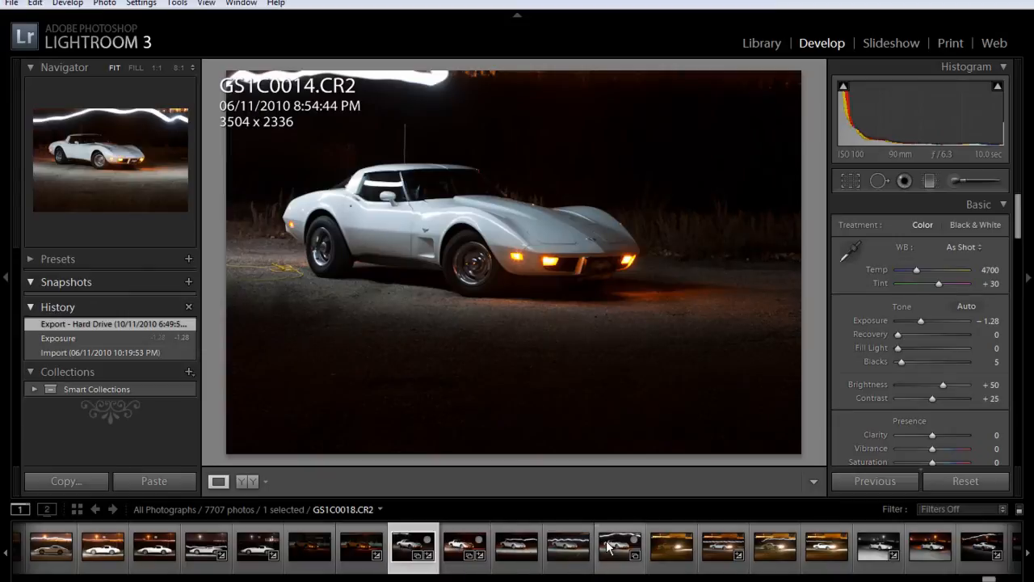
{"action": "mouse_move", "coordinate": [619, 545]}
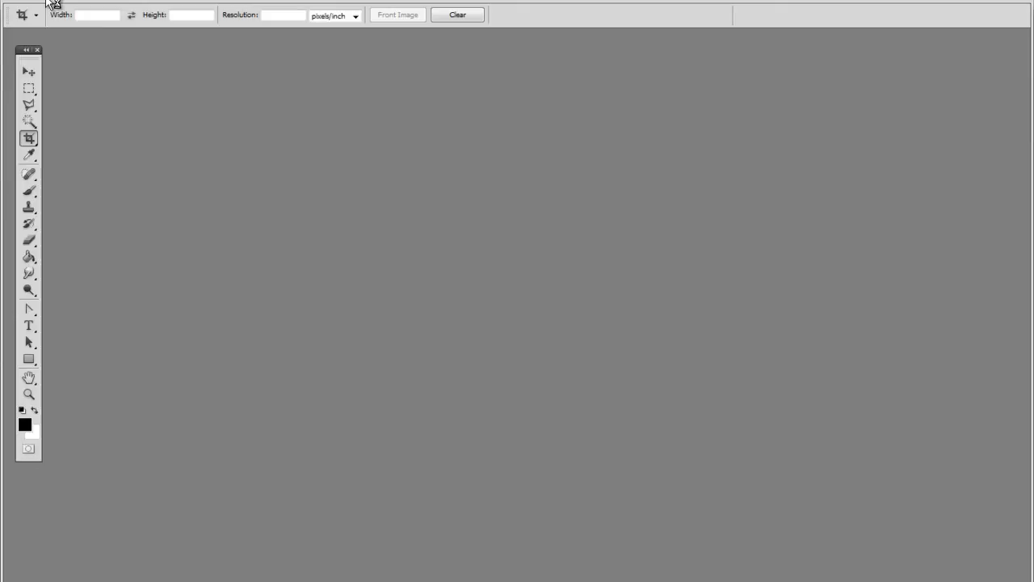
- Choose File > Scripts > Load Files into Stack to bring up Load Layers
{"action": "left_click", "coordinate": [24, 4]}
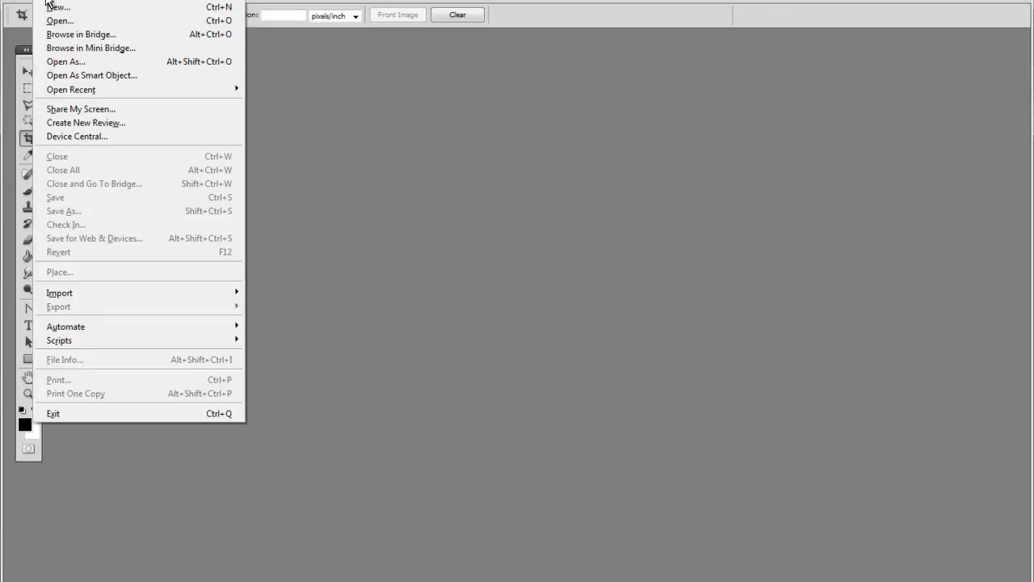
{"action": "mouse_move", "coordinate": [94, 323]}
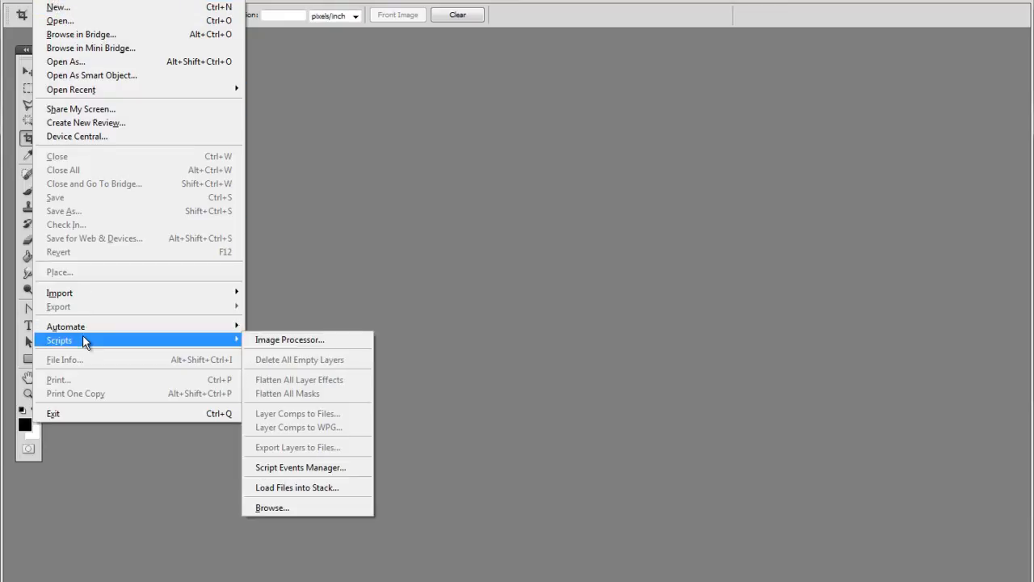
{"action": "mouse_move", "coordinate": [297, 487]}
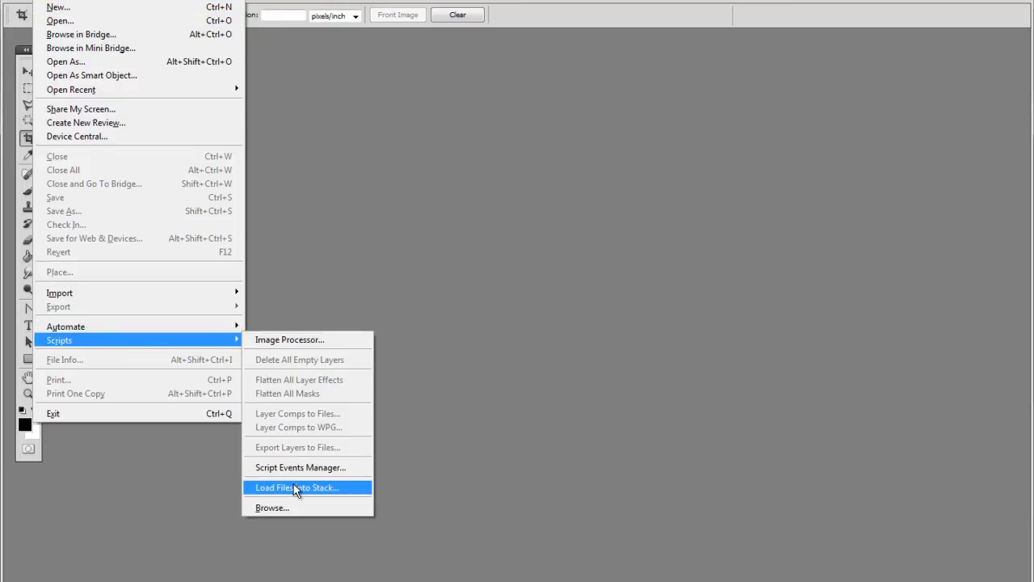
{"action": "left_click", "coordinate": [297, 487]}
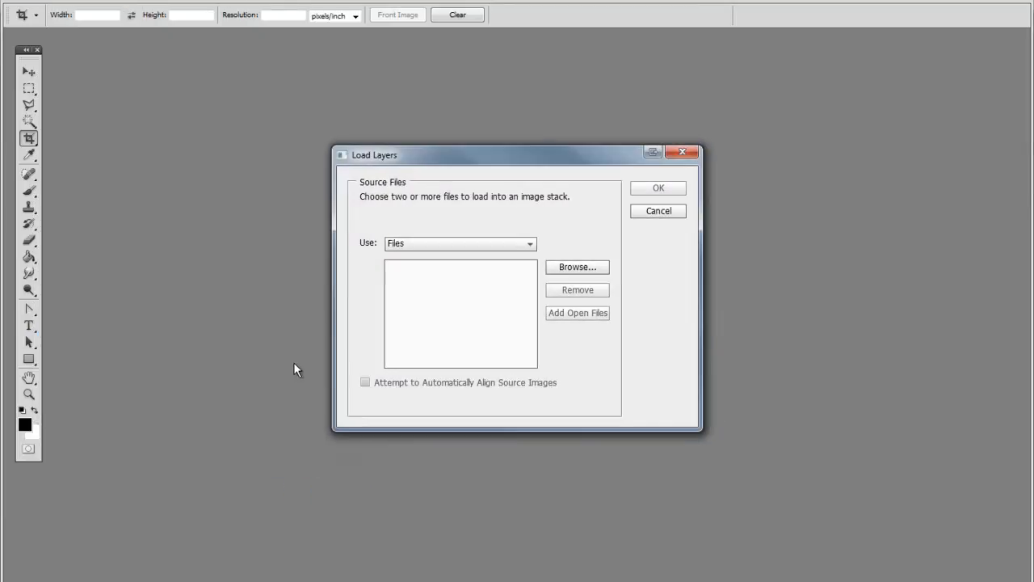
{"action": "mouse_move", "coordinate": [147, 258]}
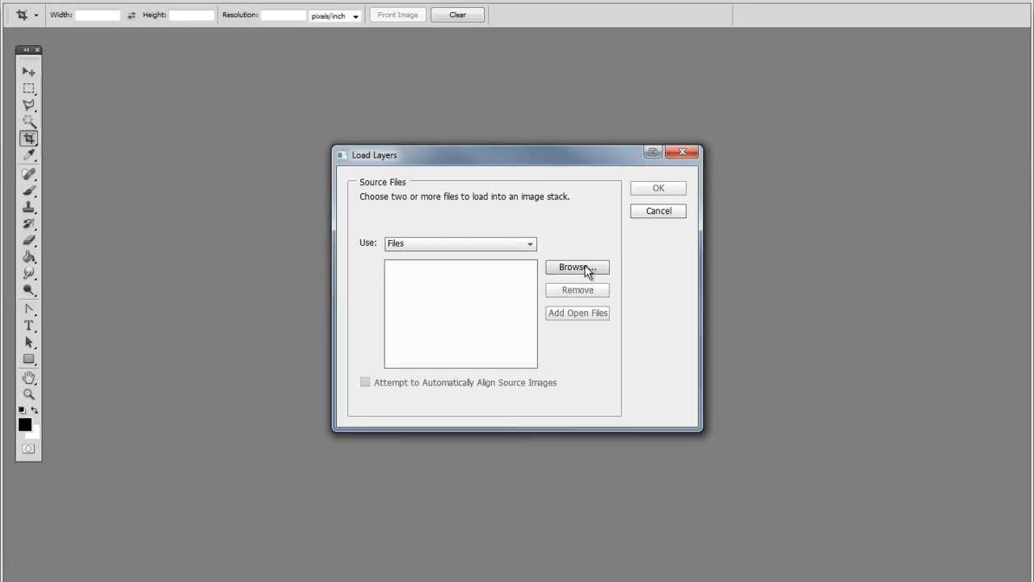
{"action": "mouse_move", "coordinate": [990, 424]}
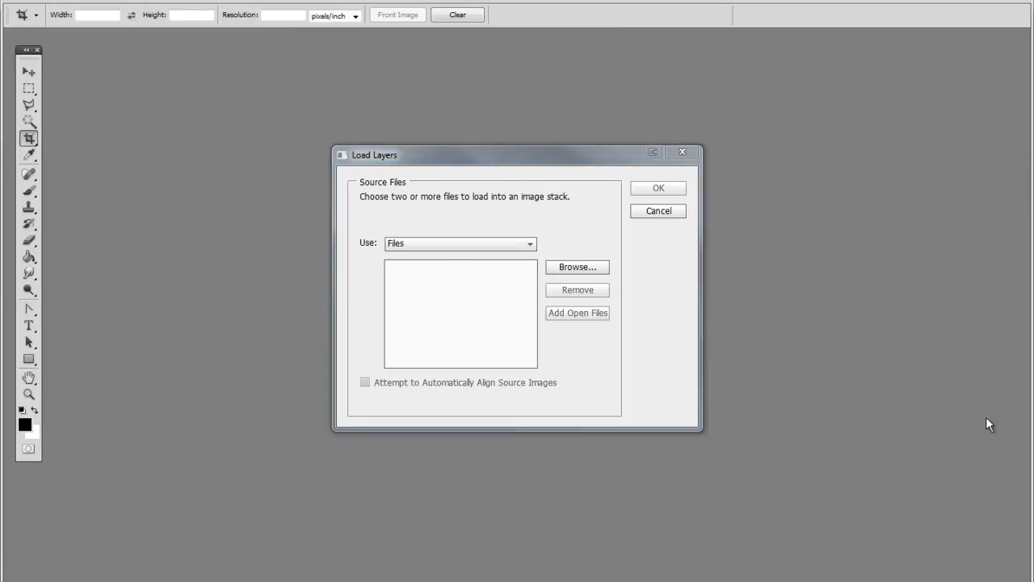
- Stack GS1C0014, GS1C0015 and GS1C0018 with automatic source-image alignment enabled
{"action": "left_click", "coordinate": [577, 266]}
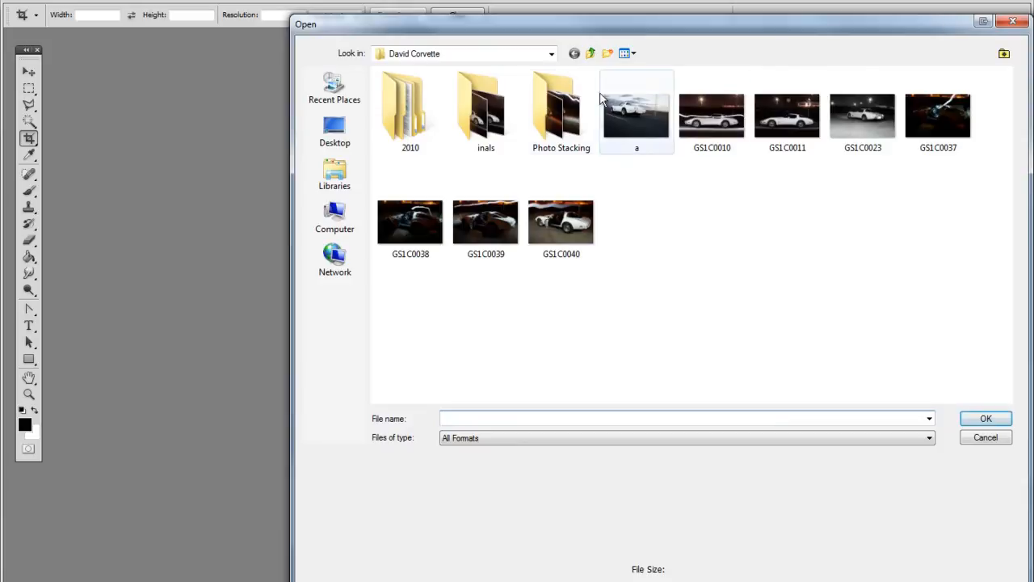
{"action": "double_click", "coordinate": [561, 105]}
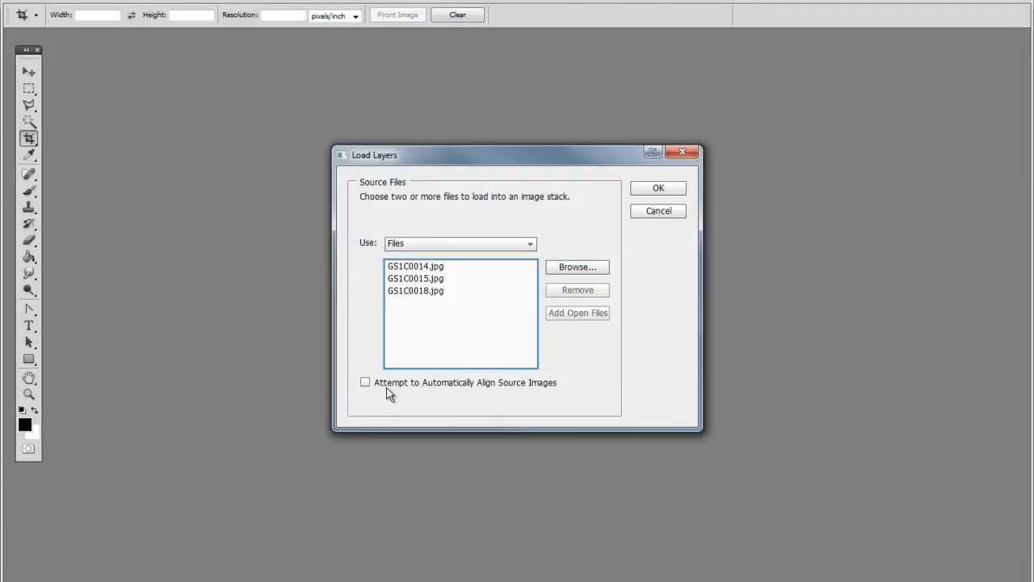
{"action": "left_click", "coordinate": [365, 382]}
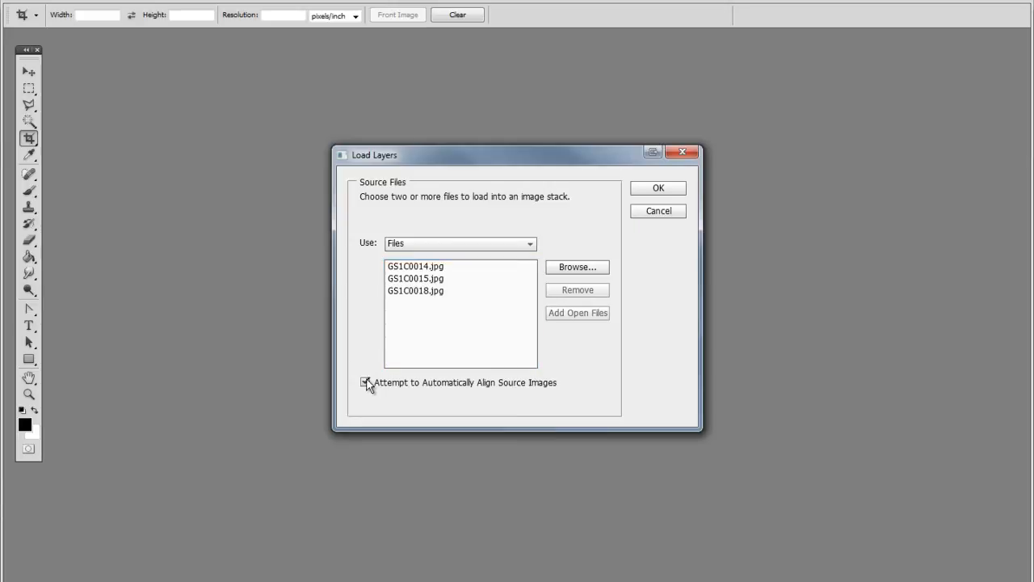
{"action": "left_click", "coordinate": [364, 382]}
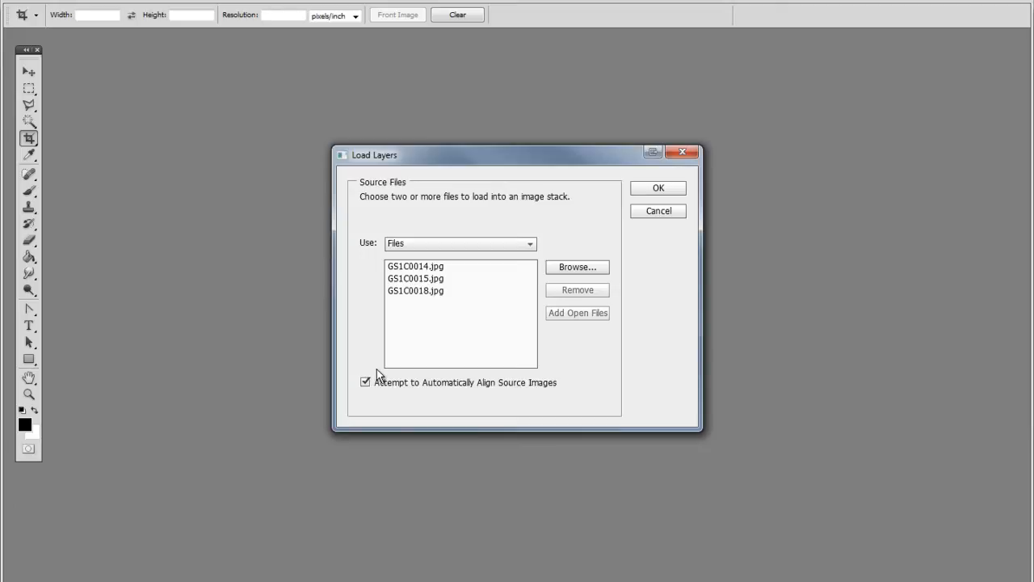
{"action": "mouse_move", "coordinate": [658, 188]}
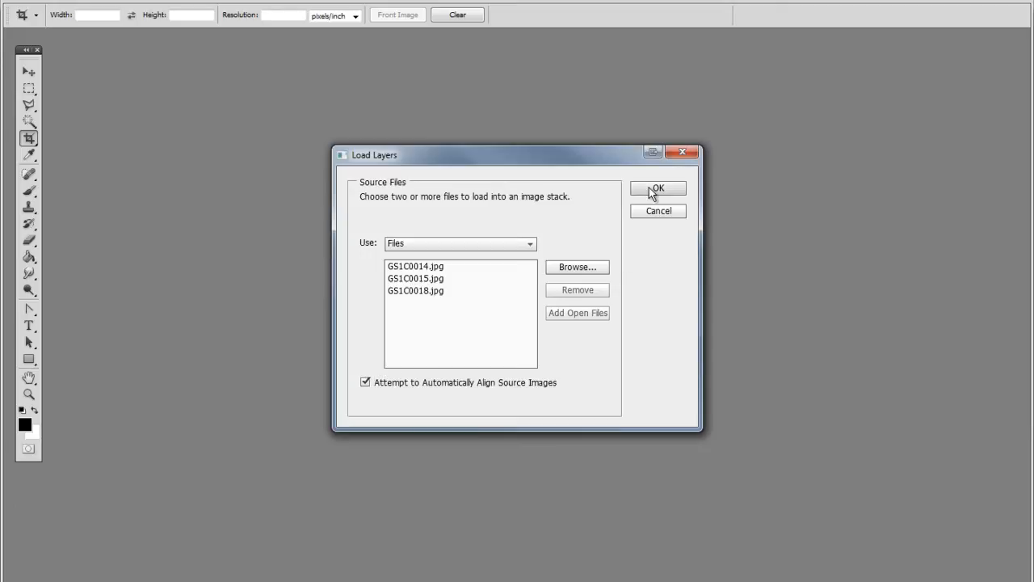
{"action": "left_click", "coordinate": [658, 188]}
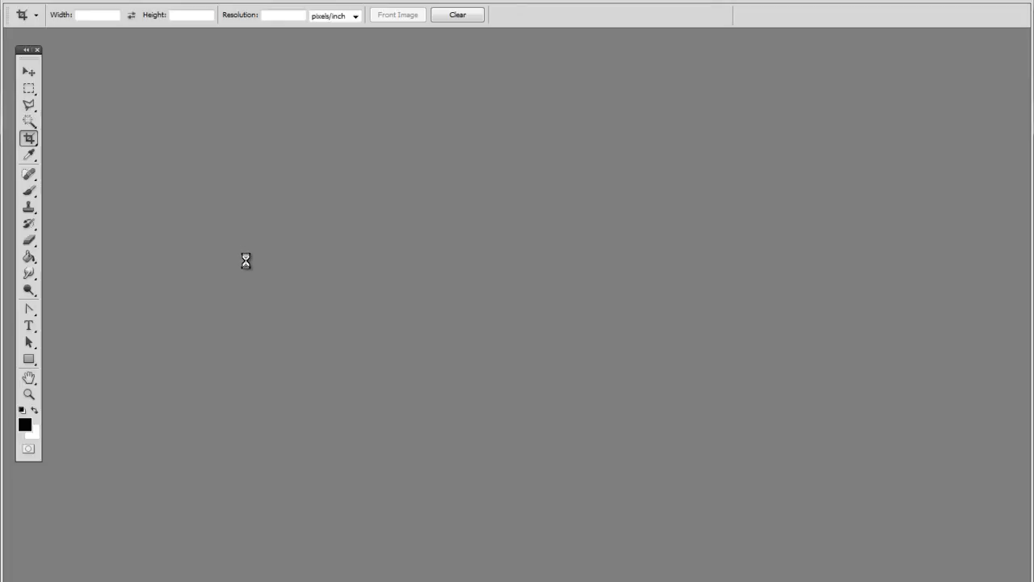
{"action": "mouse_move", "coordinate": [245, 261]}
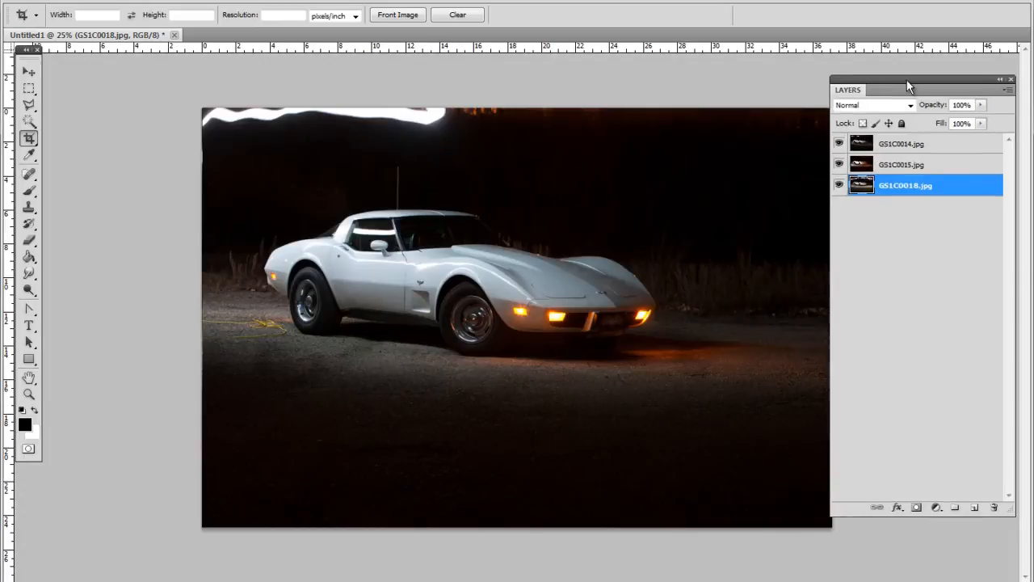
- Place the Layers panel beside the photo and toggle GS1C0014 and GS1C0015 visibility to compare
{"action": "left_click_drag", "start_coordinate": [908, 86], "coordinate": [963, 335]}
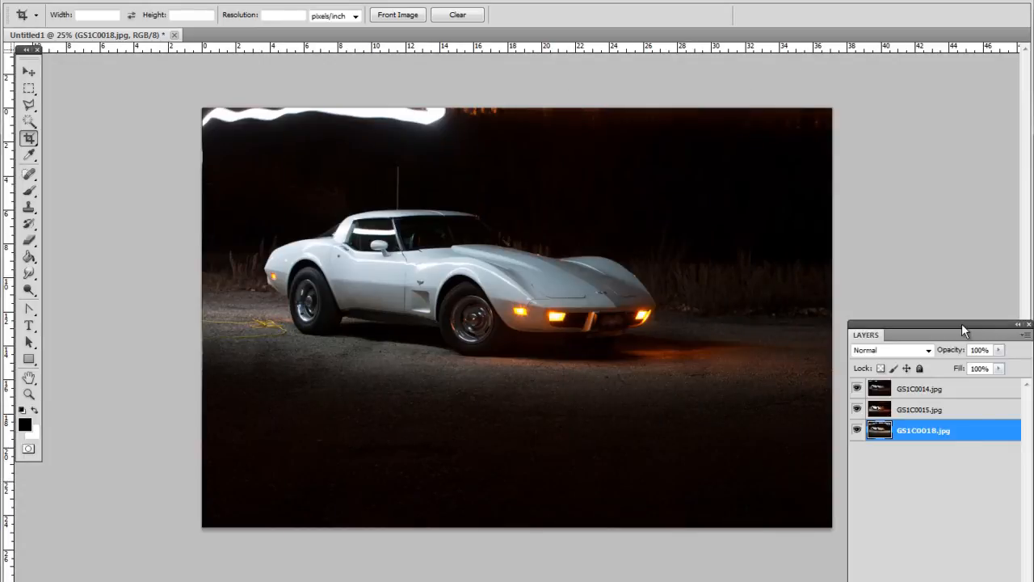
{"action": "left_click_drag", "start_coordinate": [964, 330], "coordinate": [929, 119]}
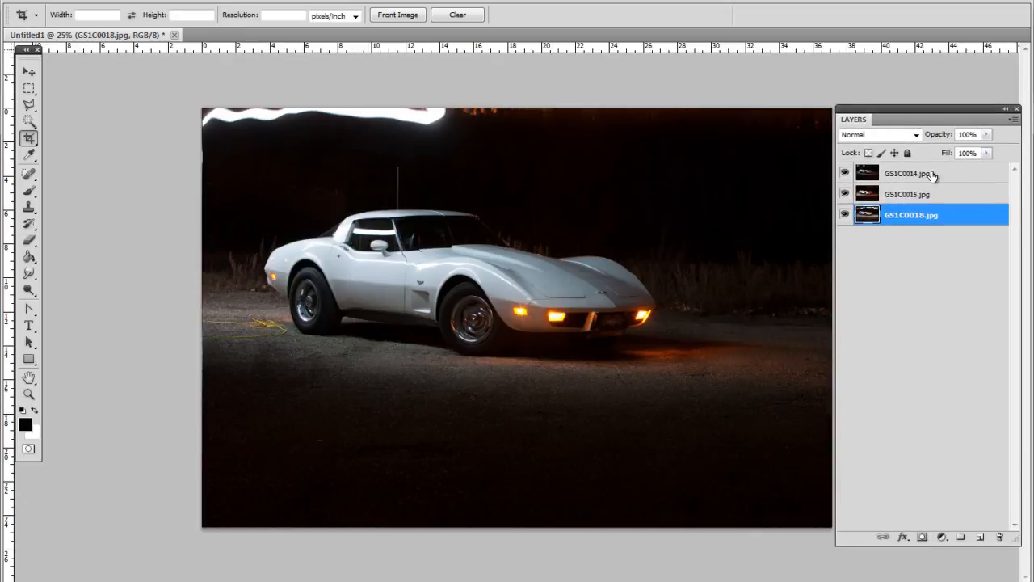
{"action": "left_click", "coordinate": [845, 173]}
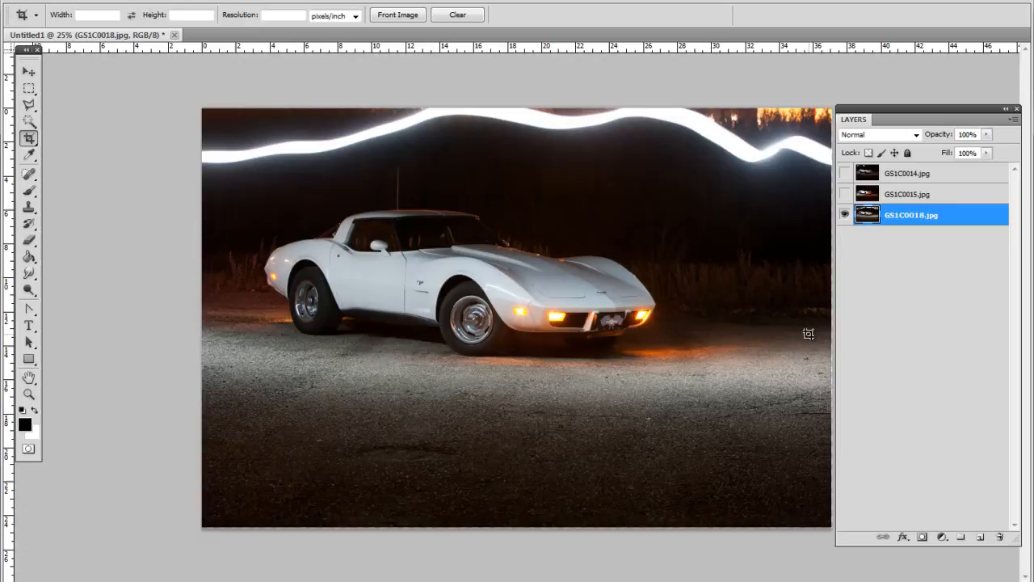
{"action": "mouse_move", "coordinate": [260, 272]}
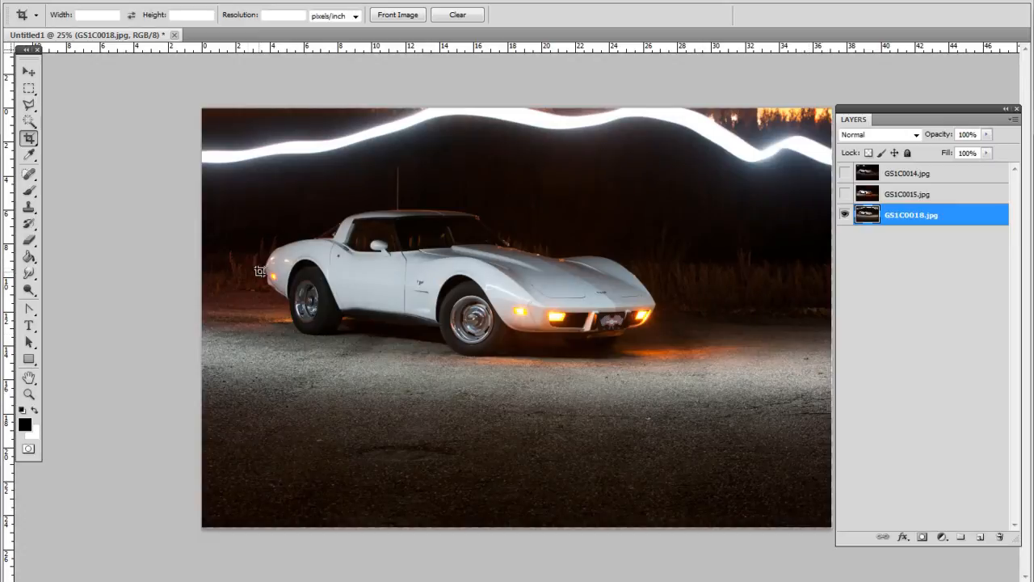
{"action": "mouse_move", "coordinate": [630, 313]}
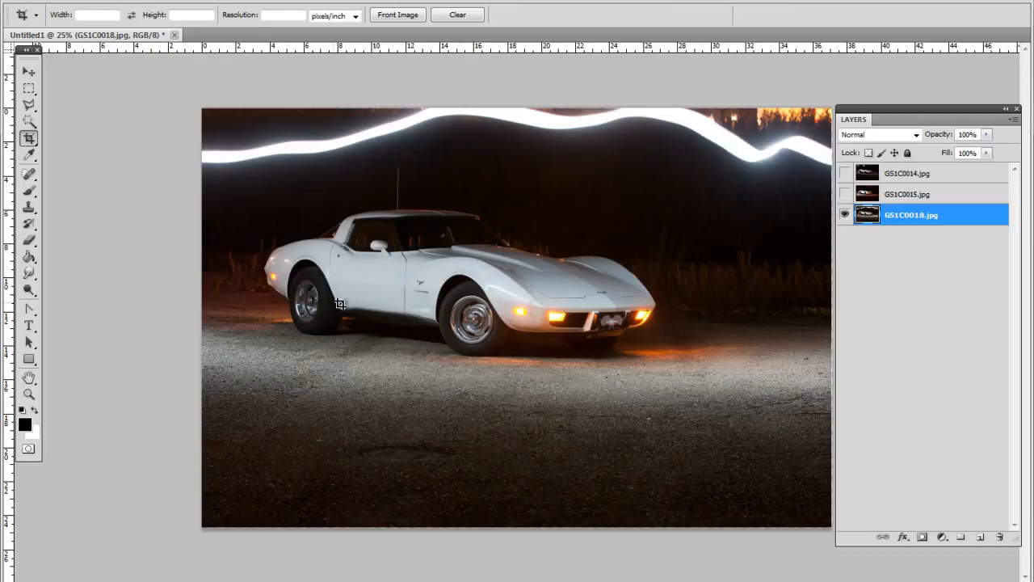
{"action": "mouse_move", "coordinate": [416, 323]}
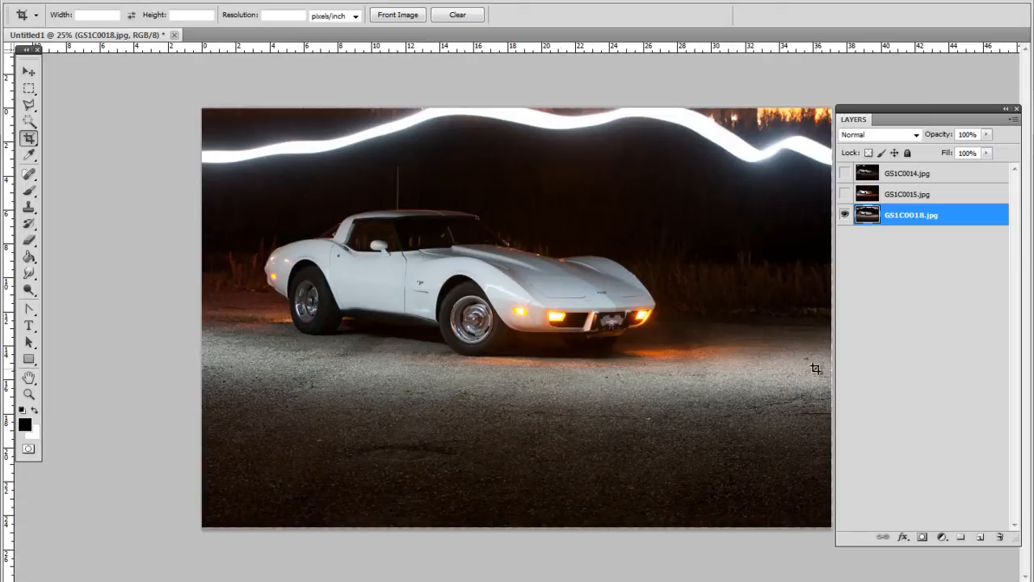
{"action": "left_click", "coordinate": [845, 194]}
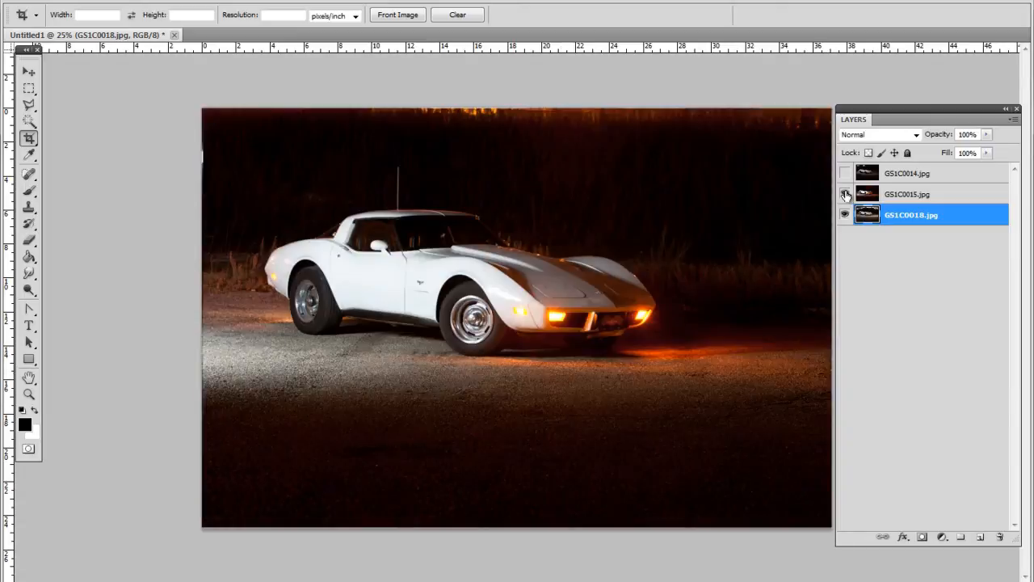
{"action": "left_click", "coordinate": [845, 194]}
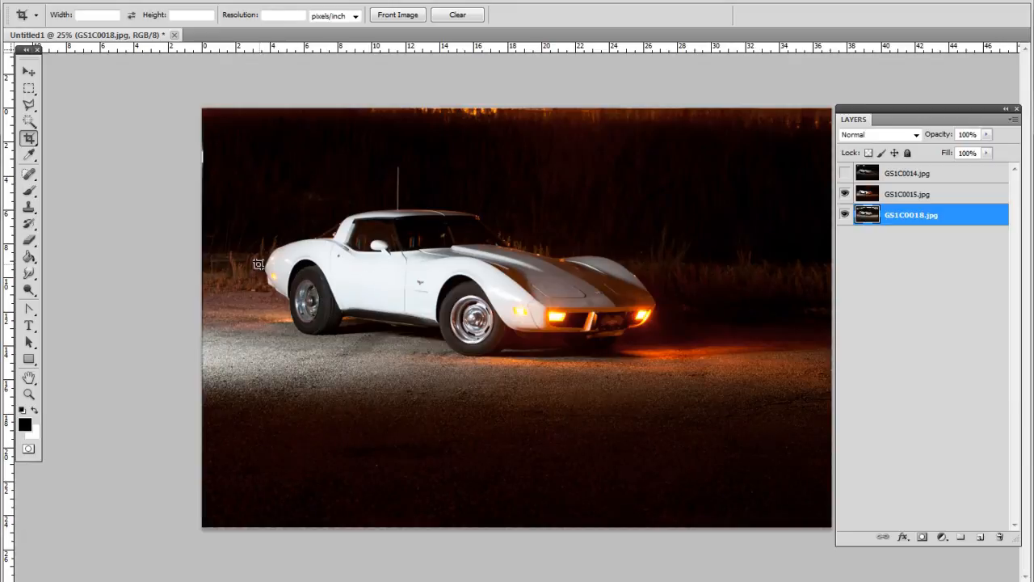
{"action": "left_click", "coordinate": [845, 173]}
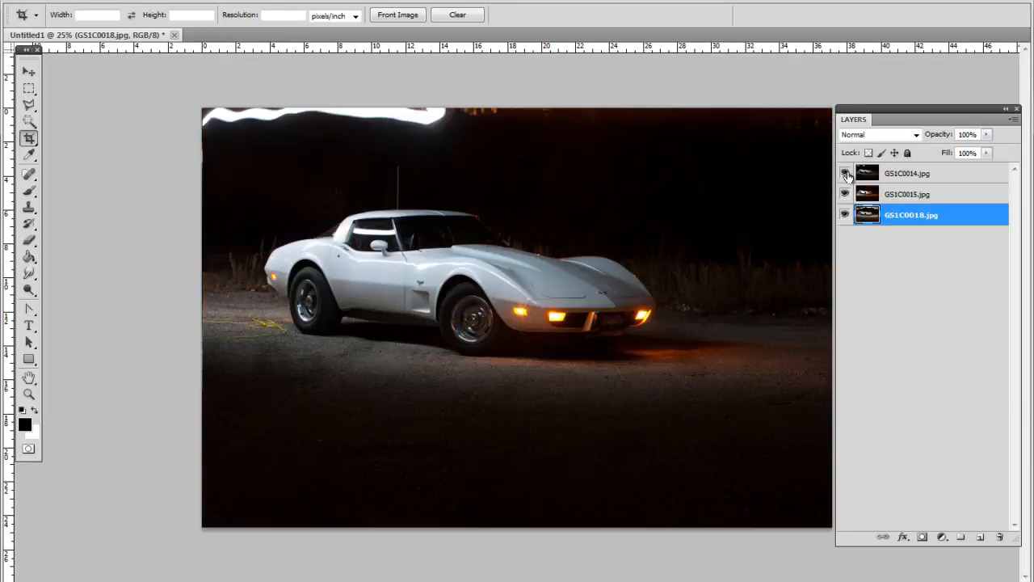
{"action": "left_click", "coordinate": [845, 173]}
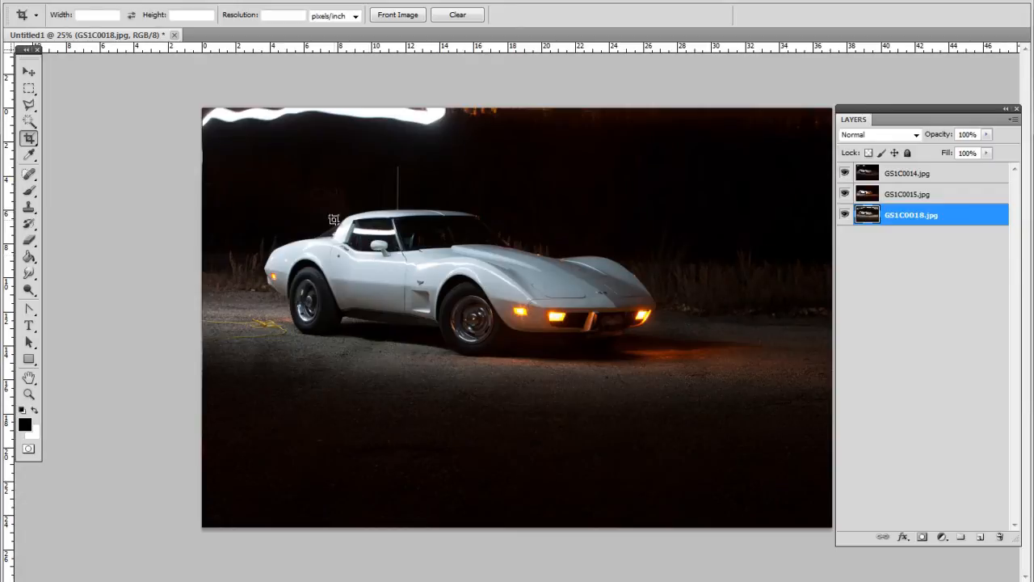
{"action": "mouse_move", "coordinate": [333, 226]}
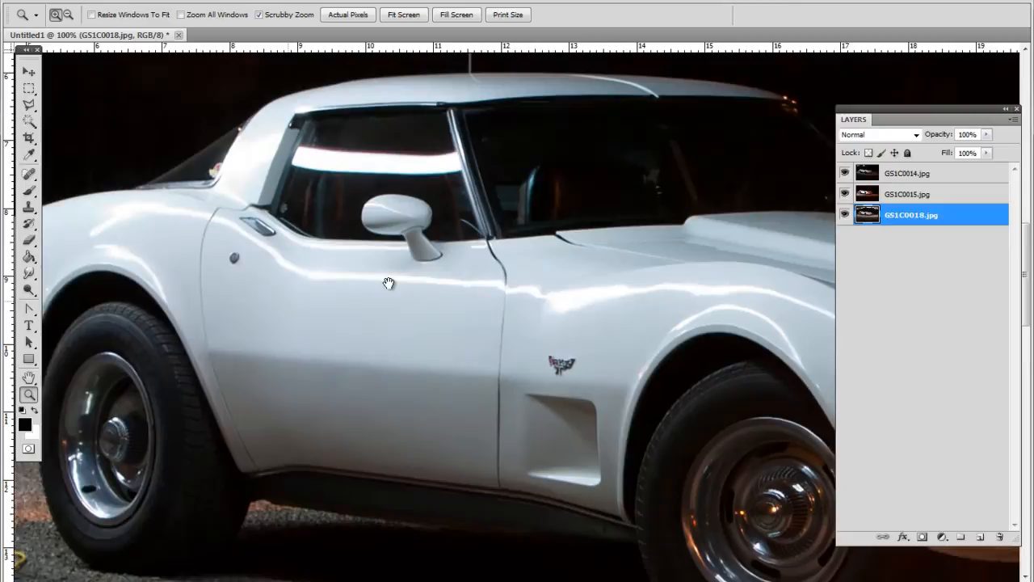
{"action": "right_click", "coordinate": [390, 282]}
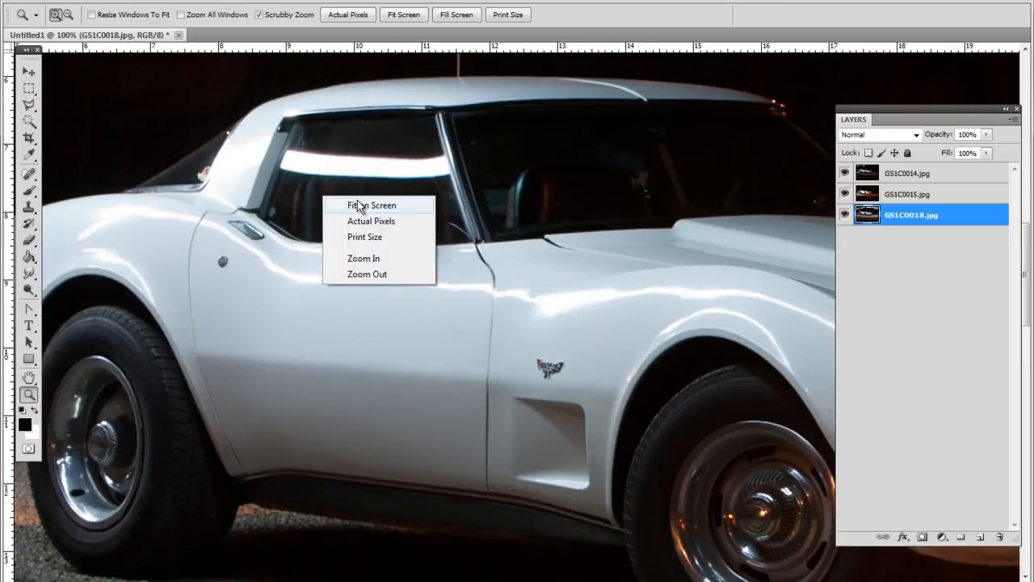
{"action": "left_click", "coordinate": [371, 205]}
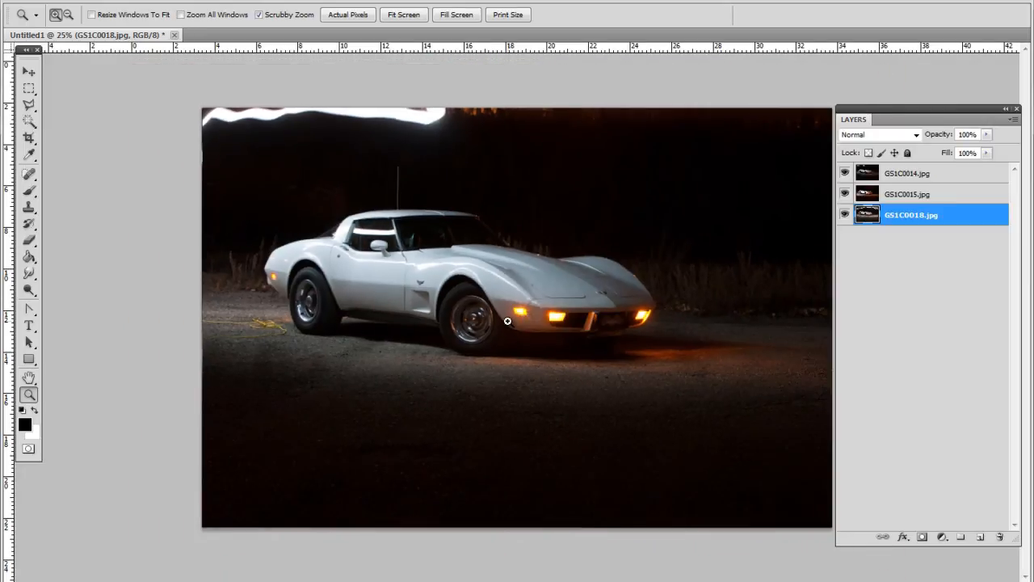
{"action": "mouse_move", "coordinate": [950, 181]}
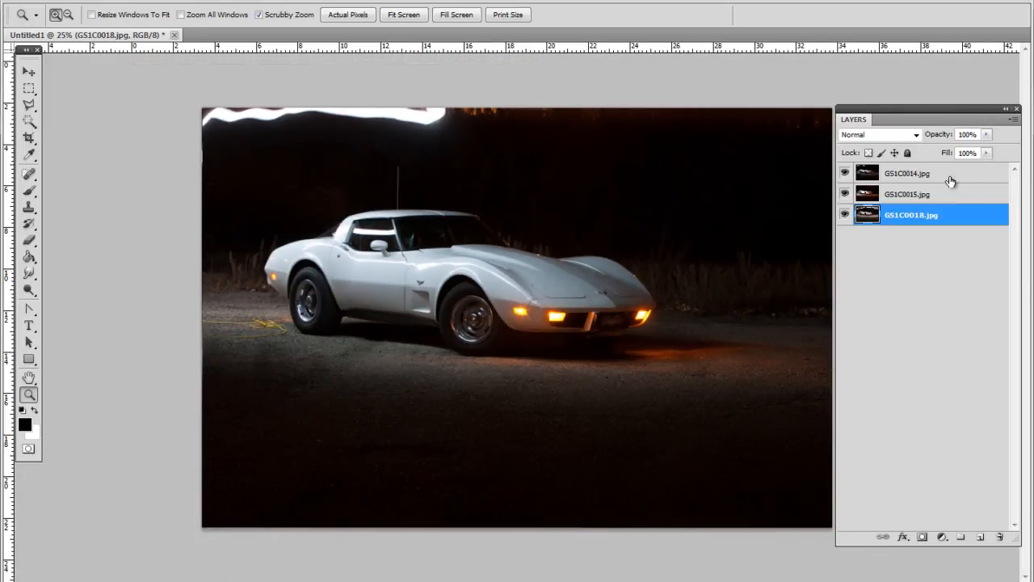
{"action": "mouse_move", "coordinate": [860, 200]}
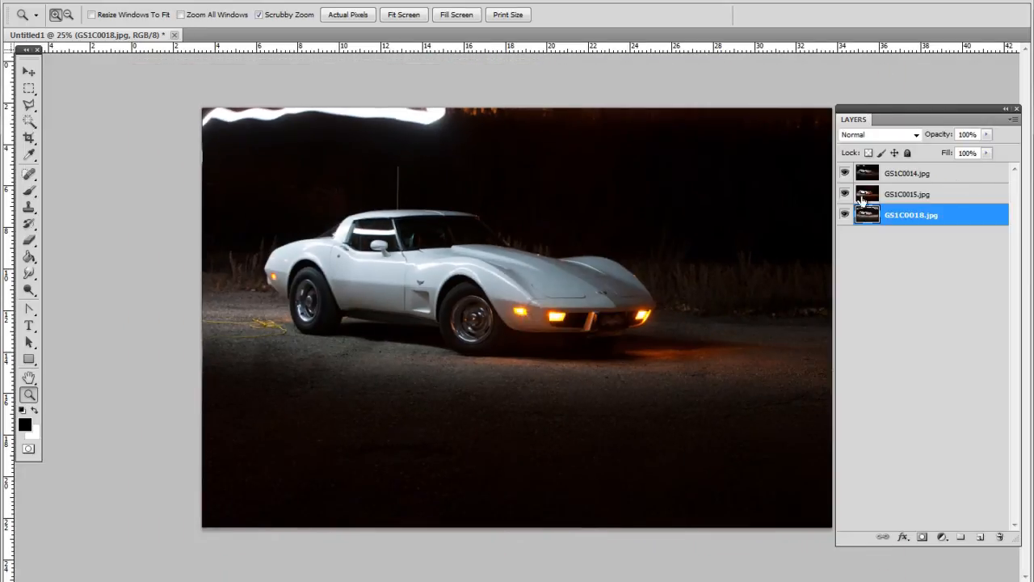
- Name the bottom exposure Ground Side and the second exposure Side B Pillar
{"action": "left_click", "coordinate": [845, 215]}
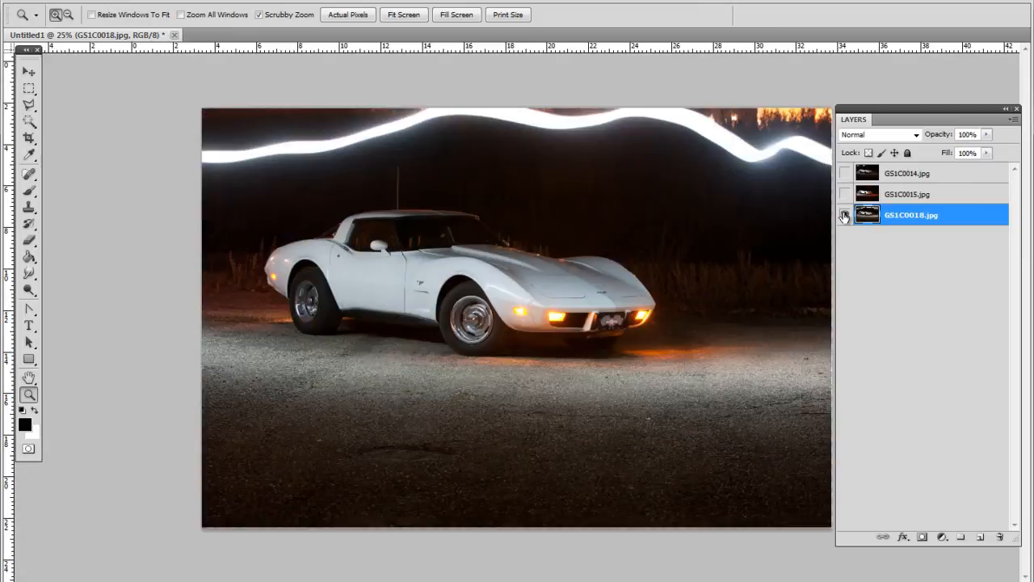
{"action": "mouse_move", "coordinate": [844, 215]}
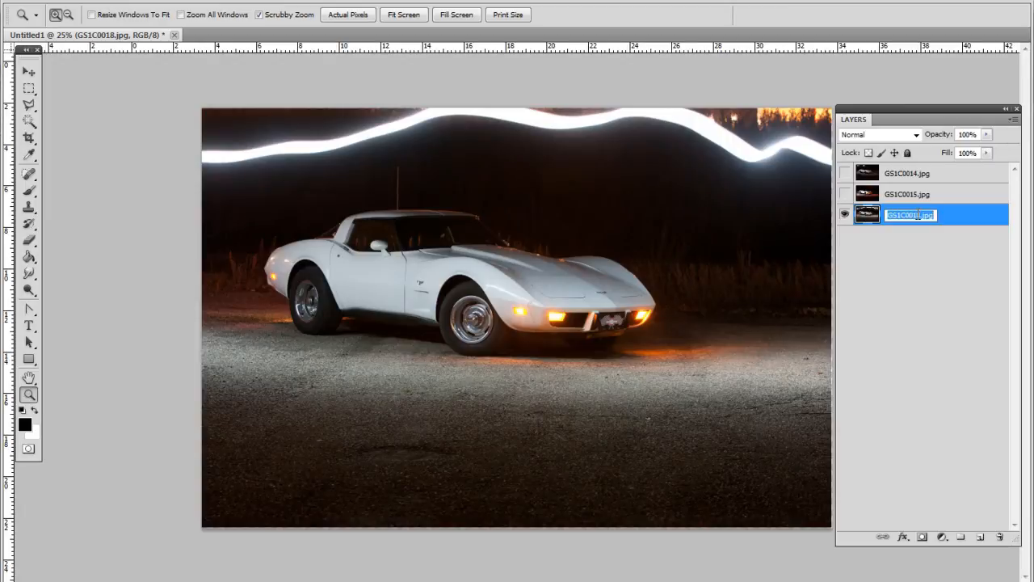
{"action": "type", "text": "Gra"}
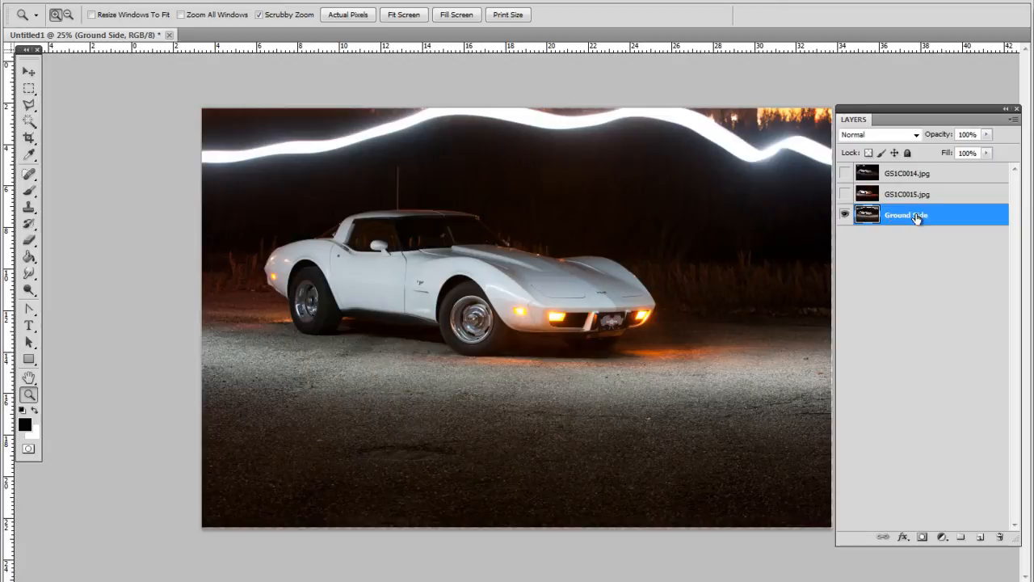
{"action": "left_click", "coordinate": [844, 194]}
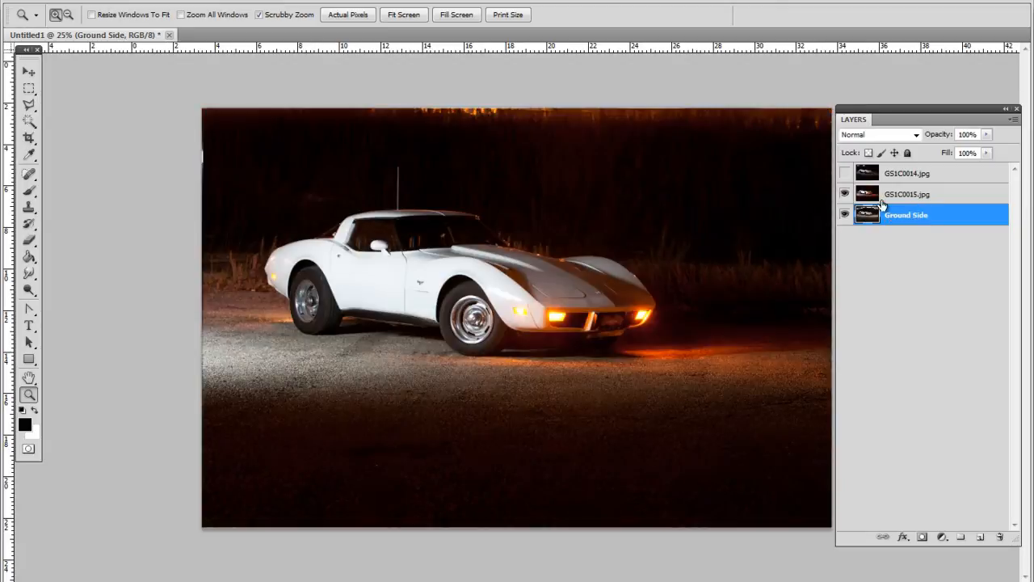
{"action": "mouse_move", "coordinate": [904, 201]}
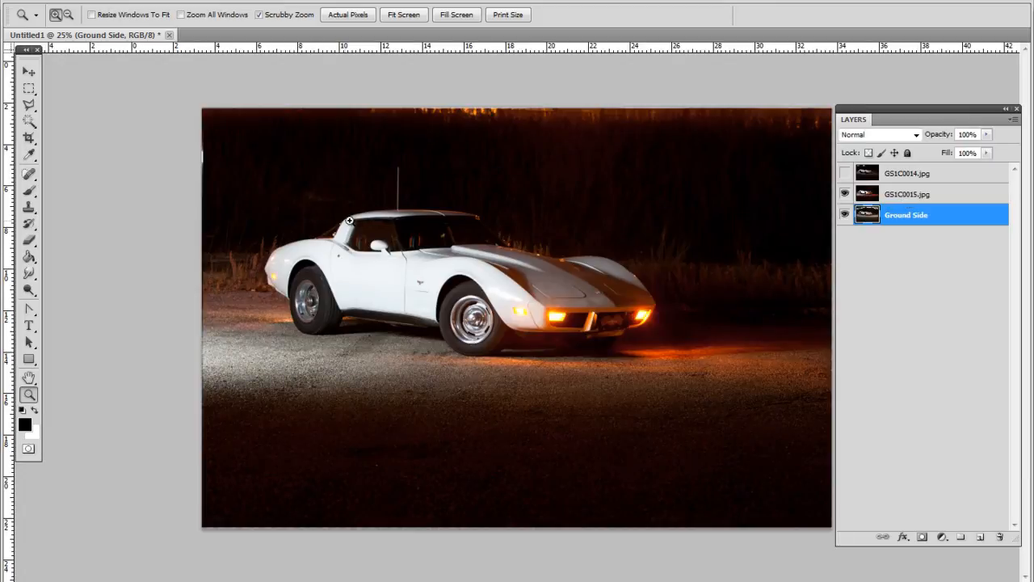
{"action": "mouse_move", "coordinate": [749, 153]}
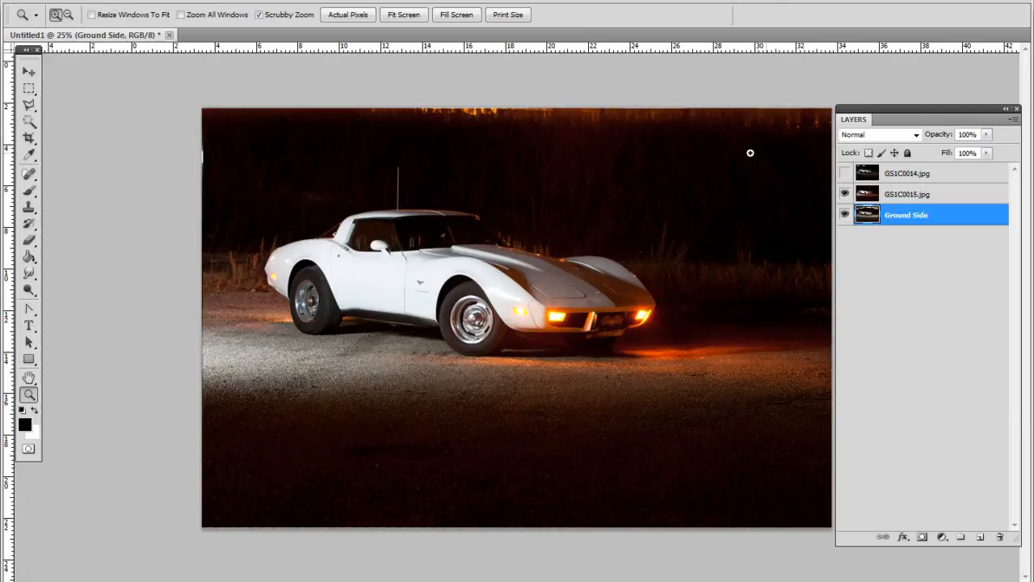
{"action": "double_click", "coordinate": [906, 194]}
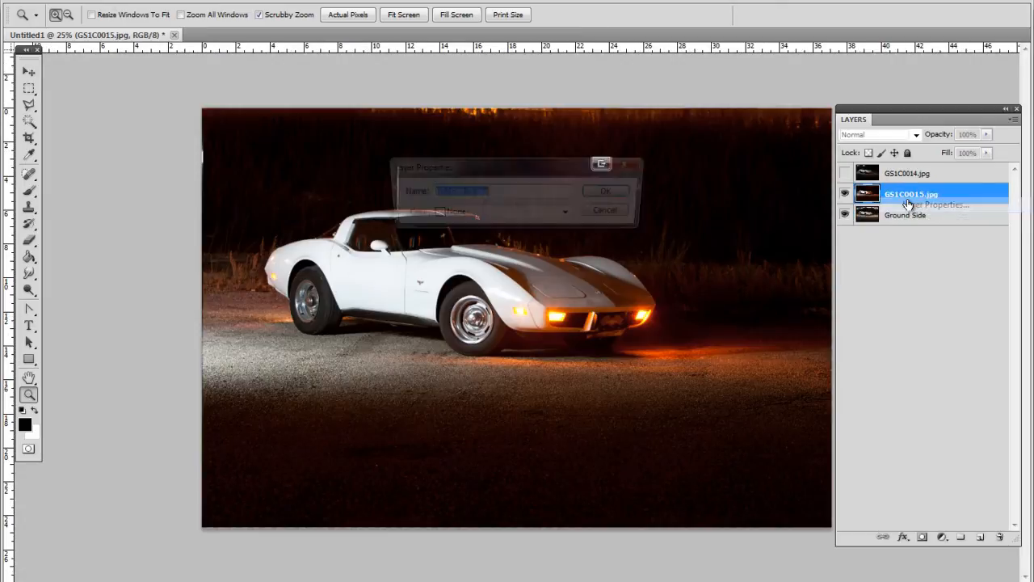
{"action": "type", "text": "Side"}
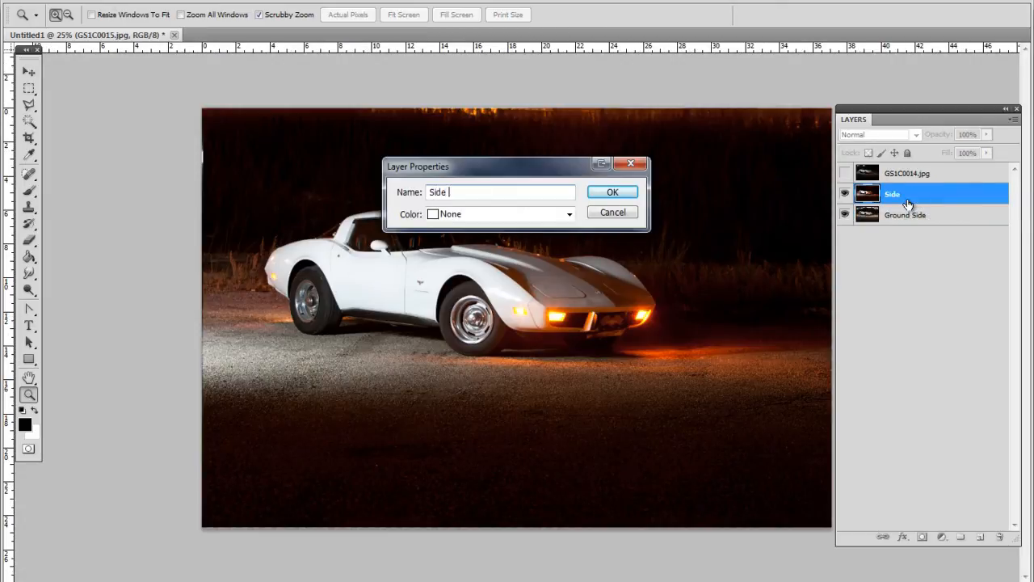
{"action": "type", "text": "B P"}
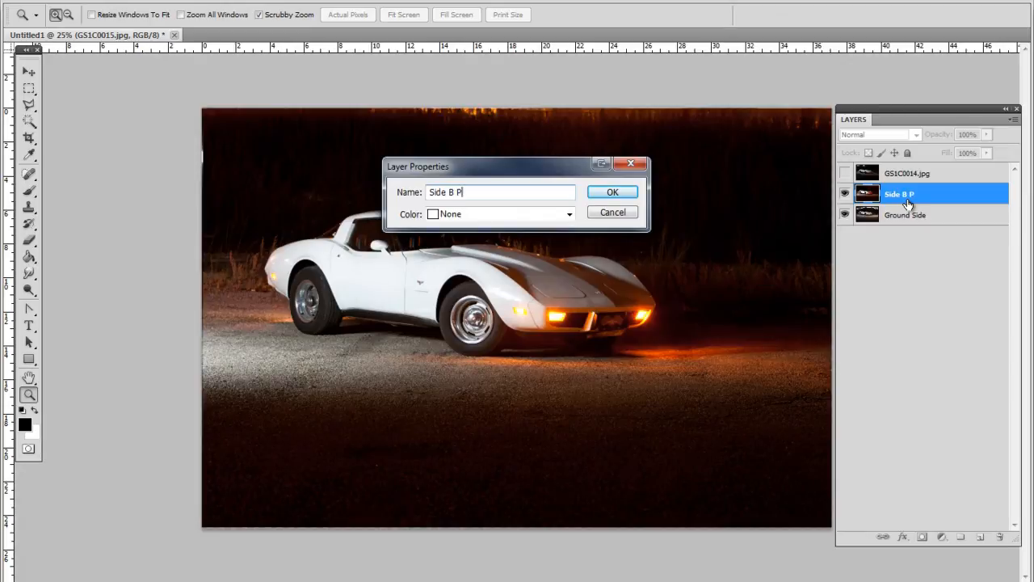
{"action": "left_click", "coordinate": [611, 192]}
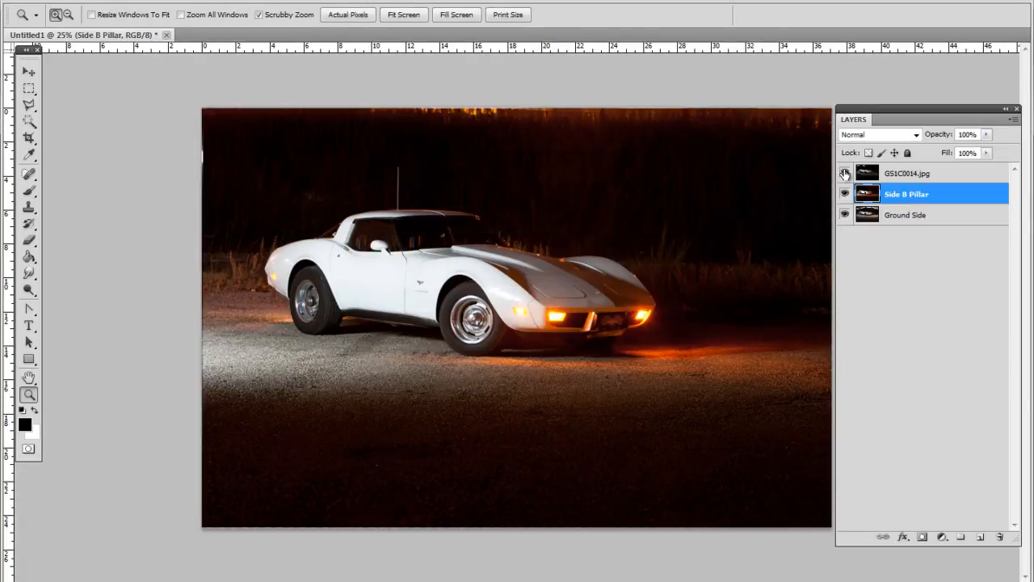
- Show the top exposure and rename it Light Streak & Top via Layer Properties
{"action": "left_click", "coordinate": [845, 173]}
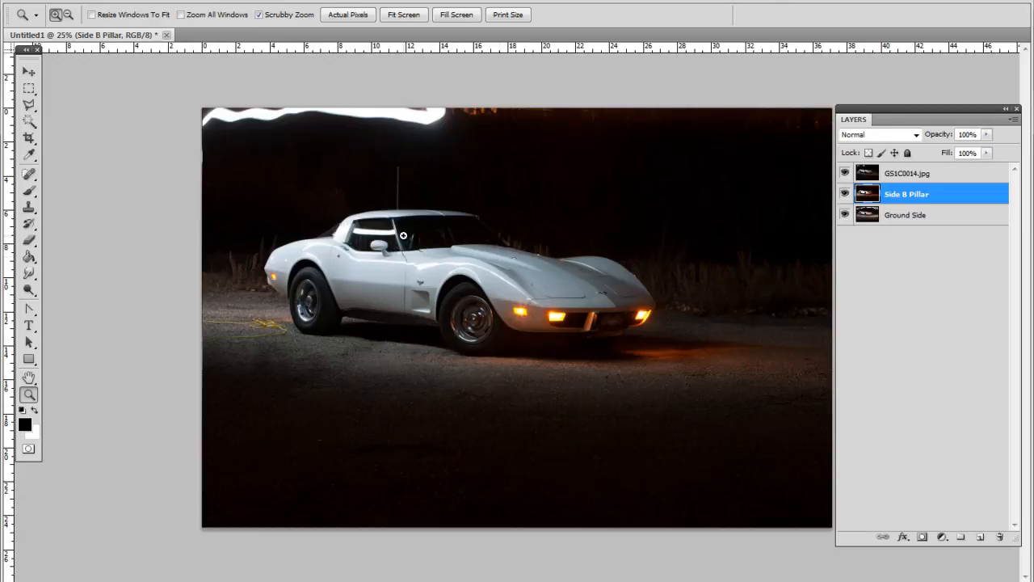
{"action": "right_click", "coordinate": [905, 172]}
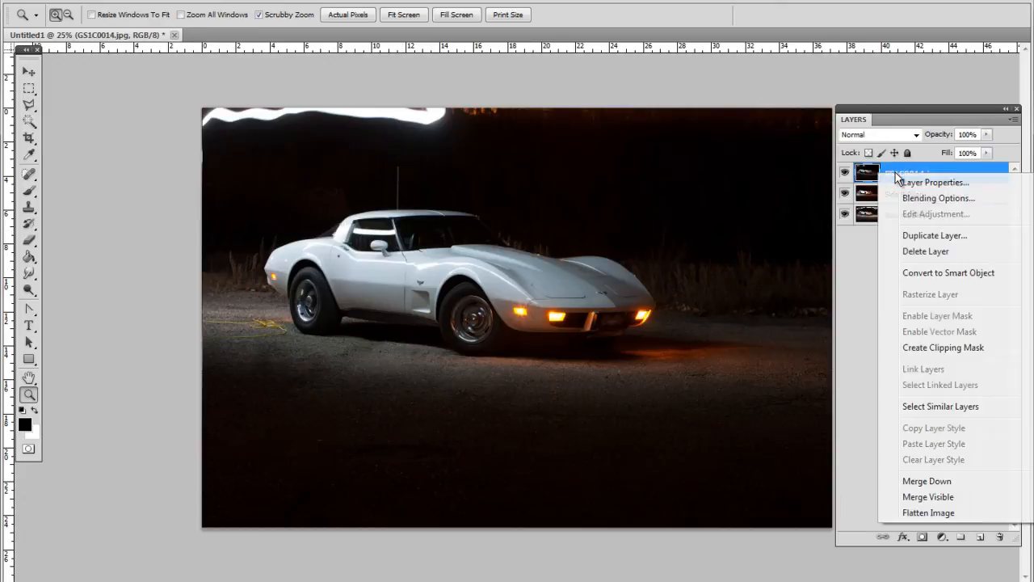
{"action": "left_click", "coordinate": [934, 182]}
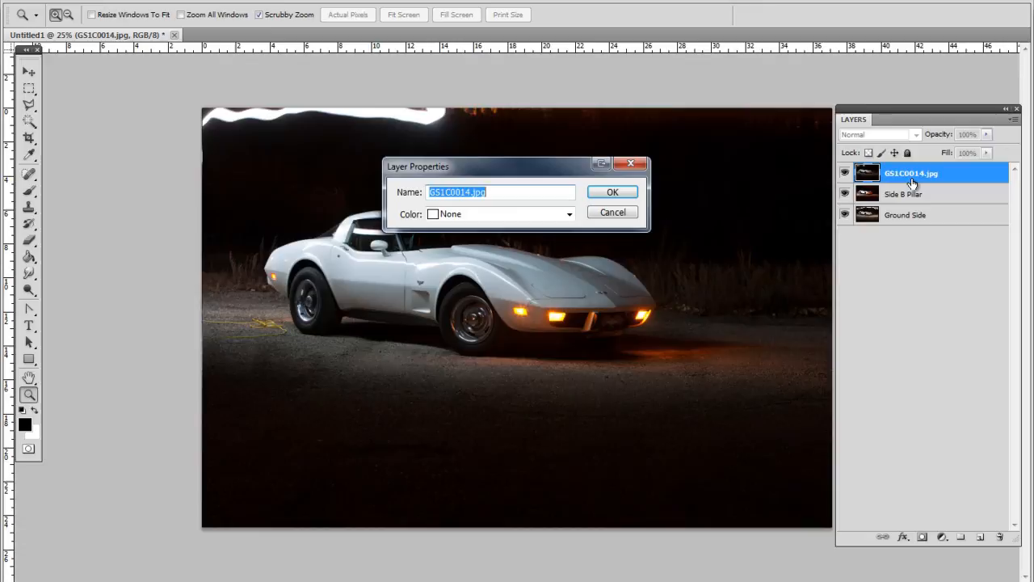
{"action": "type", "text": "Light Streak"}
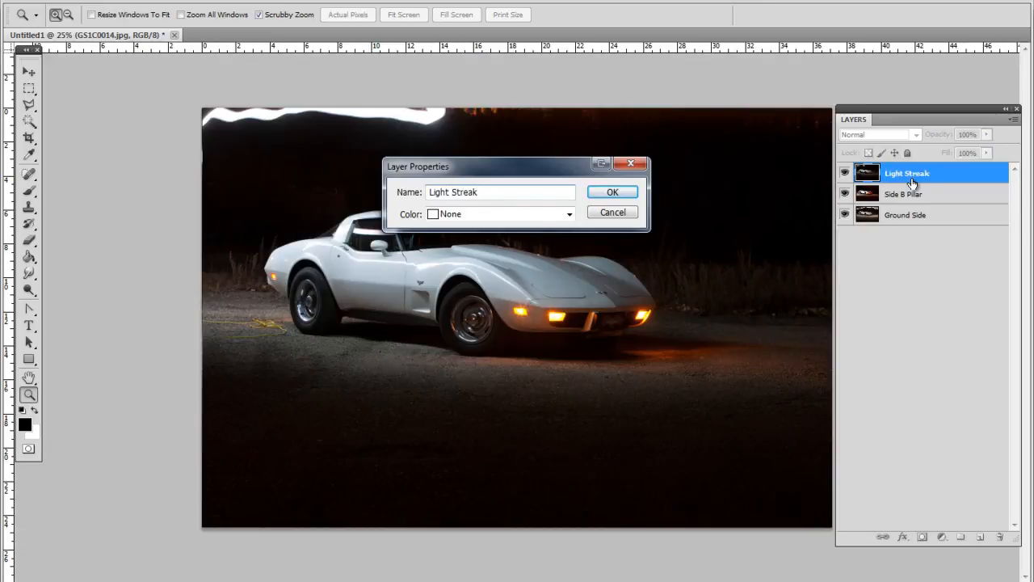
{"action": "type", "text": "&"}
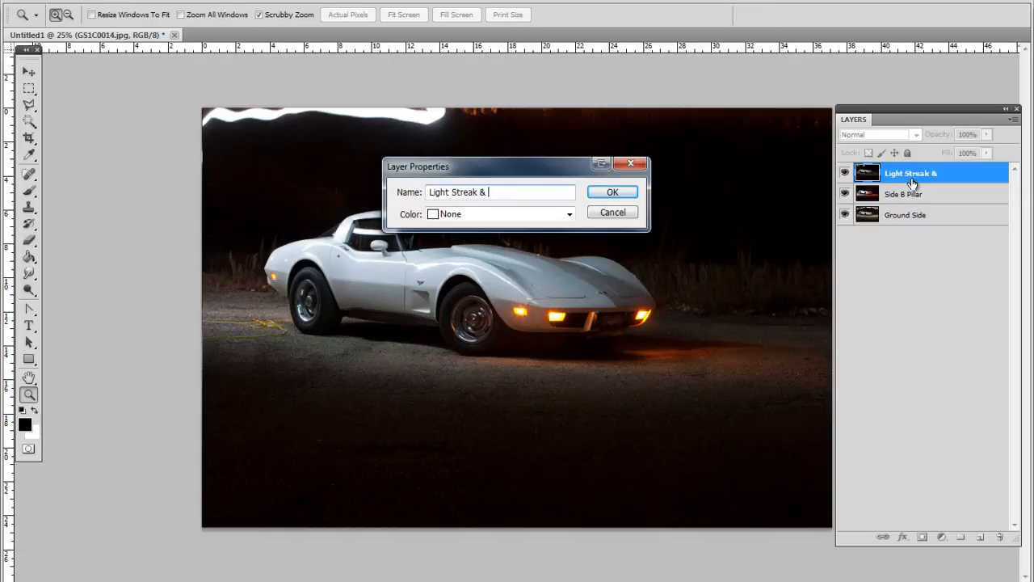
{"action": "left_click", "coordinate": [611, 191]}
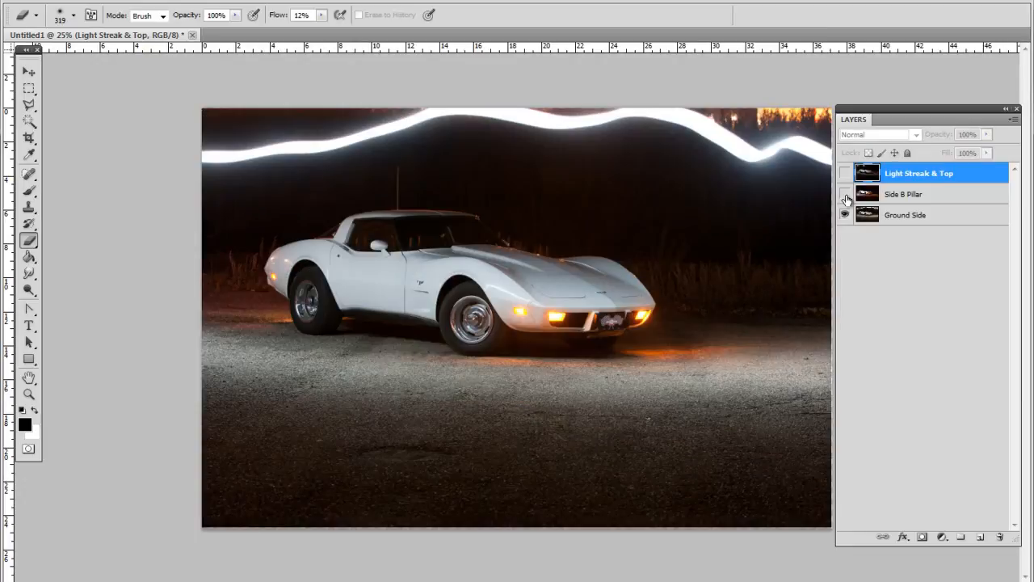
- Rename Side B Pillar to 'Side B Pillar & Background' and drag it below Ground Side
{"action": "left_click", "coordinate": [845, 173]}
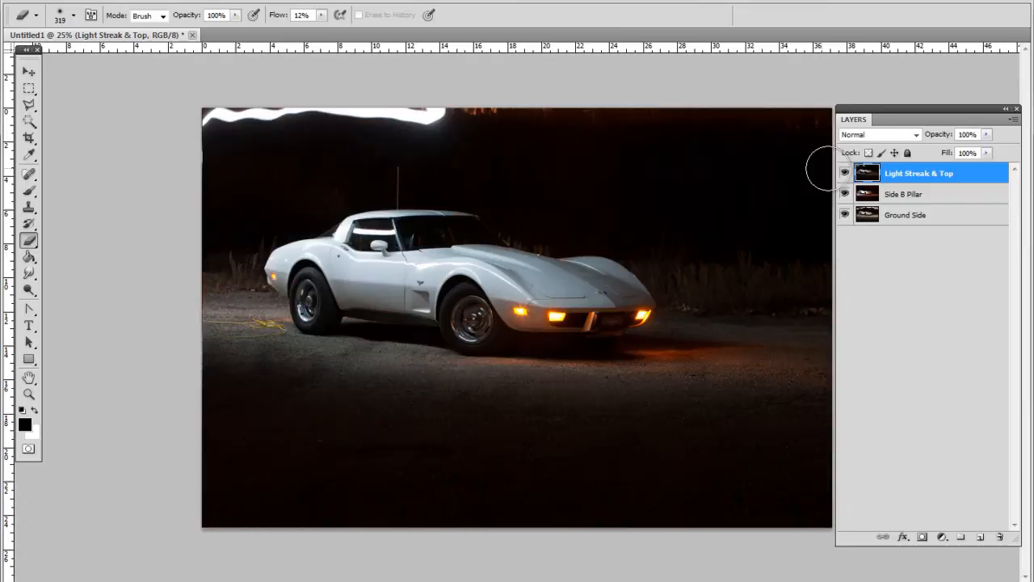
{"action": "left_click", "coordinate": [845, 173]}
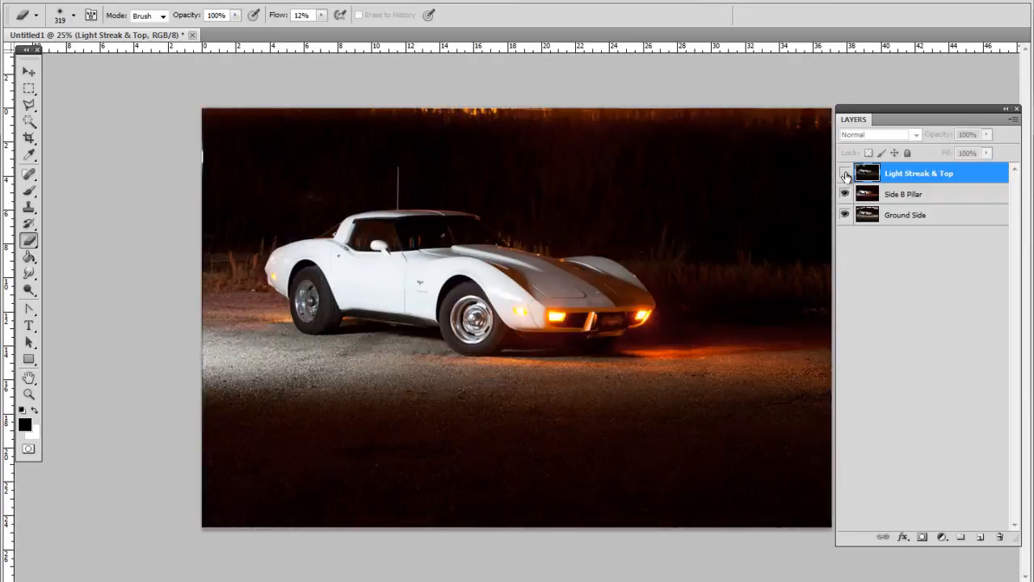
{"action": "left_click", "coordinate": [845, 173]}
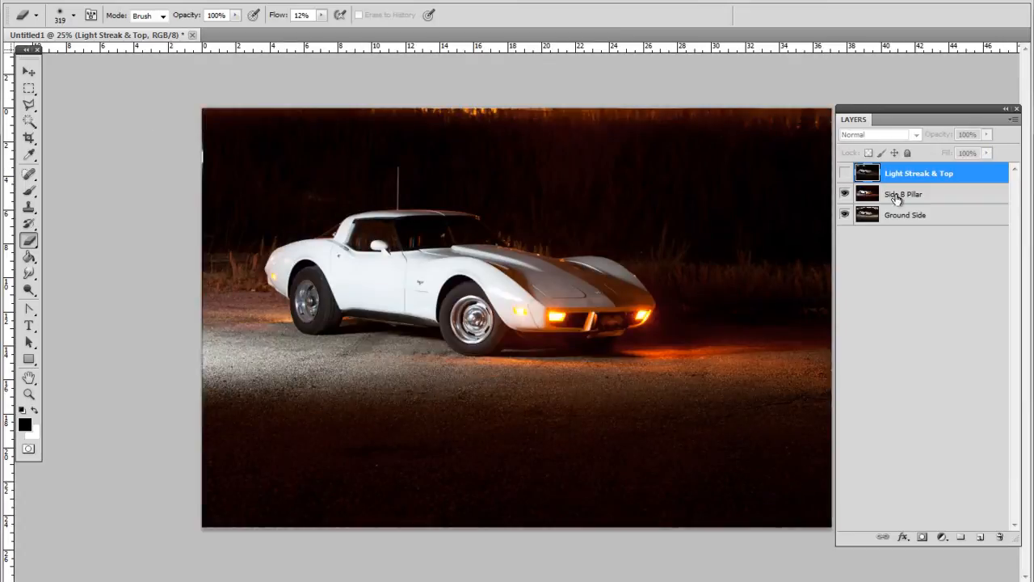
{"action": "double_click", "coordinate": [902, 193]}
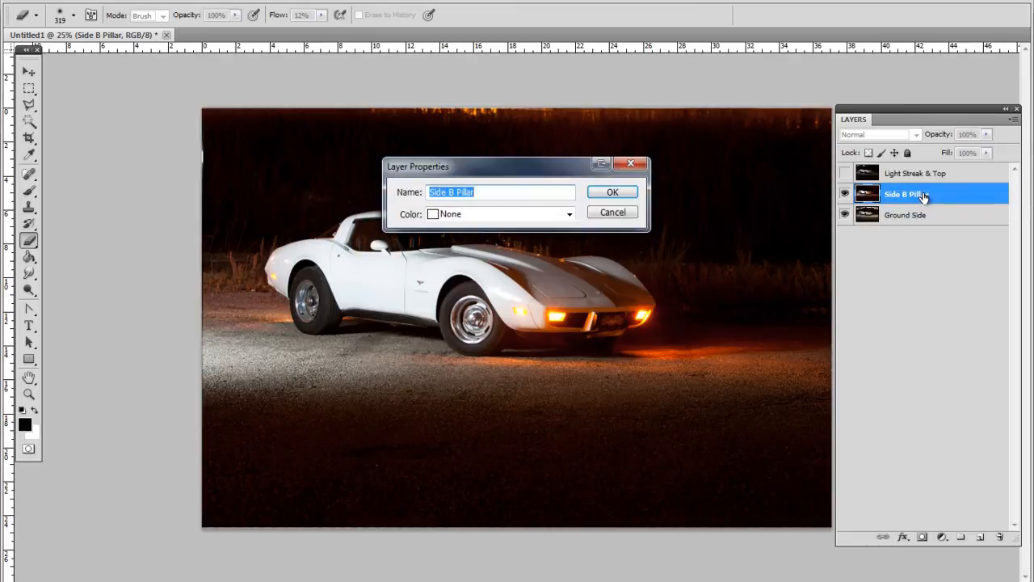
{"action": "type", "text": "& Backg"}
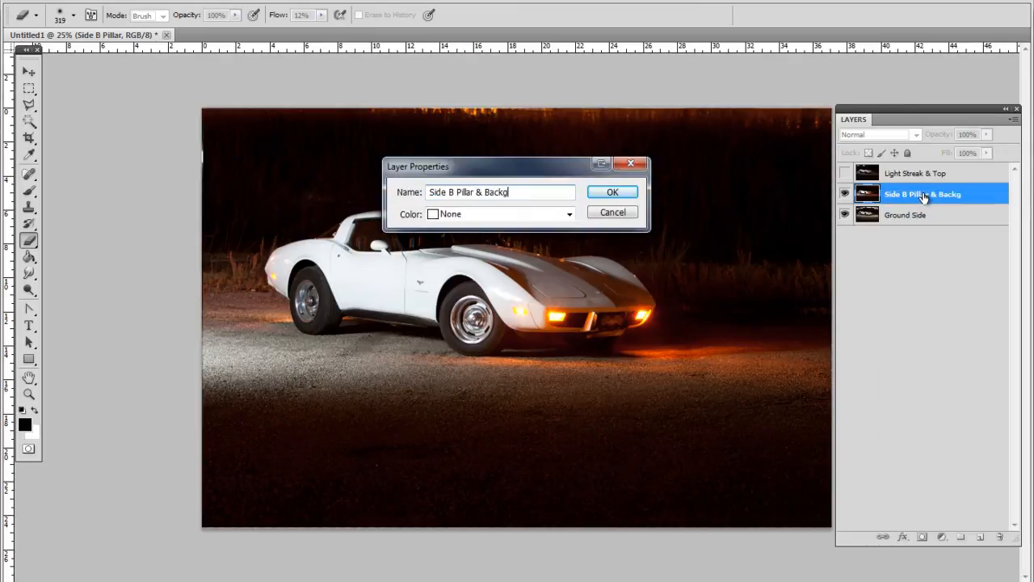
{"action": "left_click", "coordinate": [612, 191]}
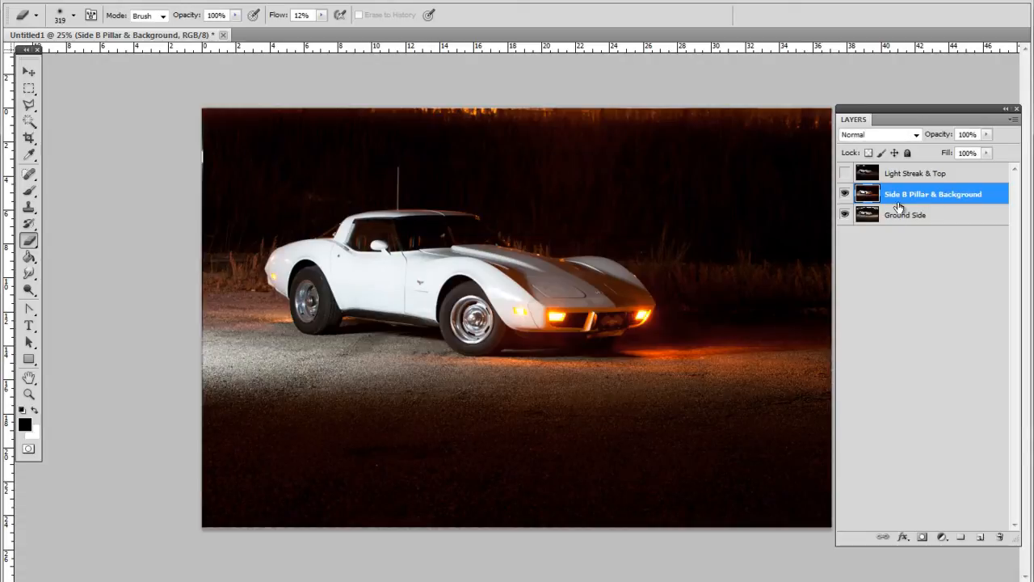
{"action": "left_click_drag", "start_coordinate": [932, 194], "coordinate": [932, 215]}
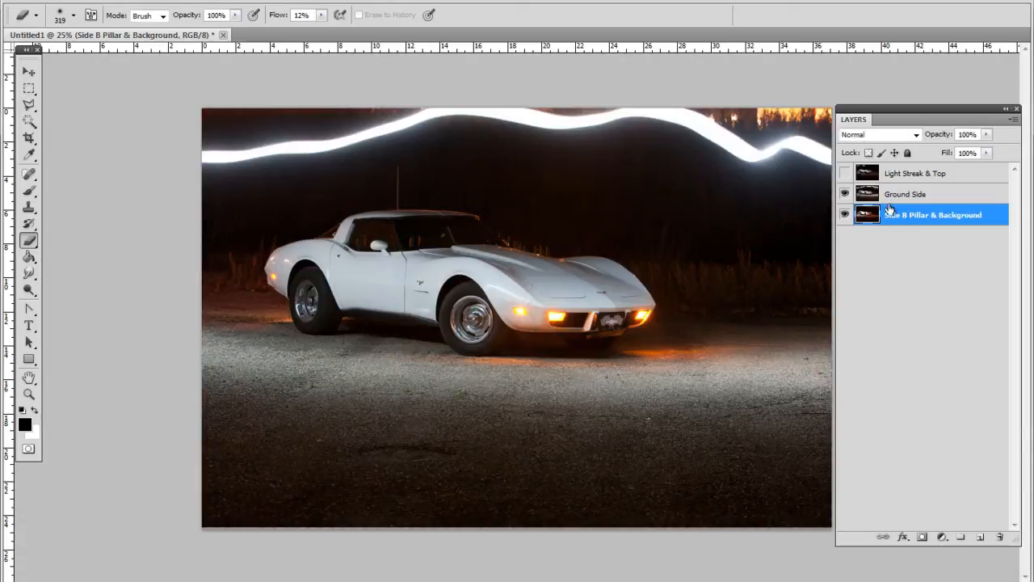
- Erase part of the light streak on Ground Side at 29% flow, then reshow Light Streak & Top
{"action": "left_click", "coordinate": [905, 194]}
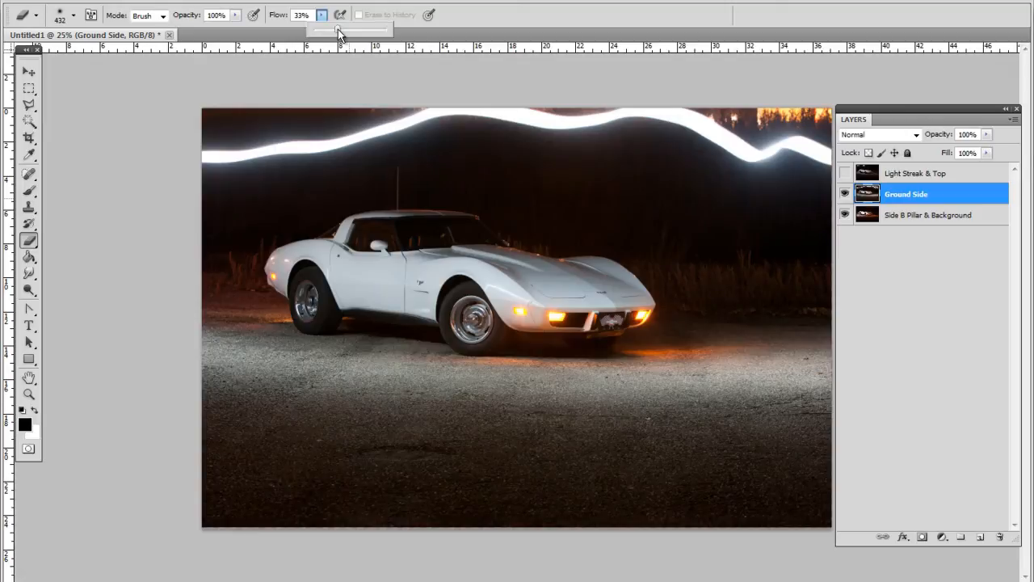
{"action": "left_click_drag", "start_coordinate": [356, 29], "coordinate": [334, 29]}
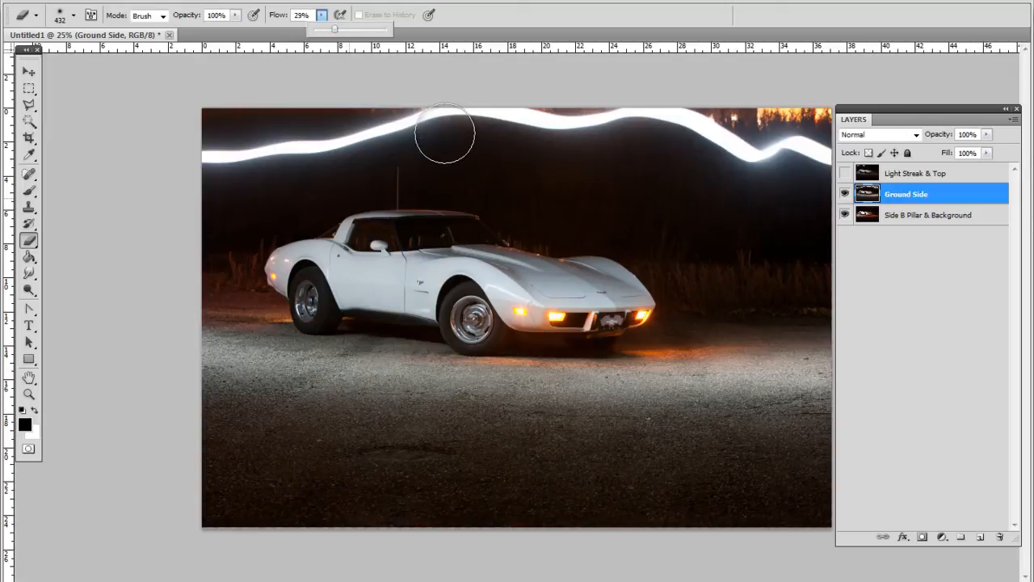
{"action": "left_click_drag", "start_coordinate": [443, 133], "coordinate": [321, 125]}
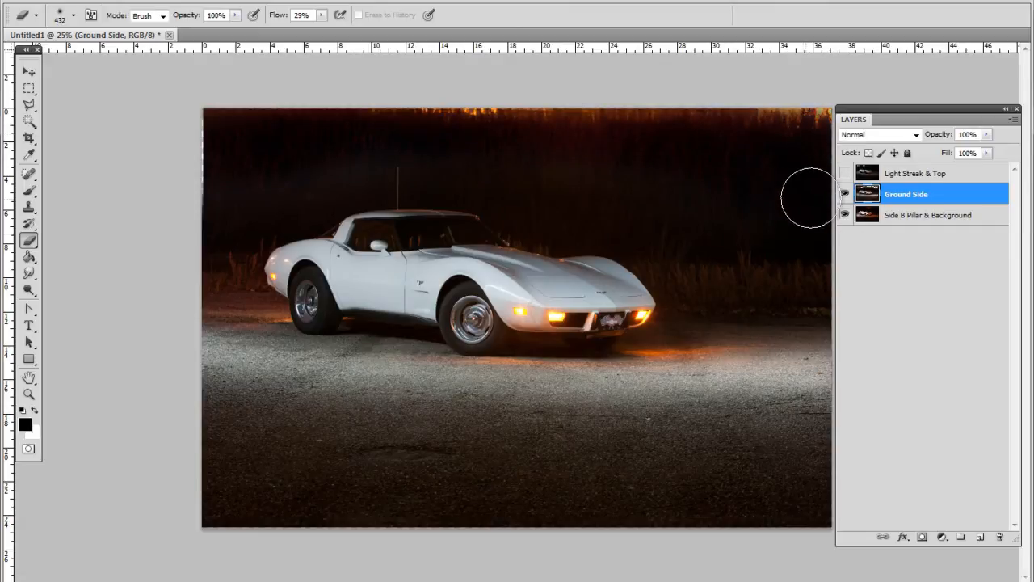
{"action": "left_click", "coordinate": [845, 173]}
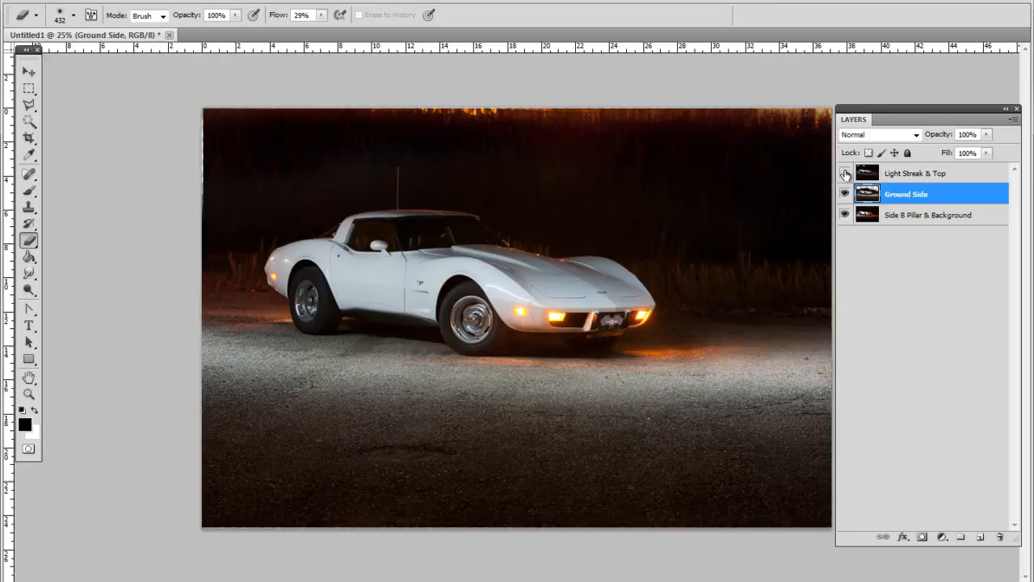
{"action": "left_click", "coordinate": [845, 173]}
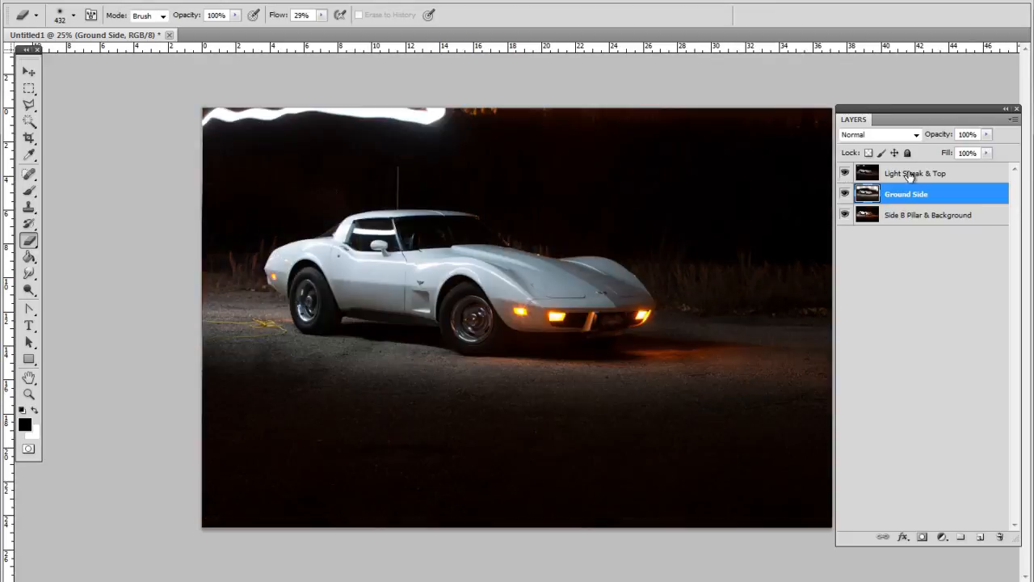
- Hide Light Streak & Top and toggle Ground Side repeatedly to compare it with the layer below
{"action": "left_click", "coordinate": [913, 173]}
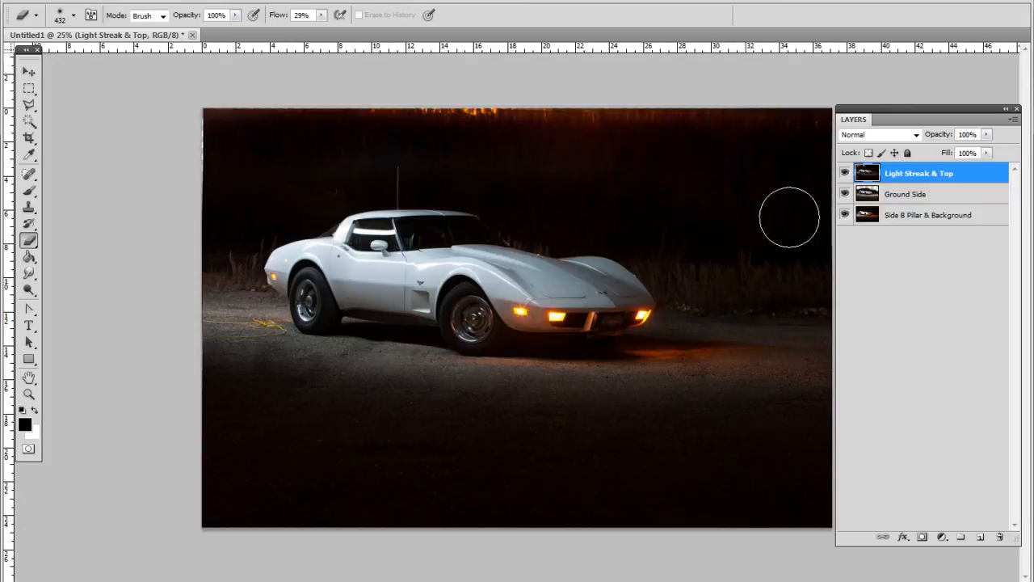
{"action": "mouse_move", "coordinate": [244, 196]}
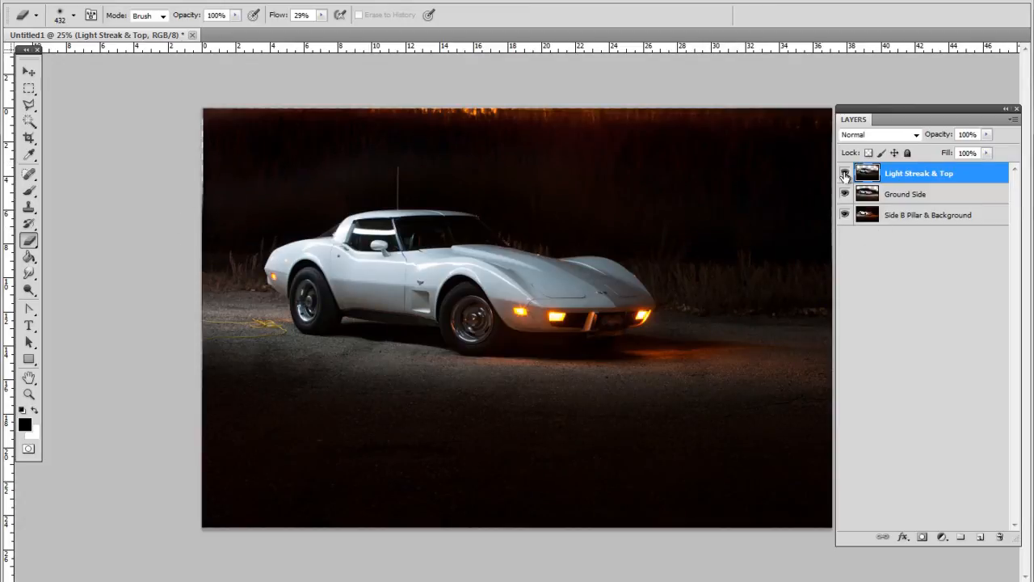
{"action": "left_click", "coordinate": [845, 173]}
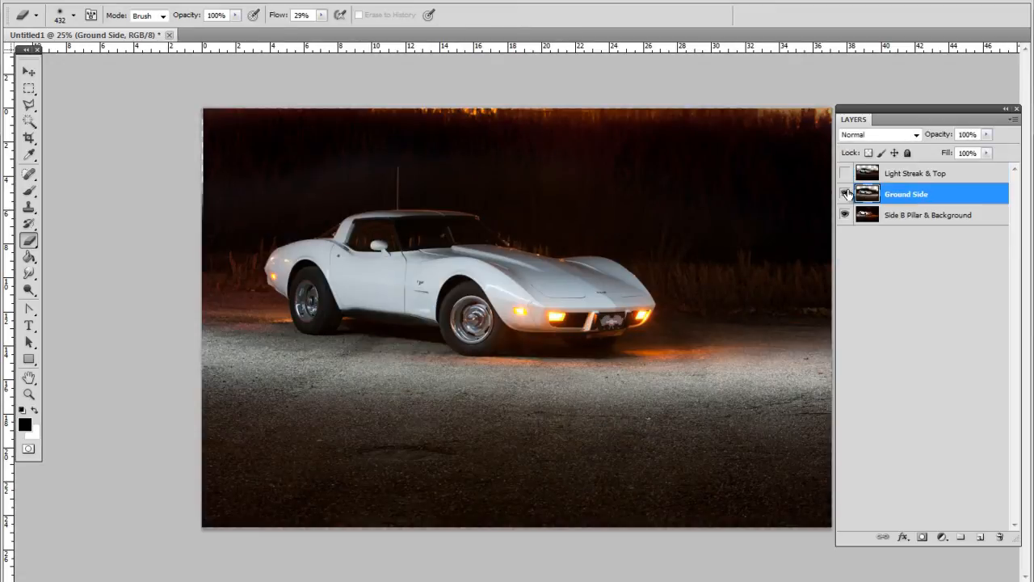
{"action": "left_click", "coordinate": [845, 193]}
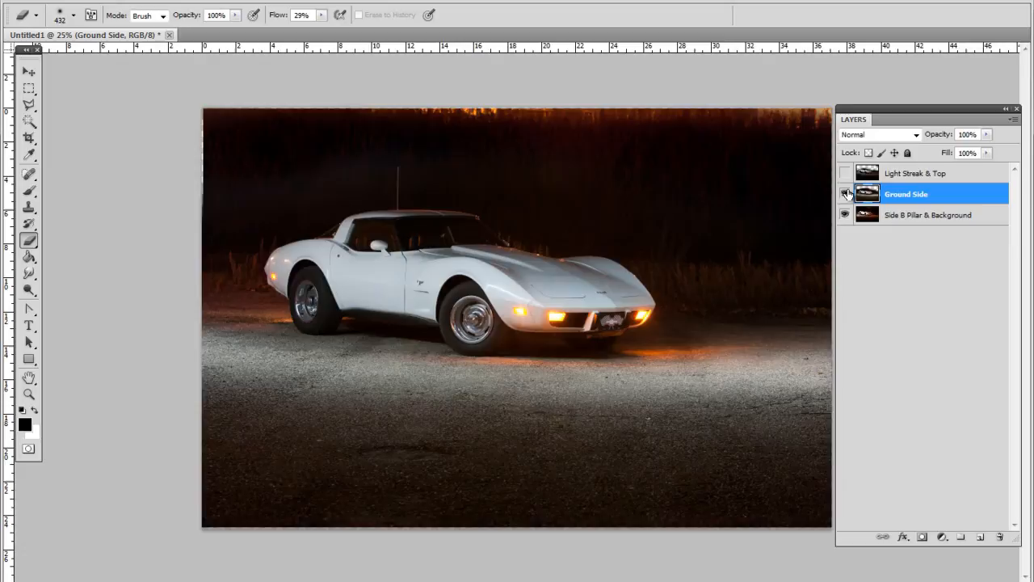
{"action": "left_click", "coordinate": [846, 194]}
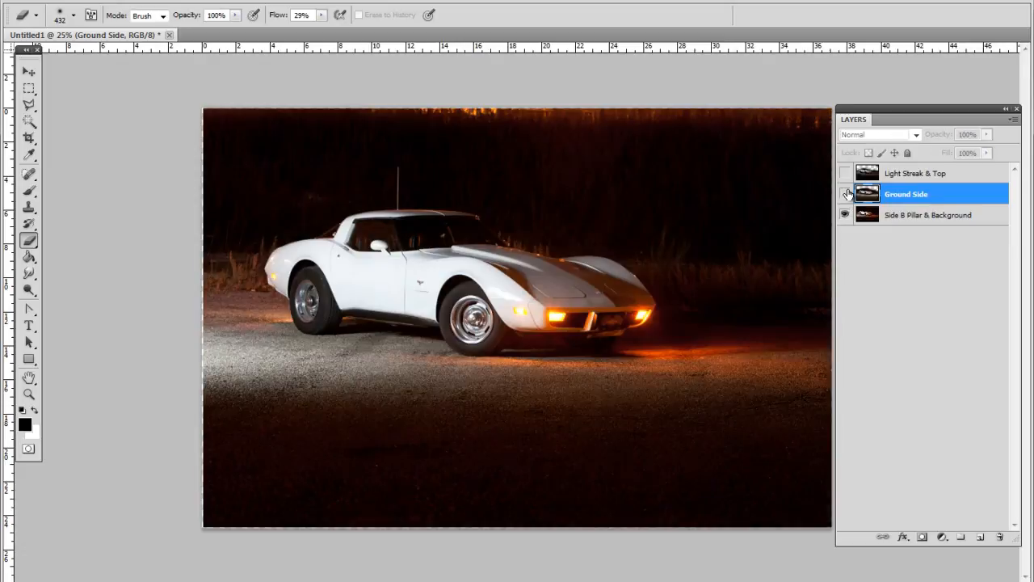
{"action": "left_click", "coordinate": [845, 194]}
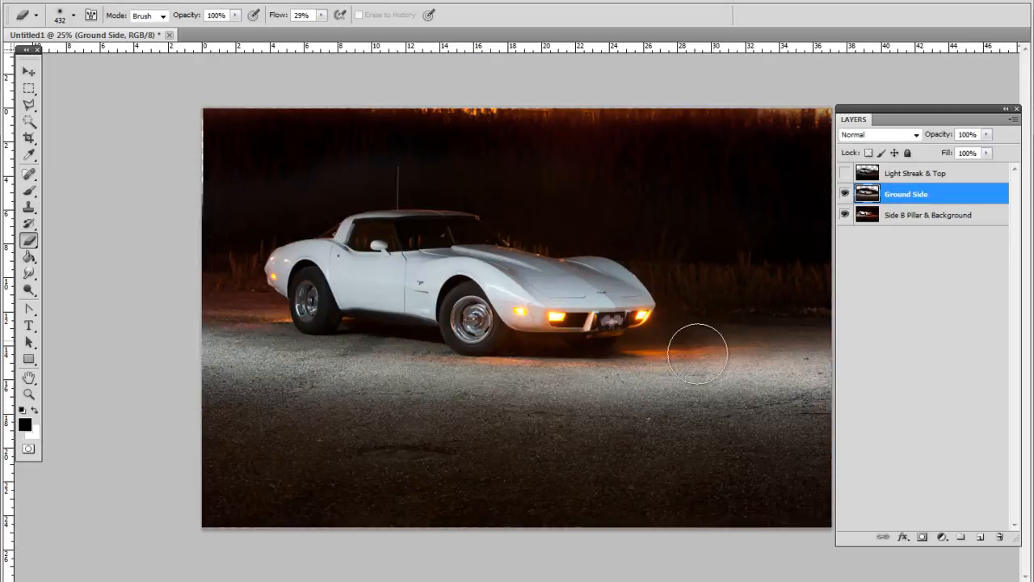
{"action": "left_click", "coordinate": [845, 214]}
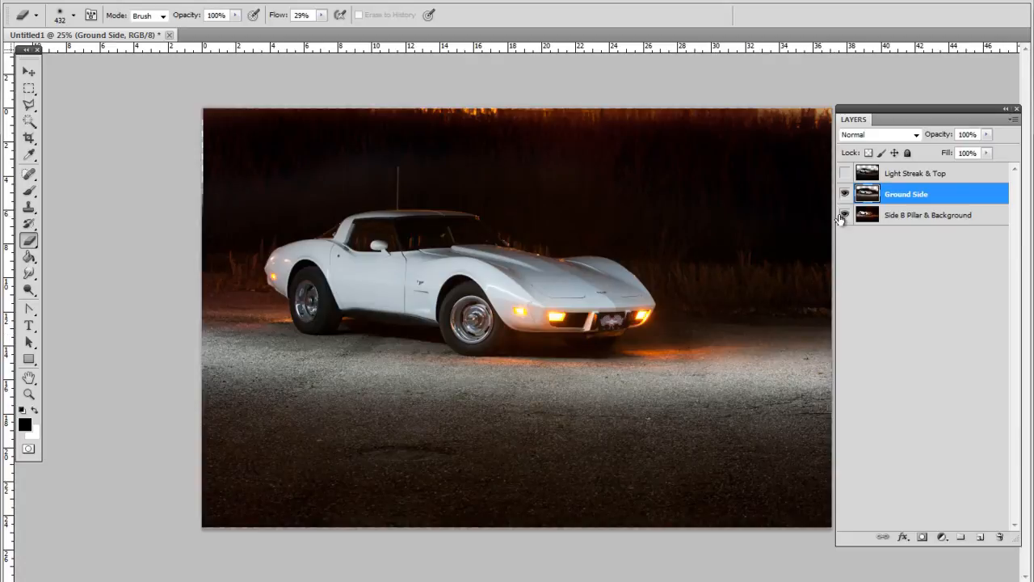
{"action": "left_click", "coordinate": [845, 194]}
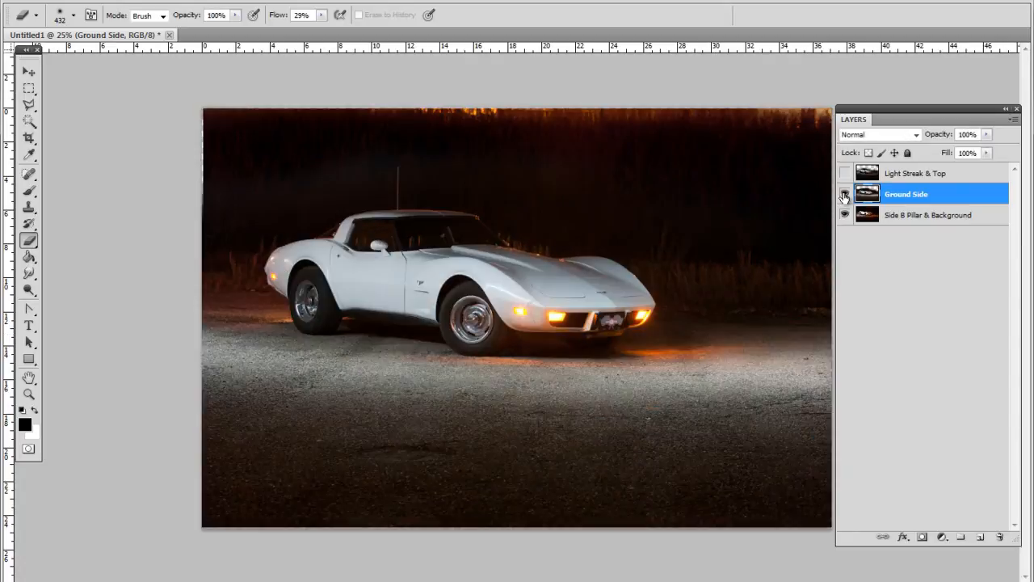
{"action": "left_click", "coordinate": [844, 194]}
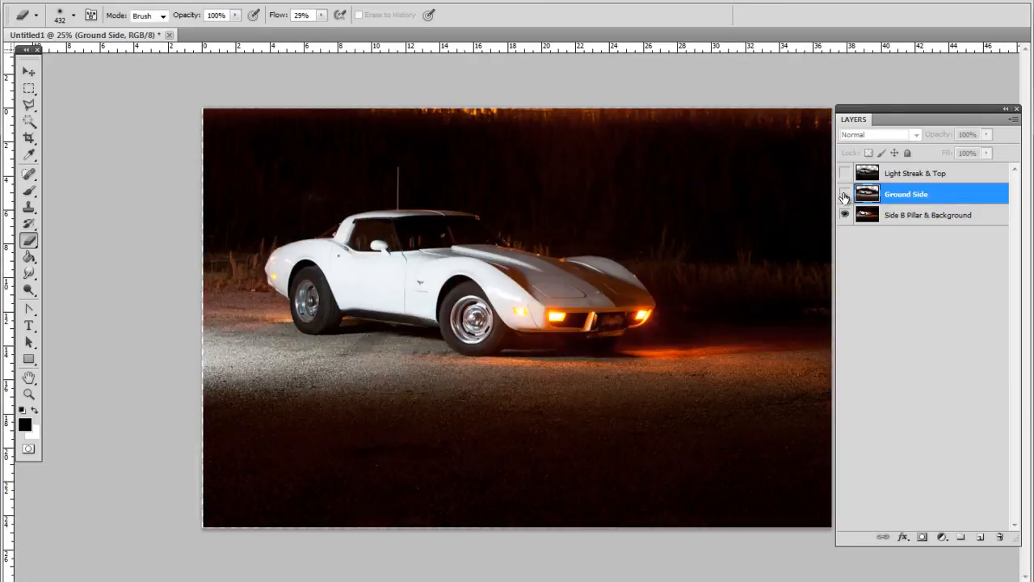
{"action": "left_click", "coordinate": [844, 194]}
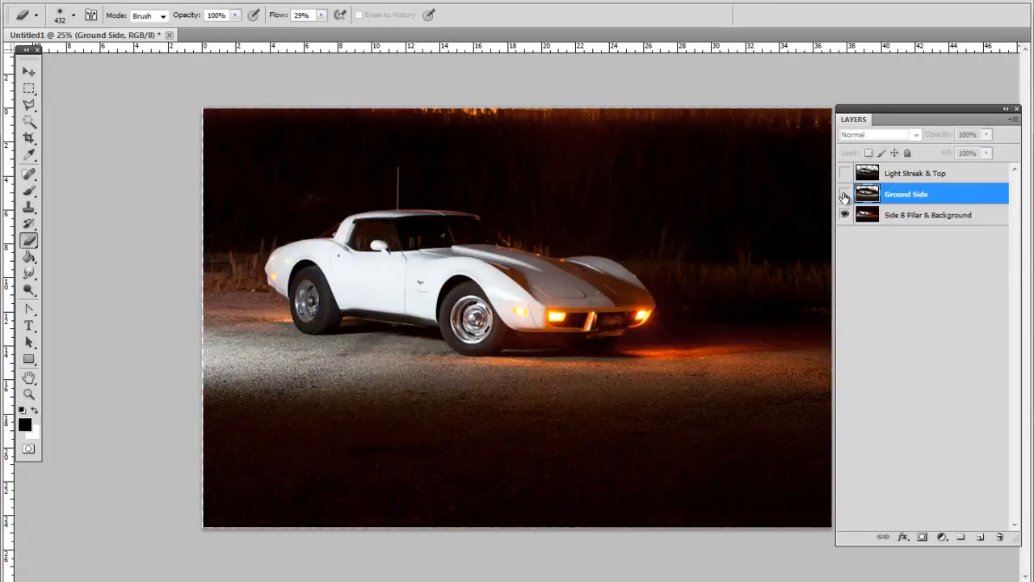
{"action": "left_click", "coordinate": [845, 193]}
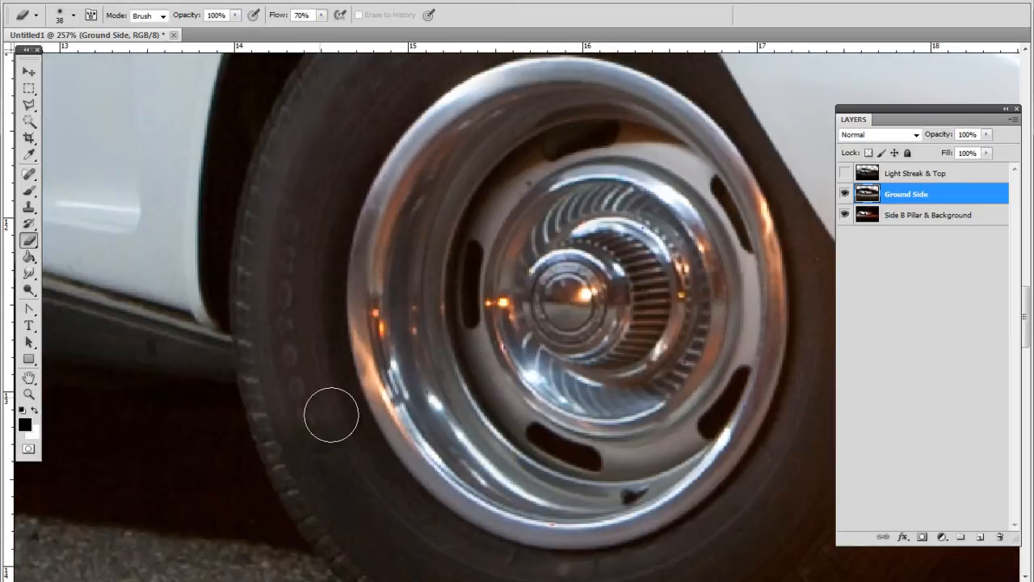
- Erase Ground Side over the front tyre, rim edge and upper rim to reveal lower detail
{"action": "left_click_drag", "start_coordinate": [329, 414], "coordinate": [466, 186]}
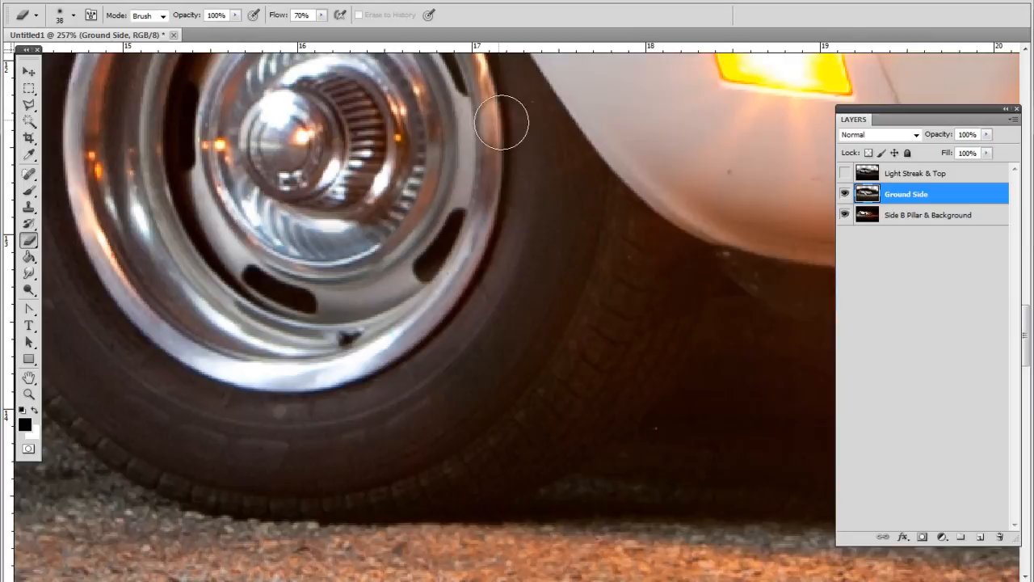
{"action": "left_click_drag", "start_coordinate": [501, 121], "coordinate": [681, 277]}
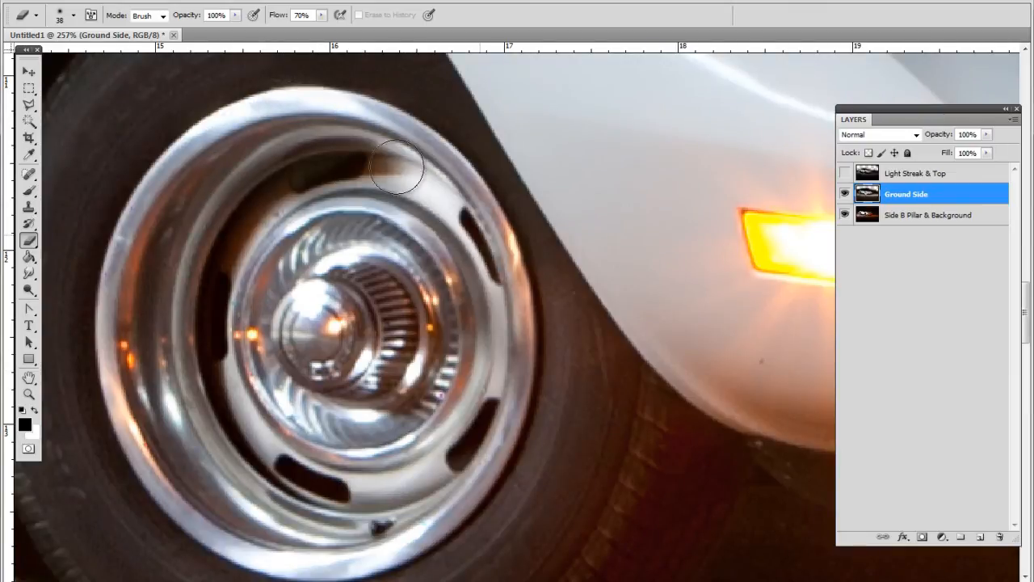
{"action": "left_click_drag", "start_coordinate": [395, 169], "coordinate": [433, 250]}
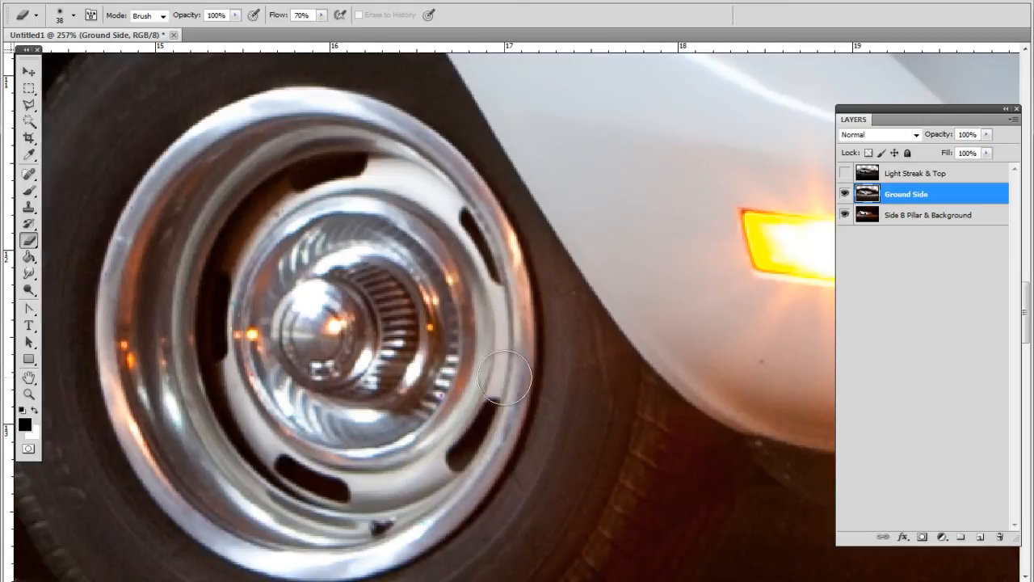
{"action": "mouse_move", "coordinate": [242, 223]}
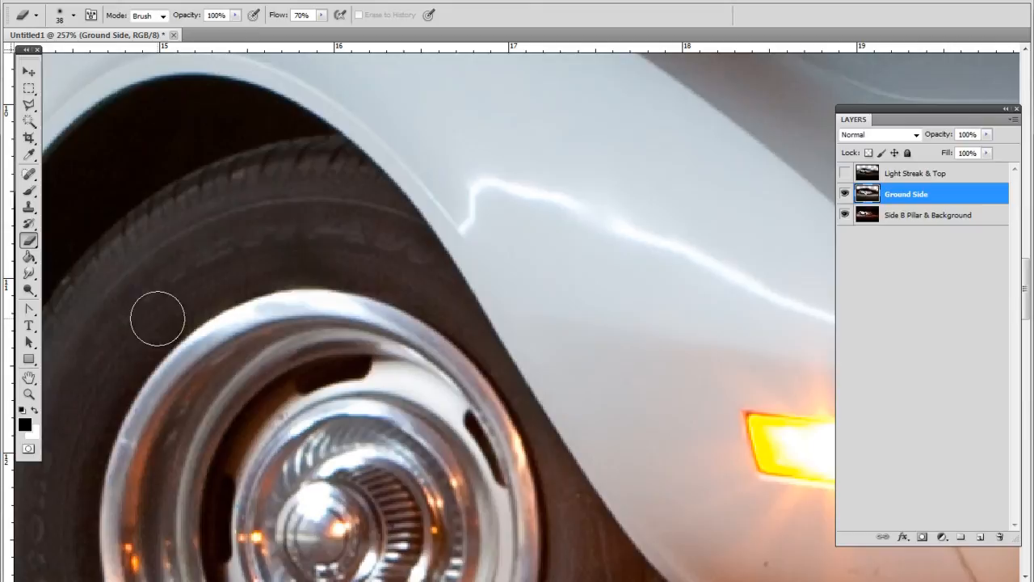
{"action": "mouse_move", "coordinate": [101, 319]}
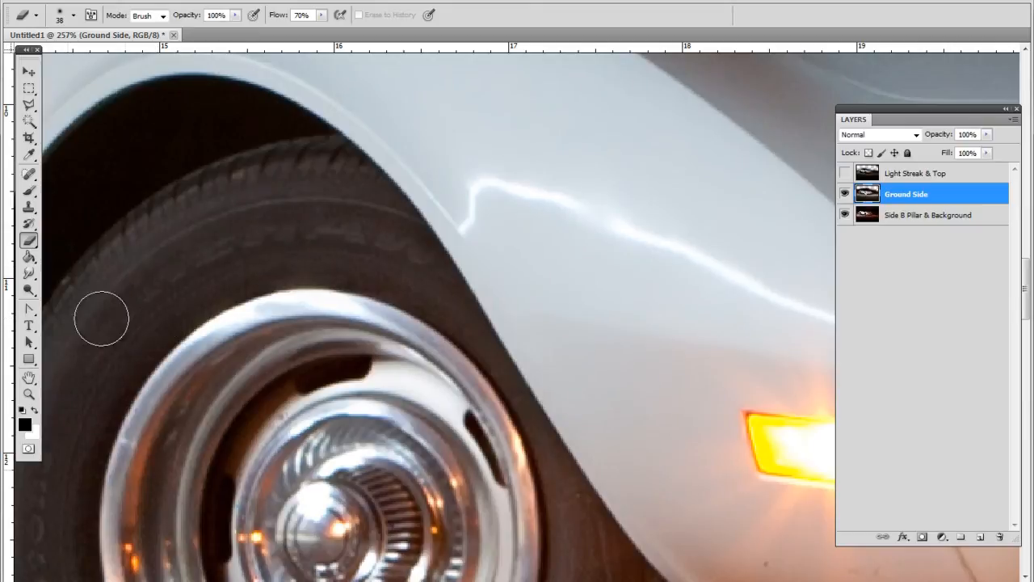
{"action": "mouse_move", "coordinate": [226, 278]}
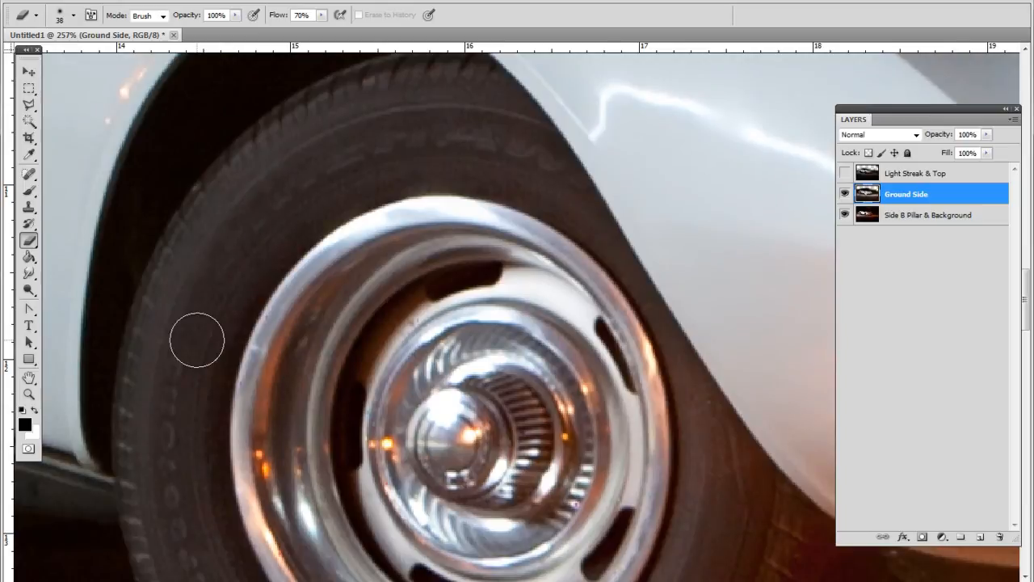
{"action": "mouse_move", "coordinate": [196, 311]}
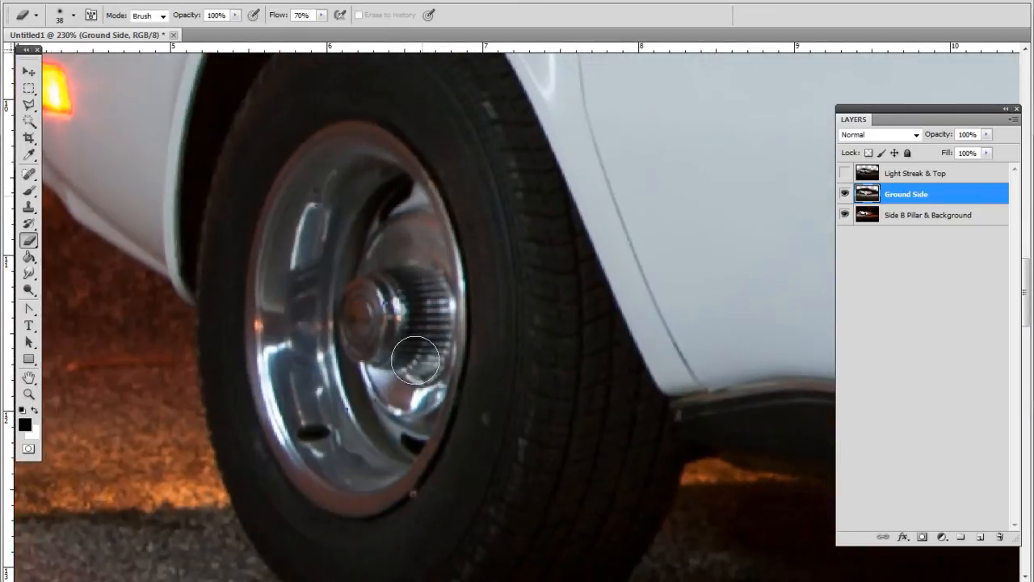
- Erase Ground Side over the rear hub, lower rim, upper tyre and tread
{"action": "left_click_drag", "start_coordinate": [416, 359], "coordinate": [283, 386]}
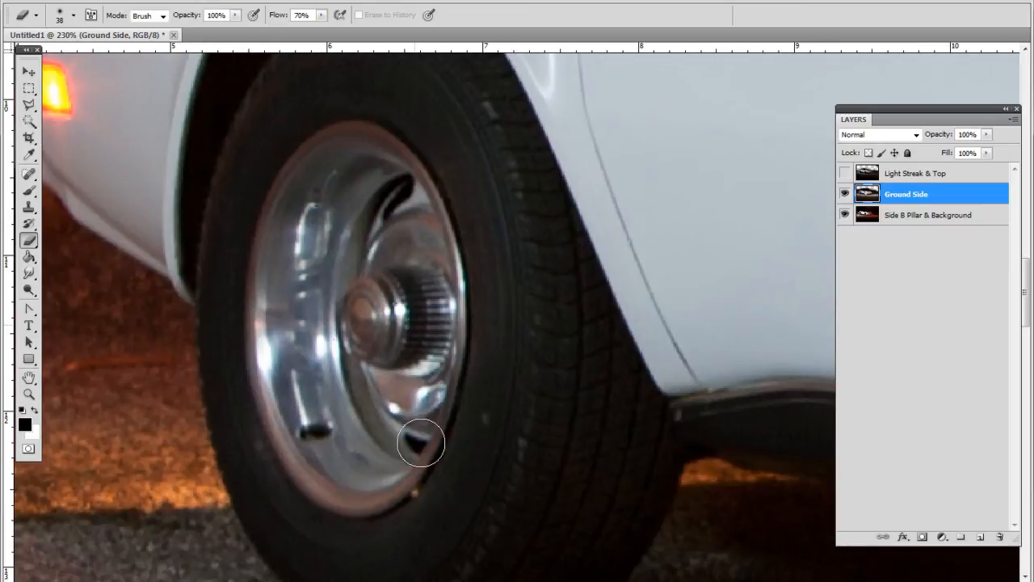
{"action": "left_click_drag", "start_coordinate": [420, 442], "coordinate": [512, 183]}
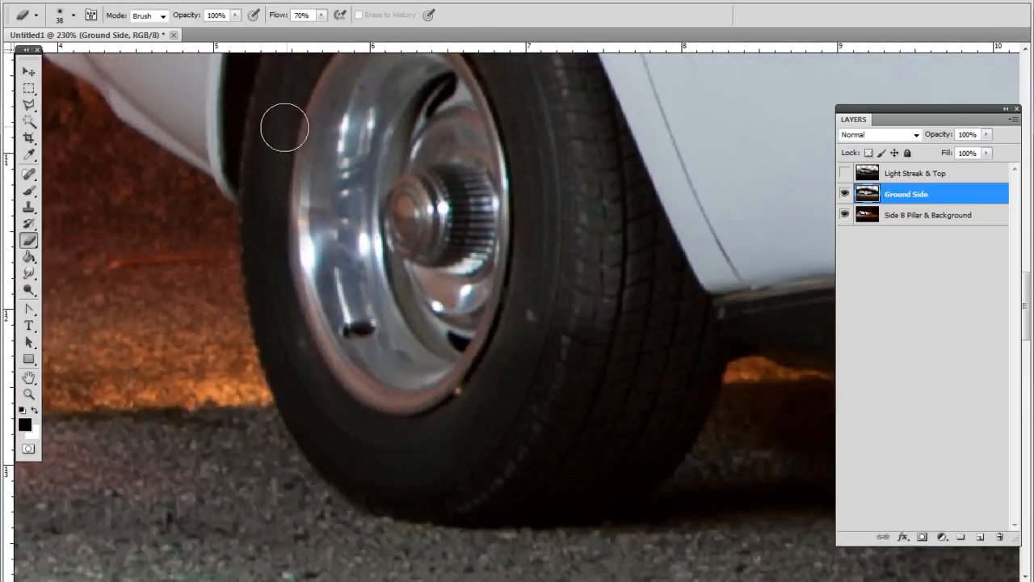
{"action": "left_click_drag", "start_coordinate": [284, 127], "coordinate": [339, 450]}
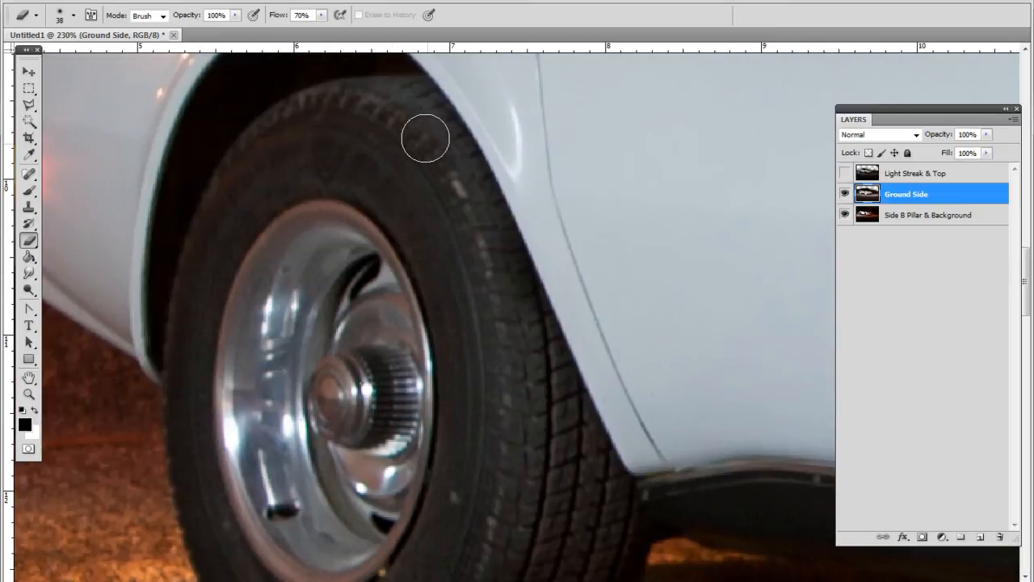
{"action": "left_click", "coordinate": [29, 395]}
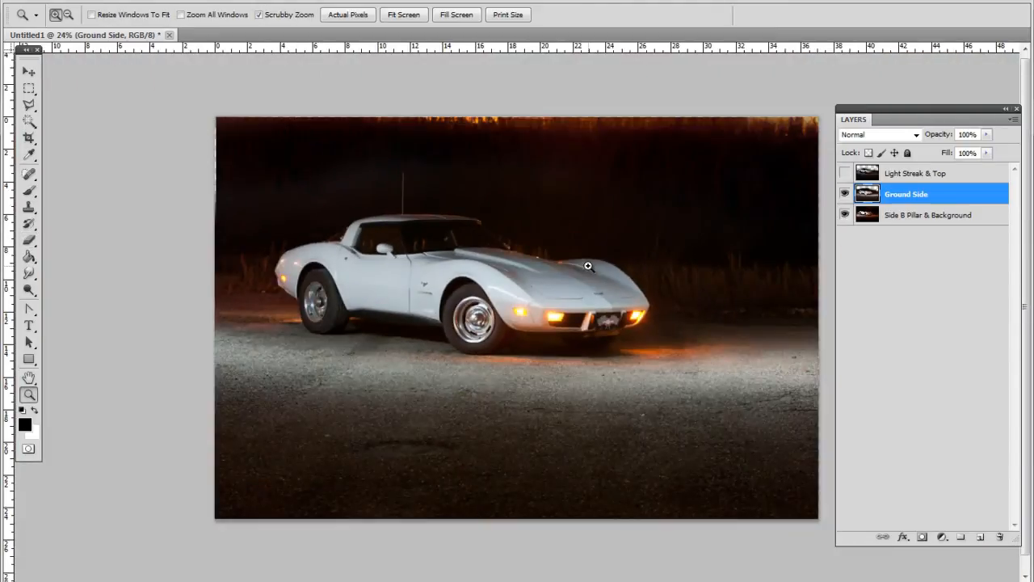
- Toggle the Light Streak & Top layer on and off repeatedly to compare the image
{"action": "left_click", "coordinate": [845, 173]}
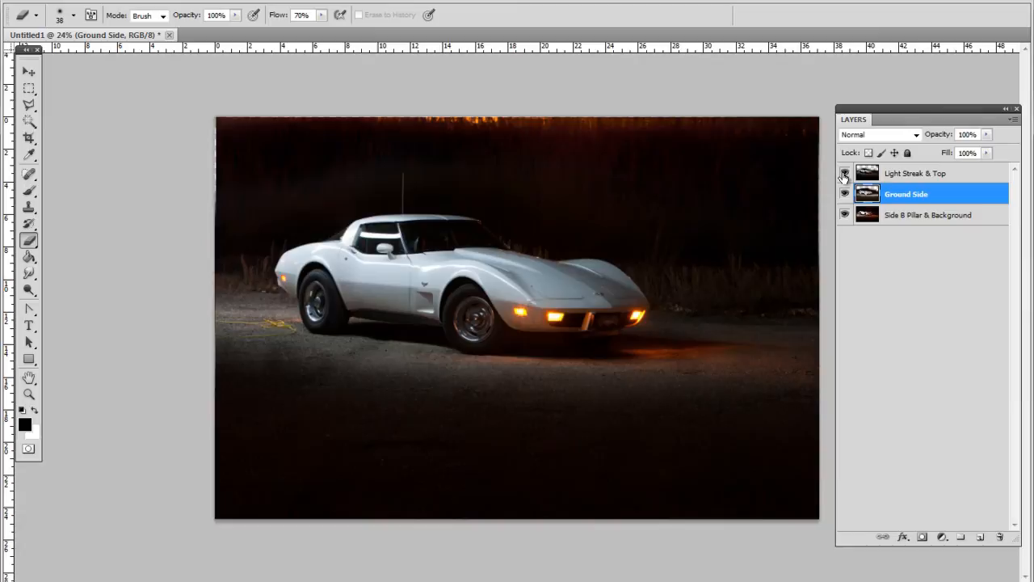
{"action": "left_click", "coordinate": [845, 173]}
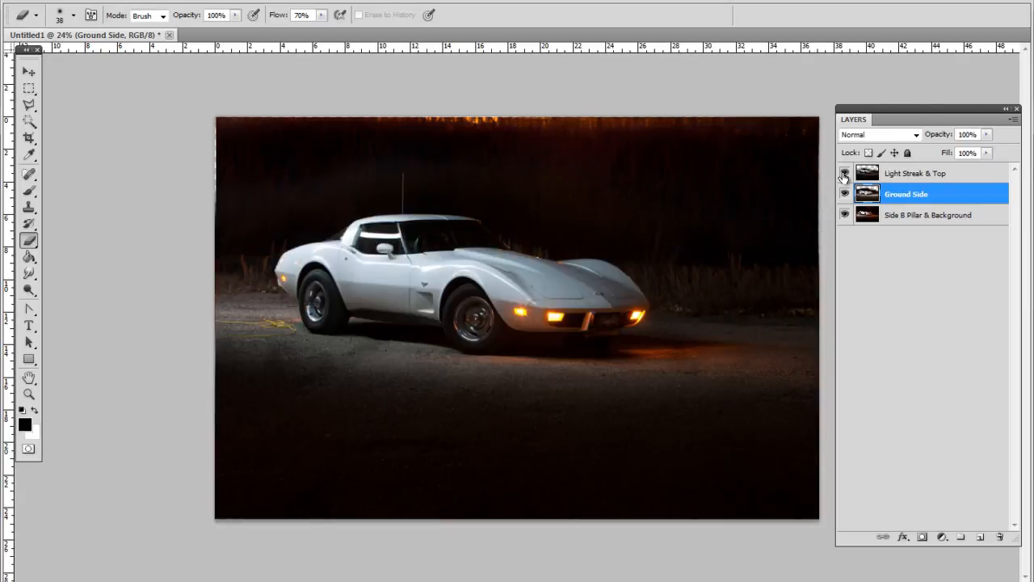
{"action": "left_click", "coordinate": [845, 173]}
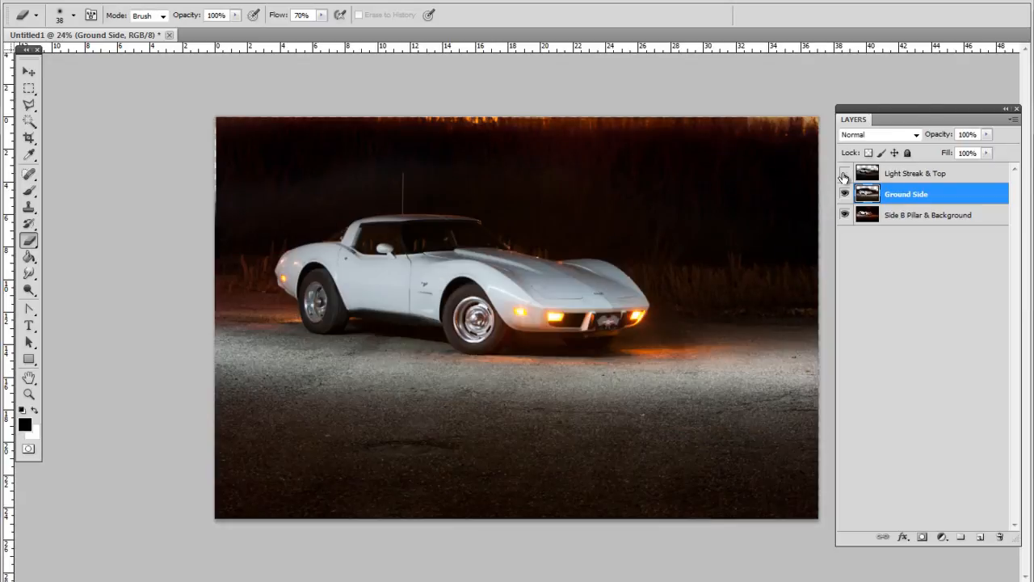
{"action": "left_click", "coordinate": [845, 174]}
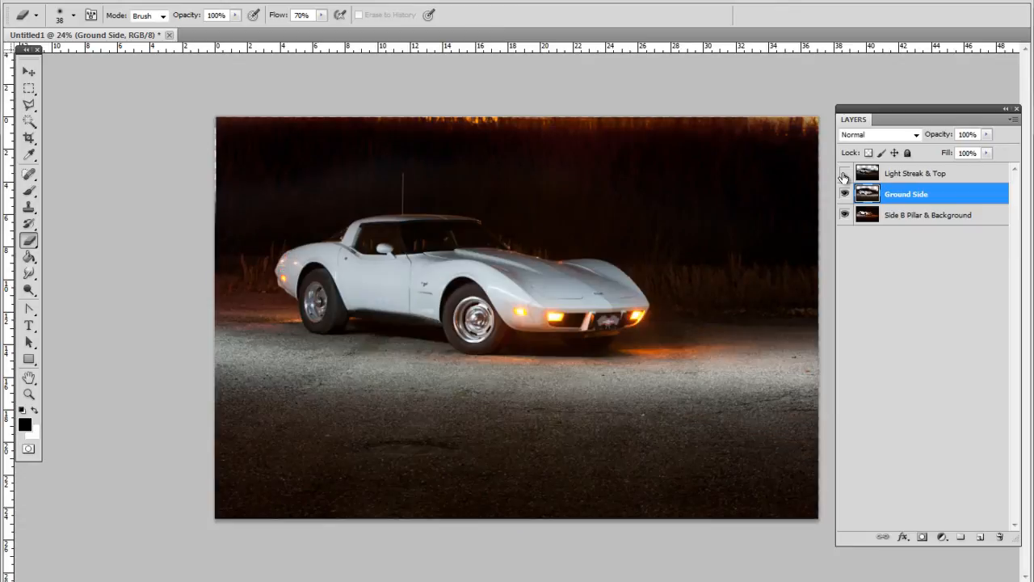
{"action": "left_click", "coordinate": [845, 173]}
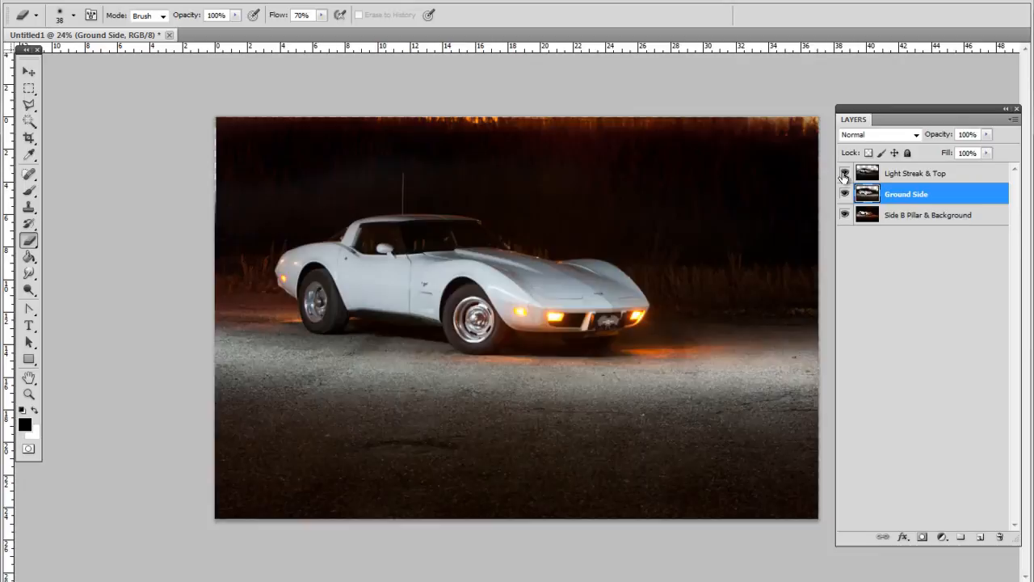
{"action": "left_click", "coordinate": [844, 173]}
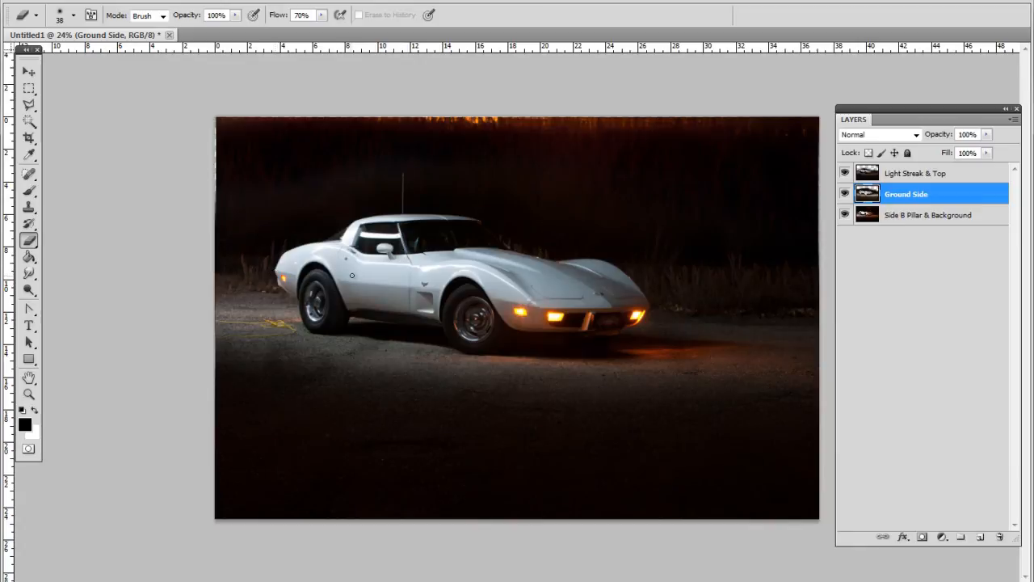
{"action": "mouse_move", "coordinate": [454, 290]}
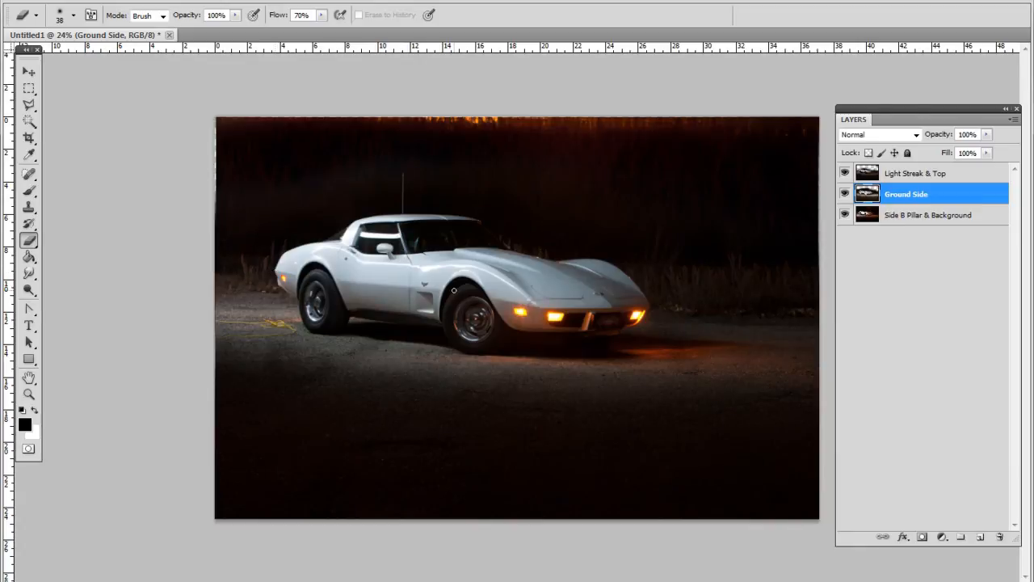
{"action": "left_click", "coordinate": [845, 173]}
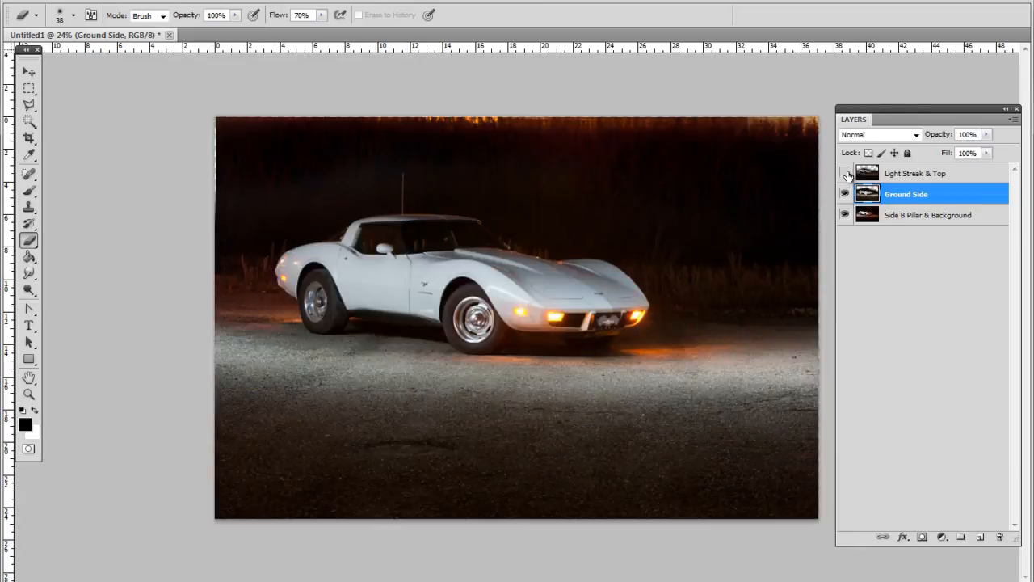
{"action": "left_click", "coordinate": [845, 173]}
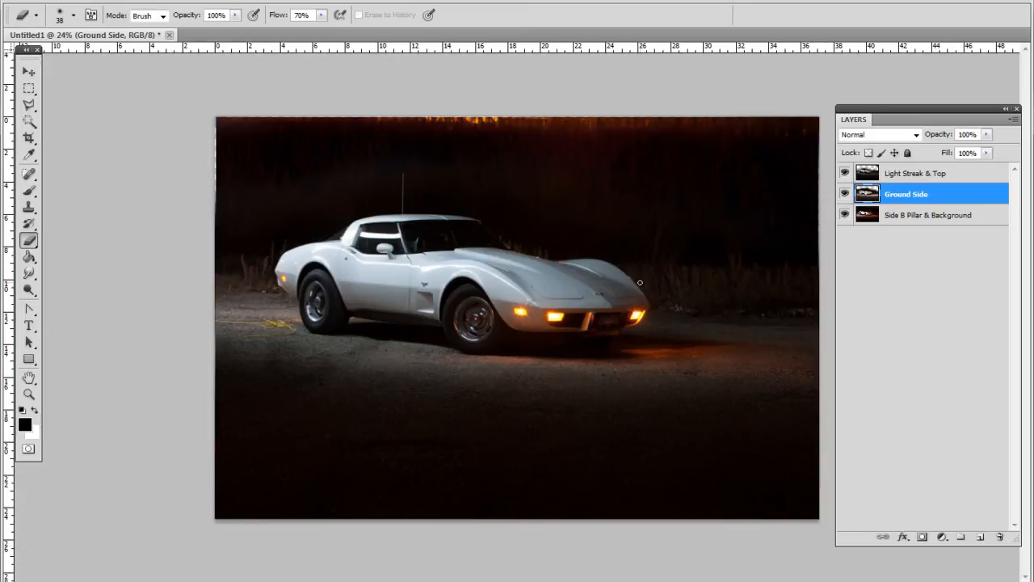
{"action": "mouse_move", "coordinate": [273, 267]}
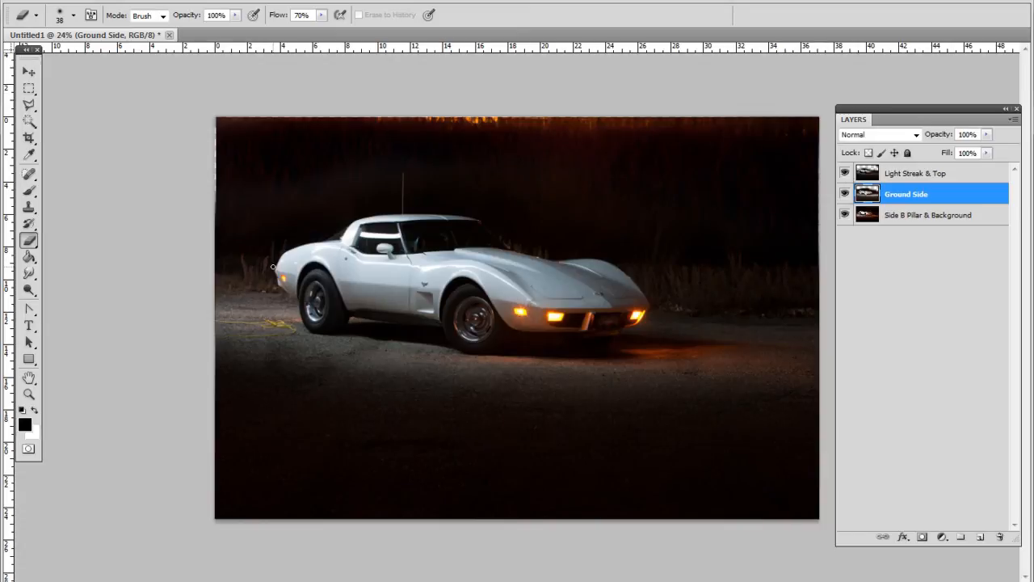
{"action": "left_click", "coordinate": [845, 173]}
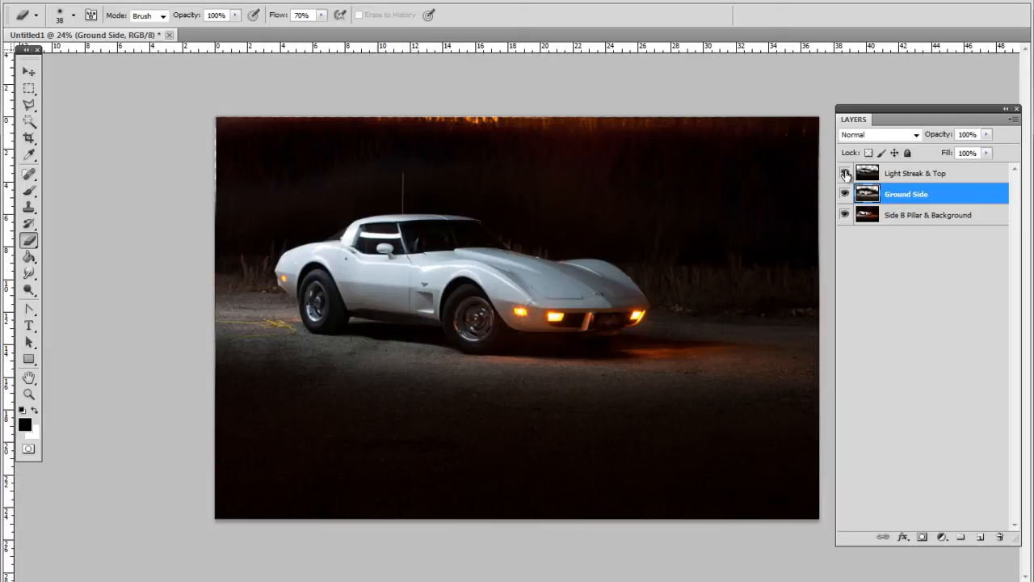
{"action": "left_click", "coordinate": [845, 173]}
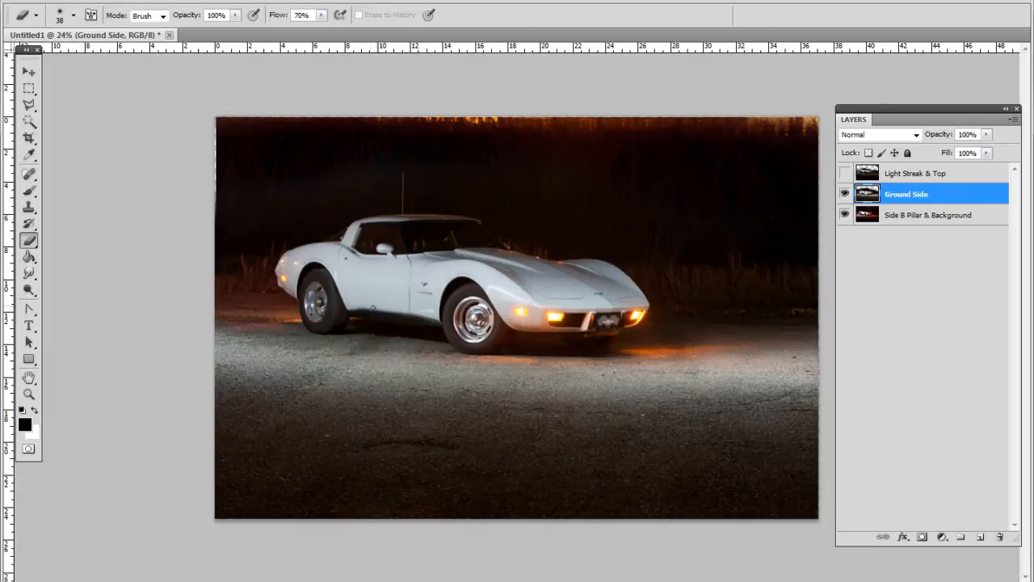
{"action": "mouse_move", "coordinate": [400, 299]}
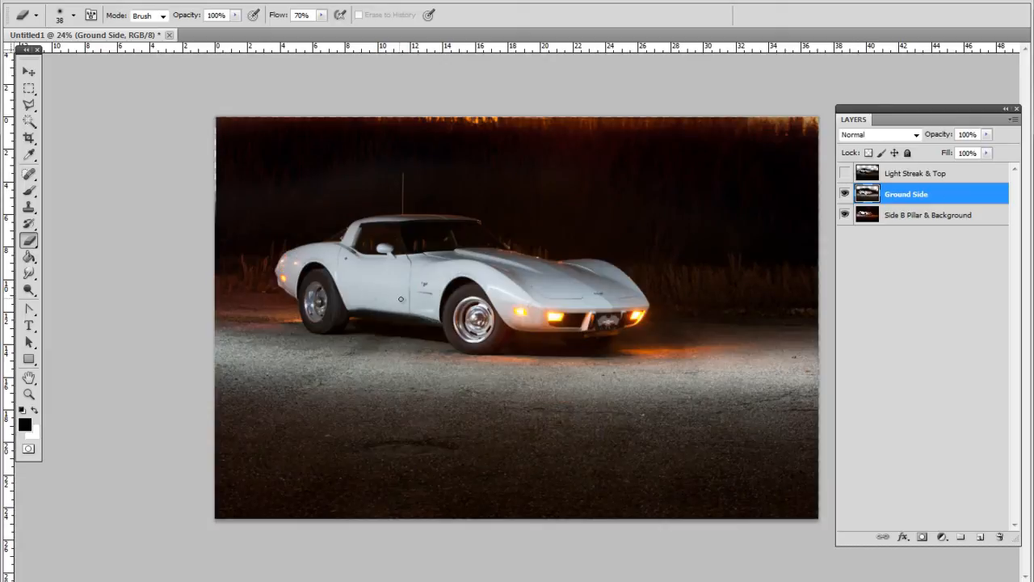
- Move Ground Side above Light Streak & Top, then toggle its visibility to compare
{"action": "left_click", "coordinate": [845, 173]}
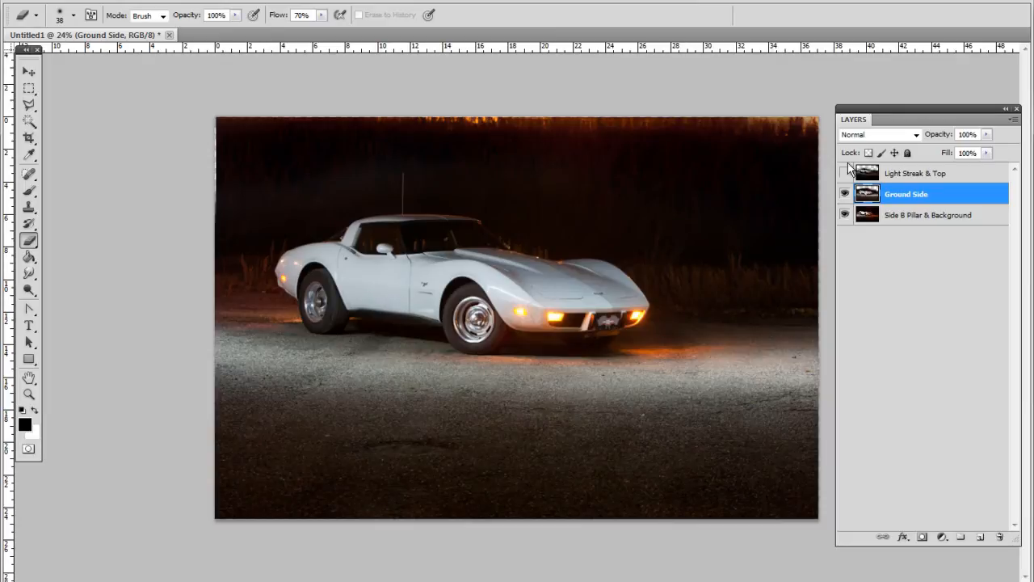
{"action": "left_click", "coordinate": [28, 395]}
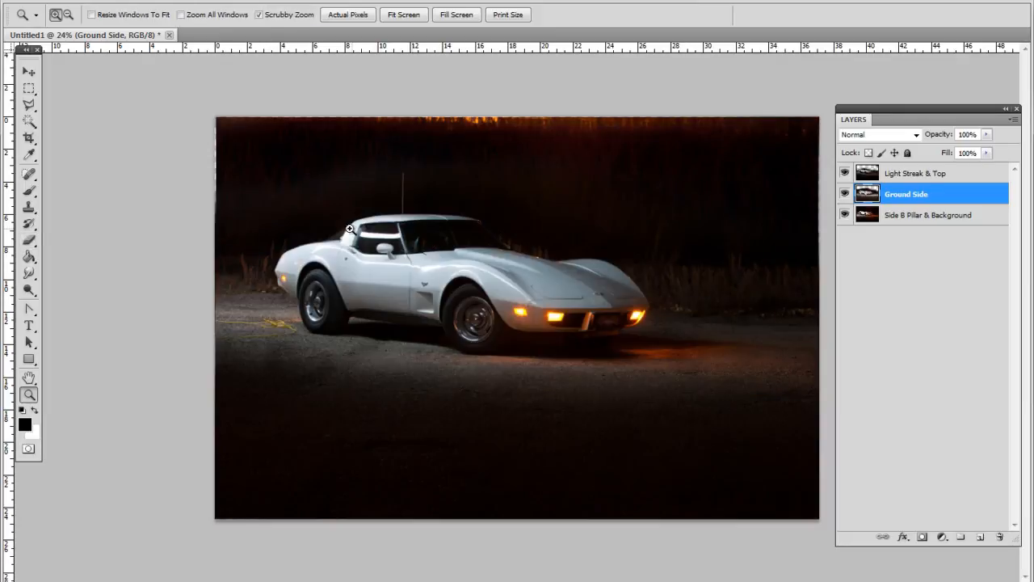
{"action": "left_click", "coordinate": [28, 240]}
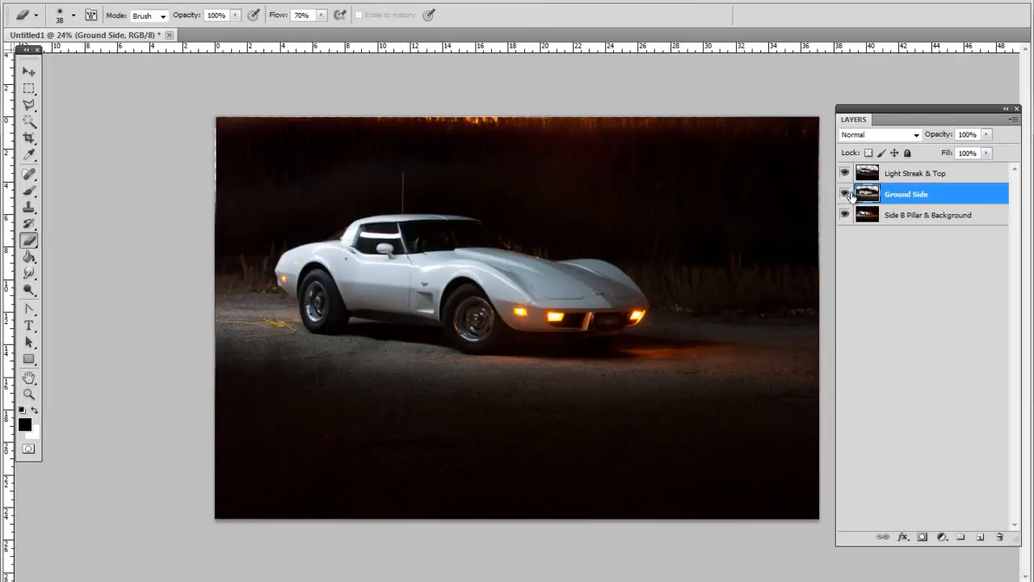
{"action": "left_click", "coordinate": [845, 194]}
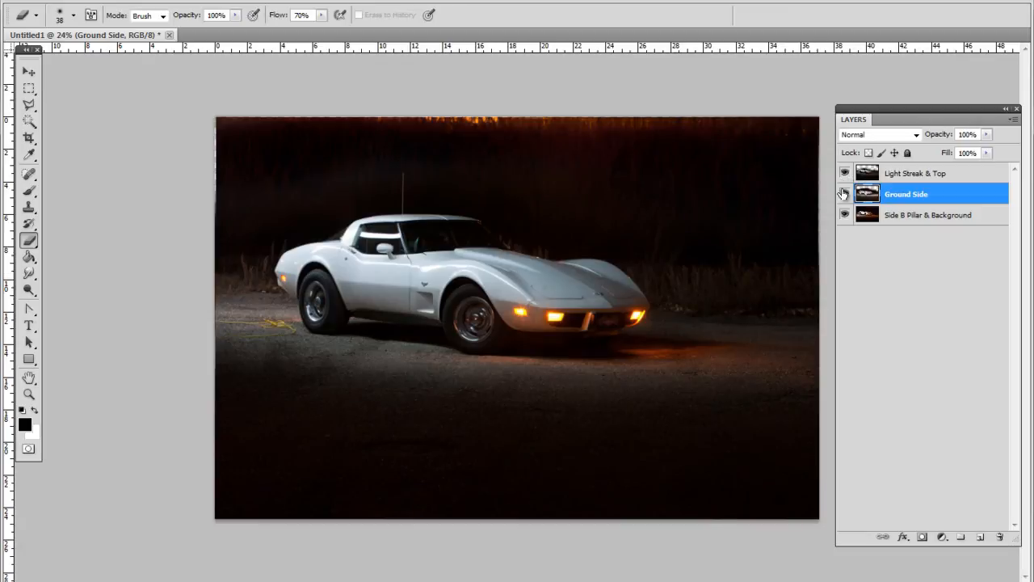
{"action": "left_click", "coordinate": [845, 172]}
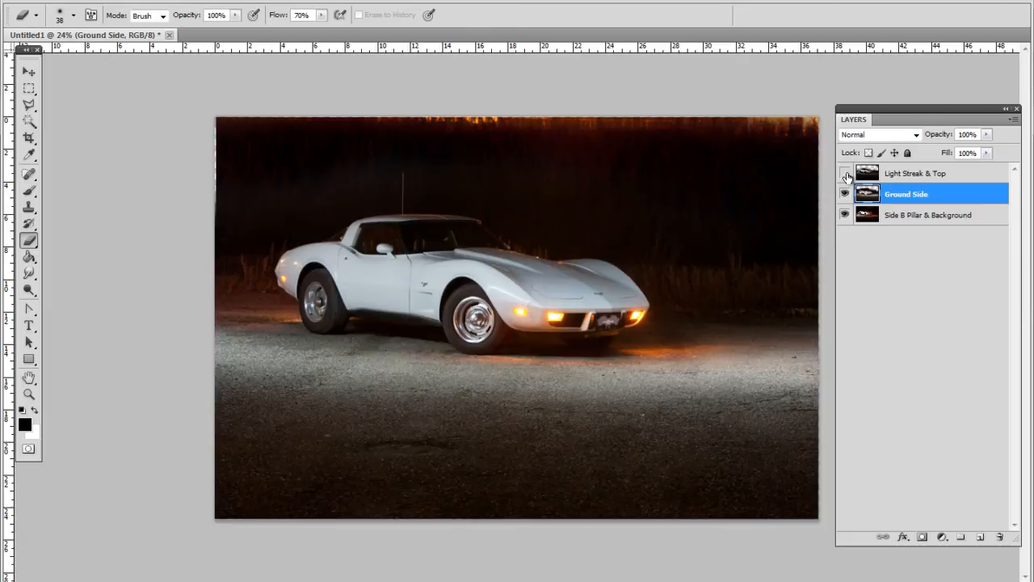
{"action": "left_click_drag", "start_coordinate": [904, 194], "coordinate": [904, 169]}
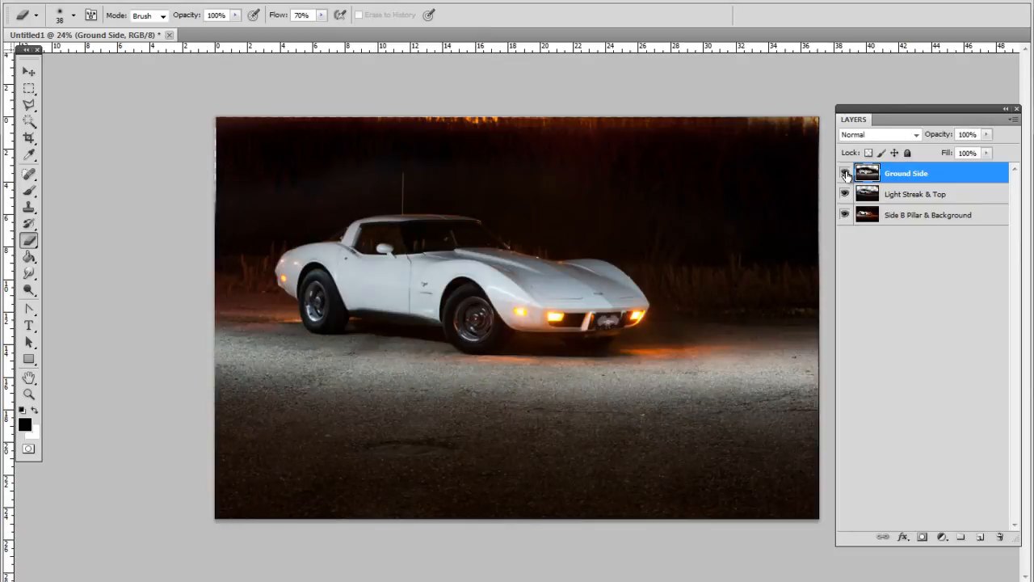
{"action": "left_click", "coordinate": [845, 173]}
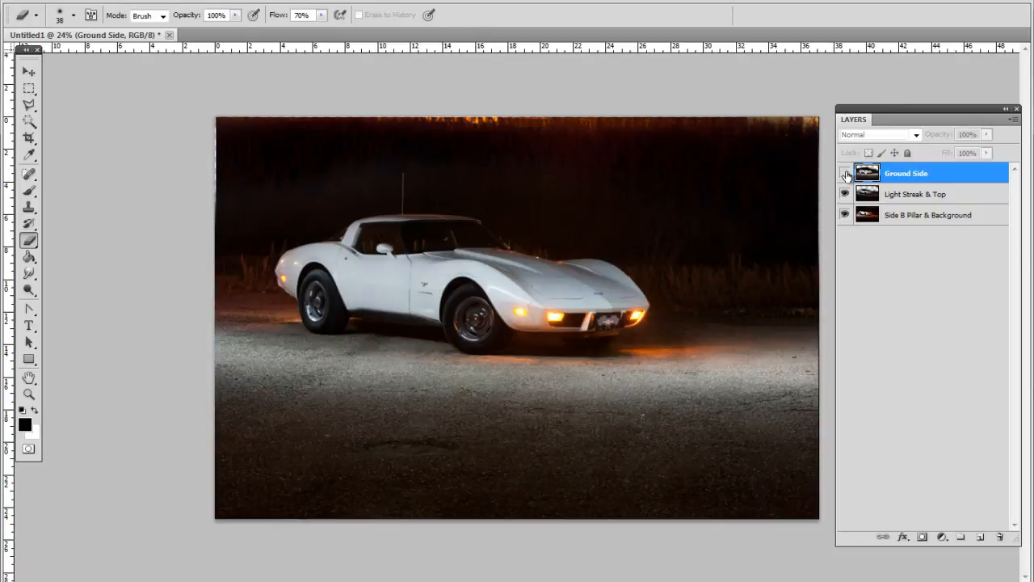
{"action": "left_click", "coordinate": [28, 394]}
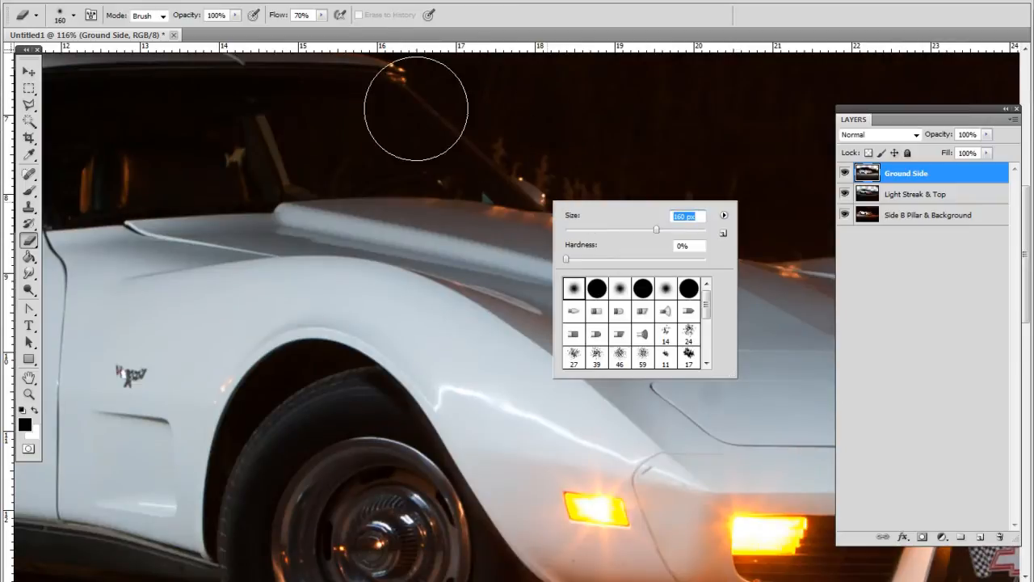
{"action": "mouse_move", "coordinate": [683, 235]}
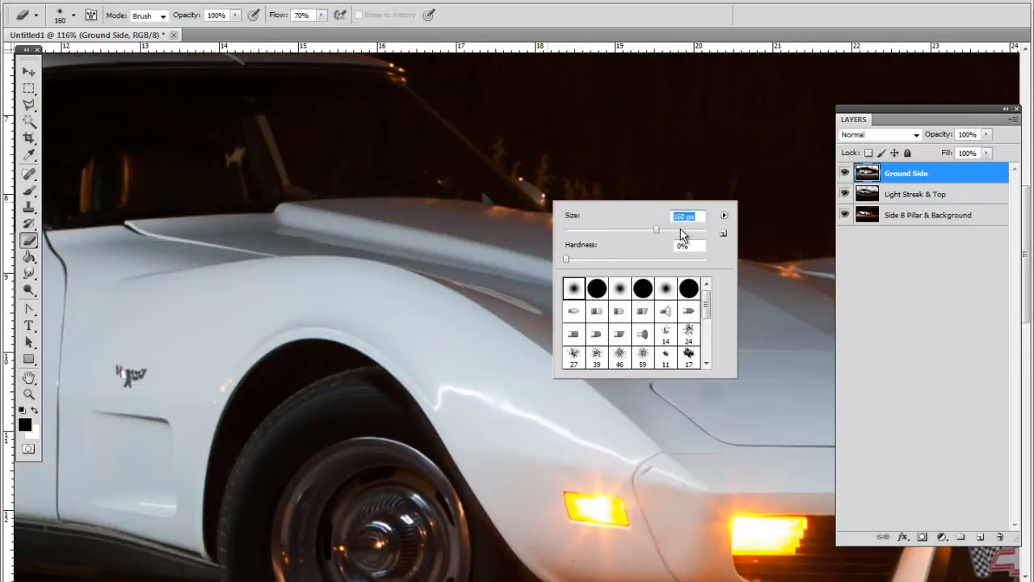
- Enlarge the soft eraser to about 199 px and softly erase Ground Side over the front fender
{"action": "left_click_drag", "start_coordinate": [654, 229], "coordinate": [673, 229]}
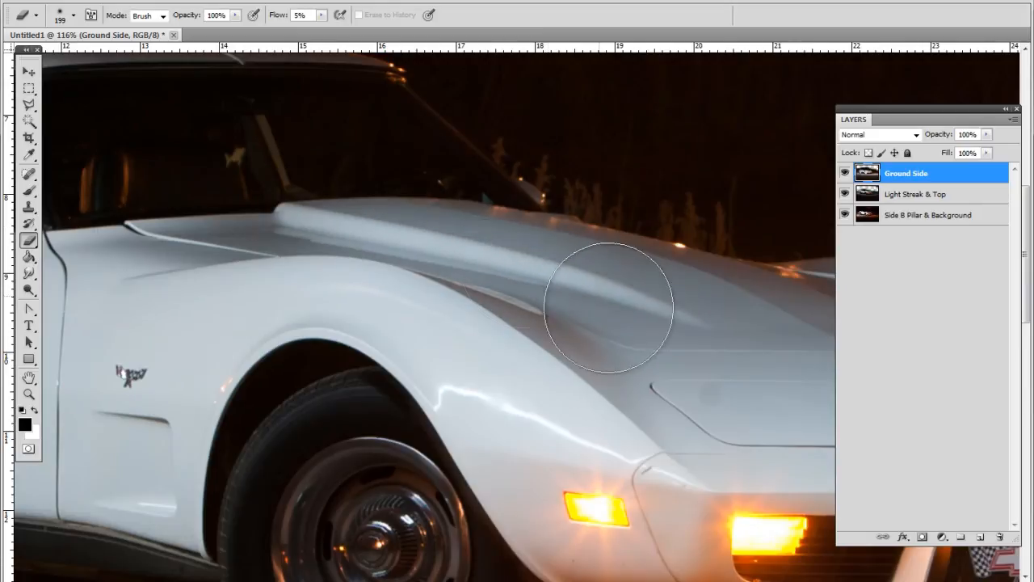
{"action": "left_click_drag", "start_coordinate": [610, 307], "coordinate": [622, 368]}
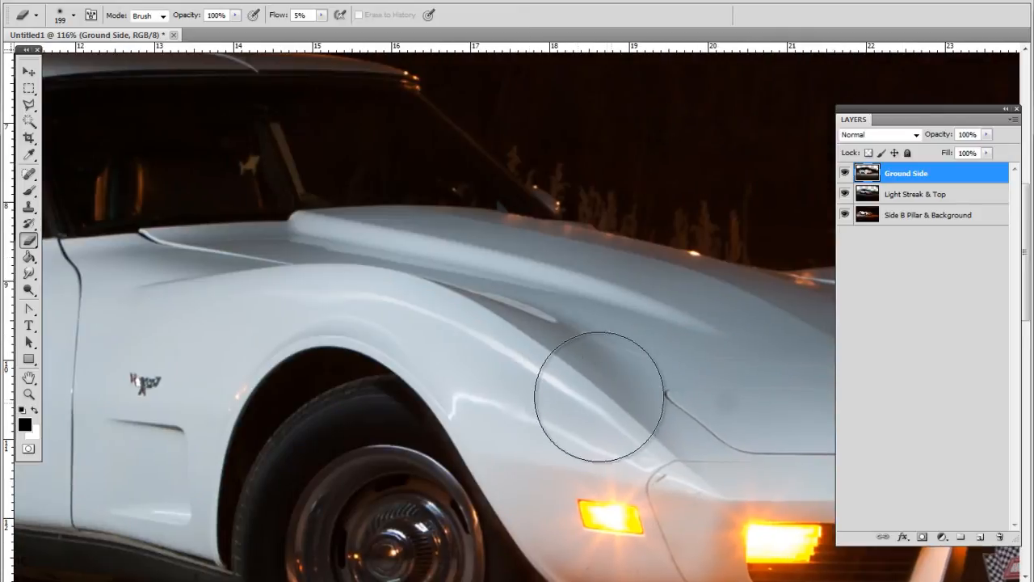
{"action": "mouse_move", "coordinate": [323, 270]}
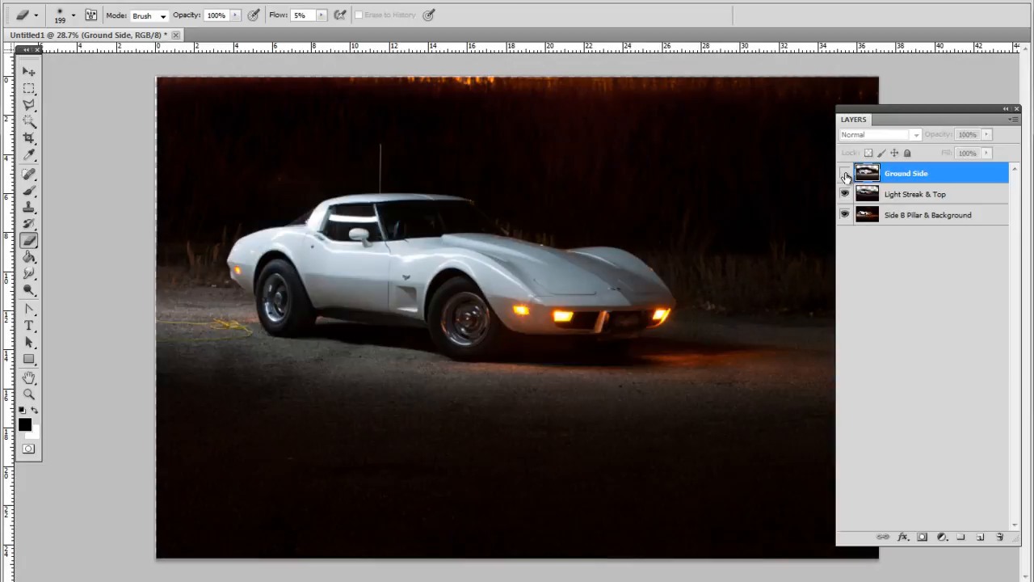
- Toggle Ground Side and Light Streak & Top visibility to compare the whole image
{"action": "left_click", "coordinate": [845, 172]}
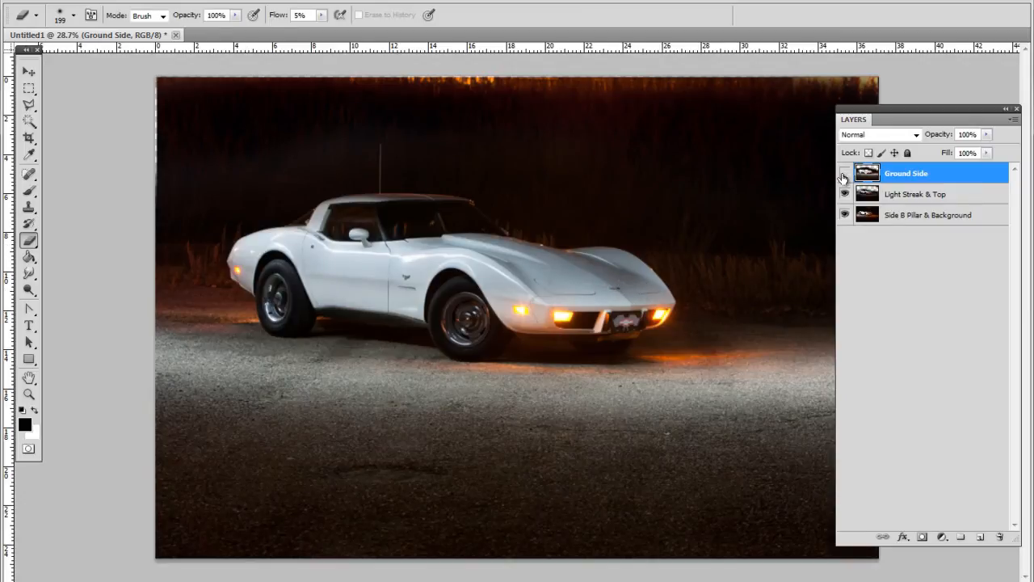
{"action": "left_click", "coordinate": [844, 173]}
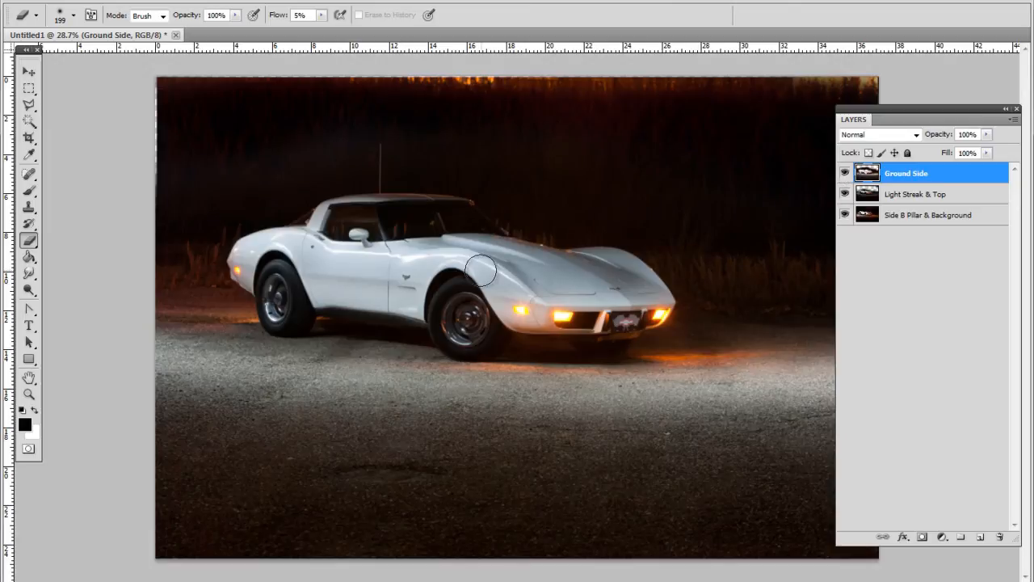
{"action": "left_click", "coordinate": [845, 173]}
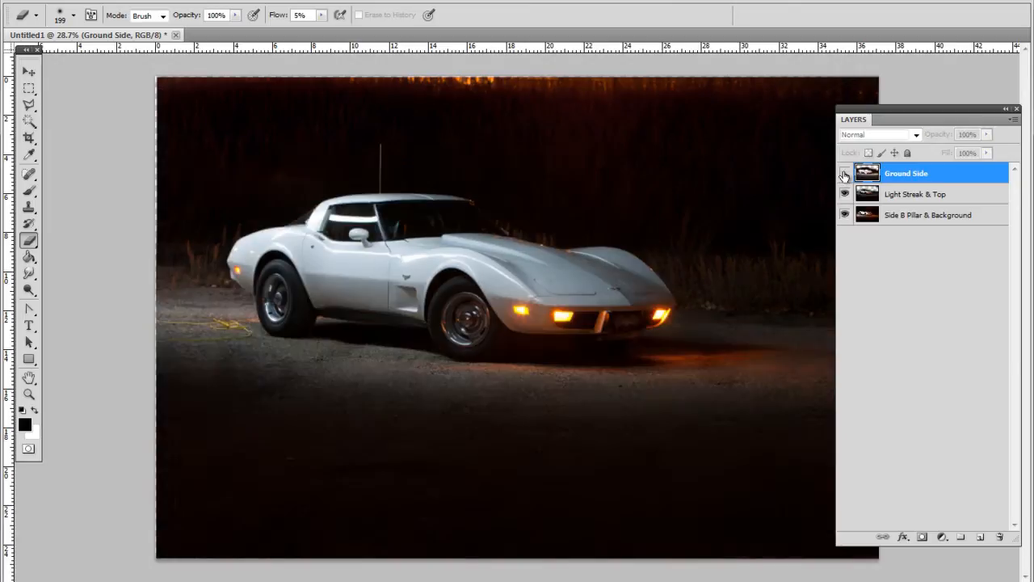
{"action": "left_click", "coordinate": [918, 194]}
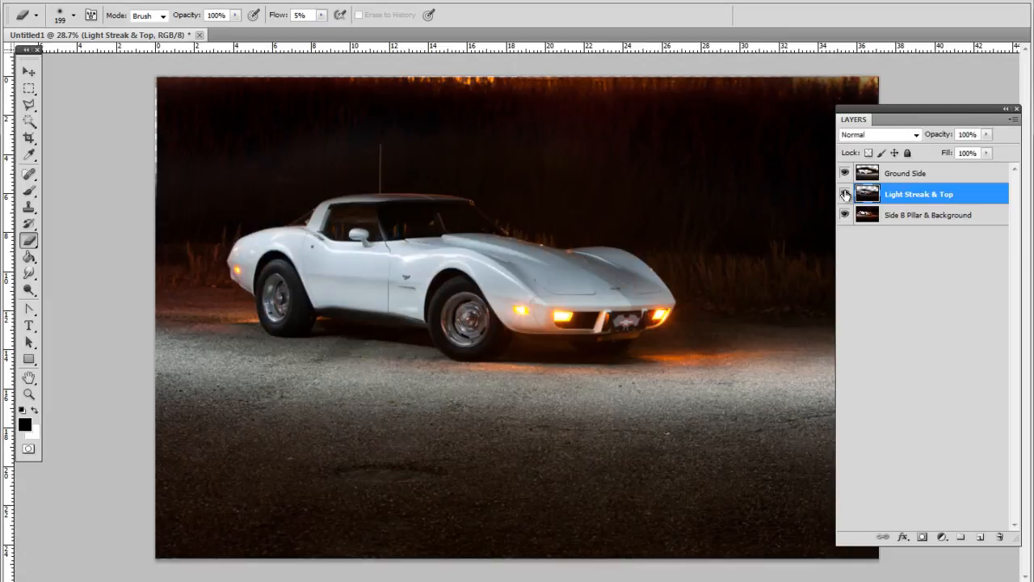
{"action": "left_click", "coordinate": [845, 194]}
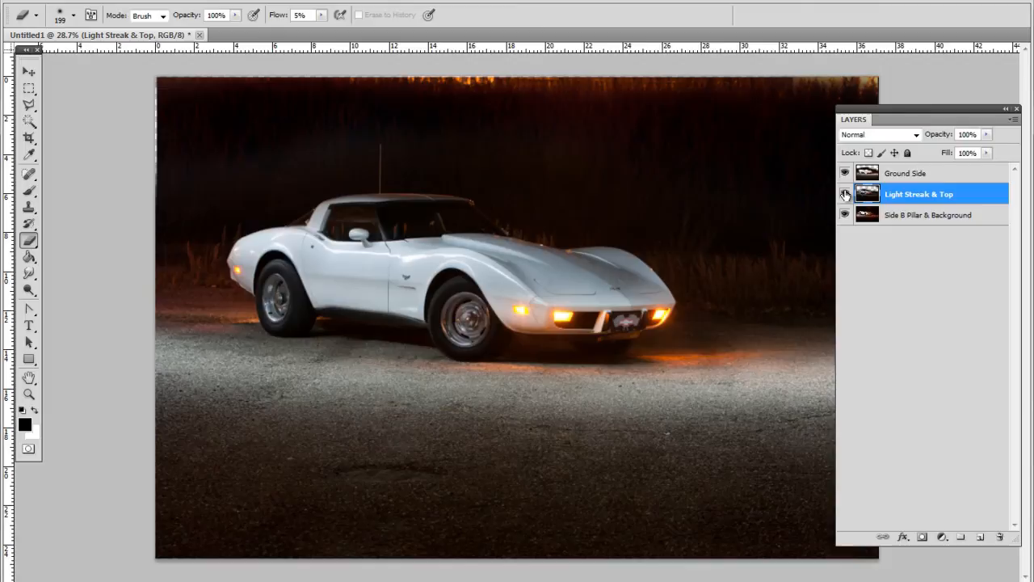
{"action": "left_click", "coordinate": [845, 194]}
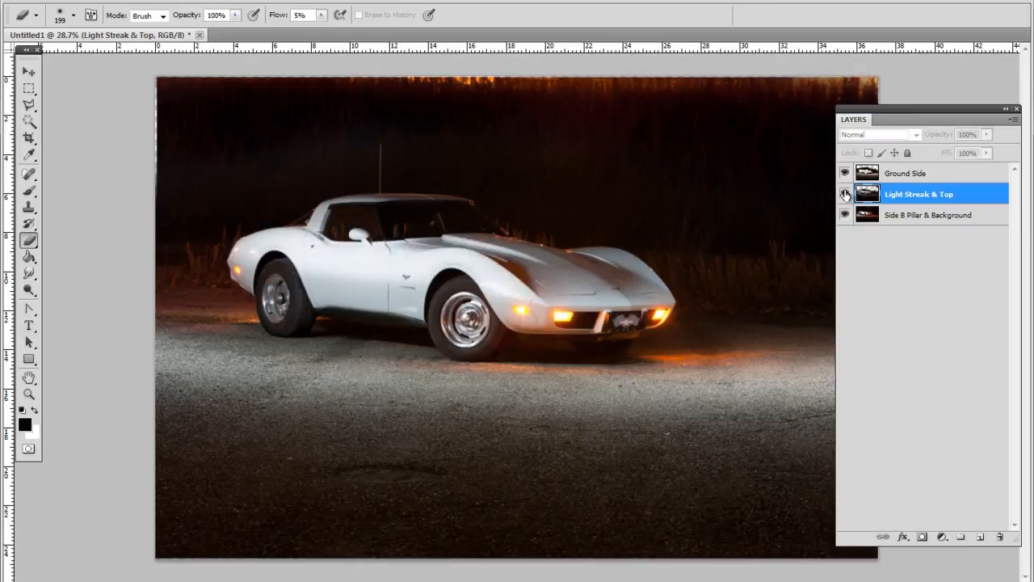
{"action": "left_click", "coordinate": [845, 173]}
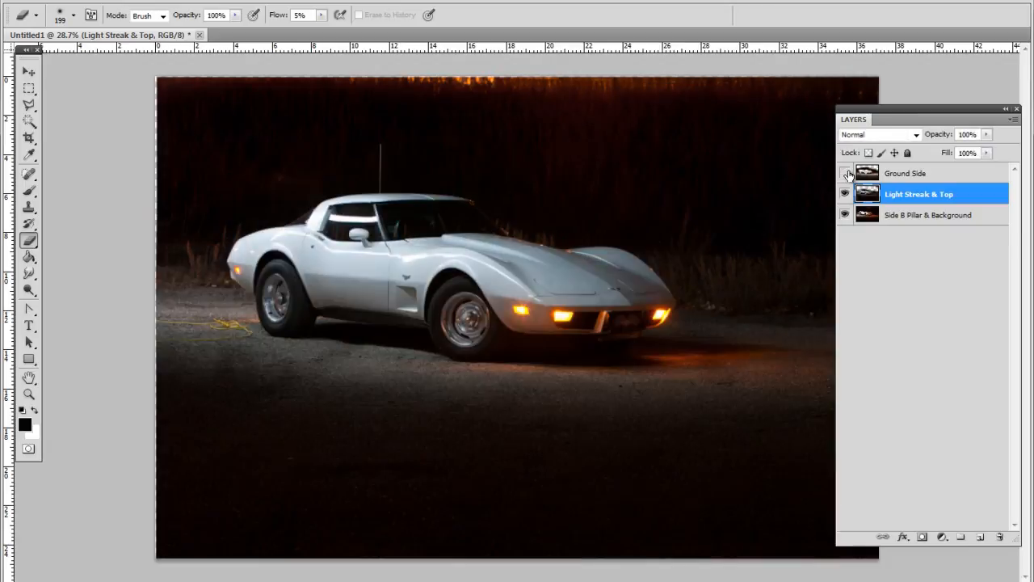
{"action": "left_click", "coordinate": [845, 173]}
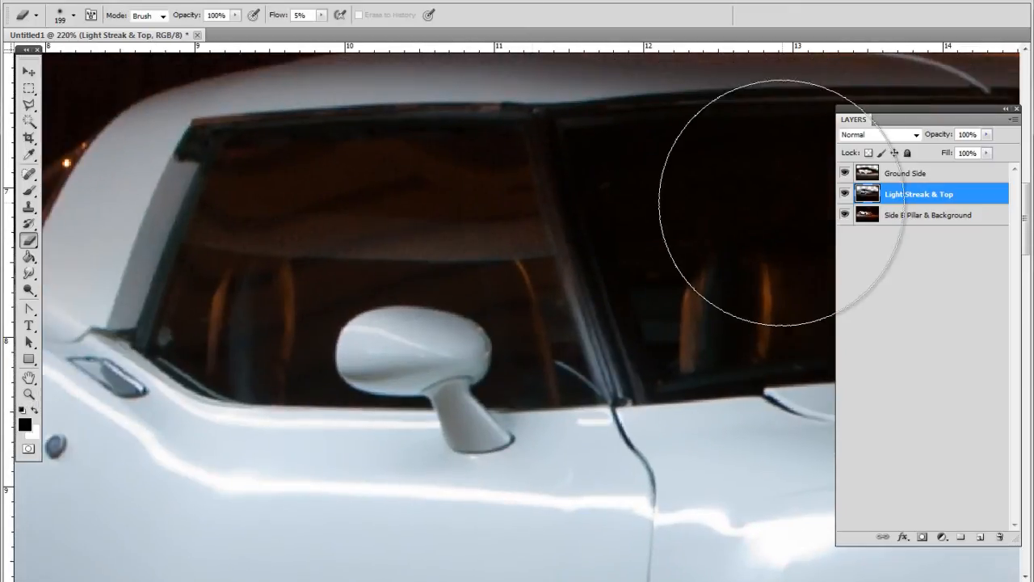
- Zoom in closer on the side window, then hide and show Ground Side to compare
{"action": "left_click", "coordinate": [845, 194]}
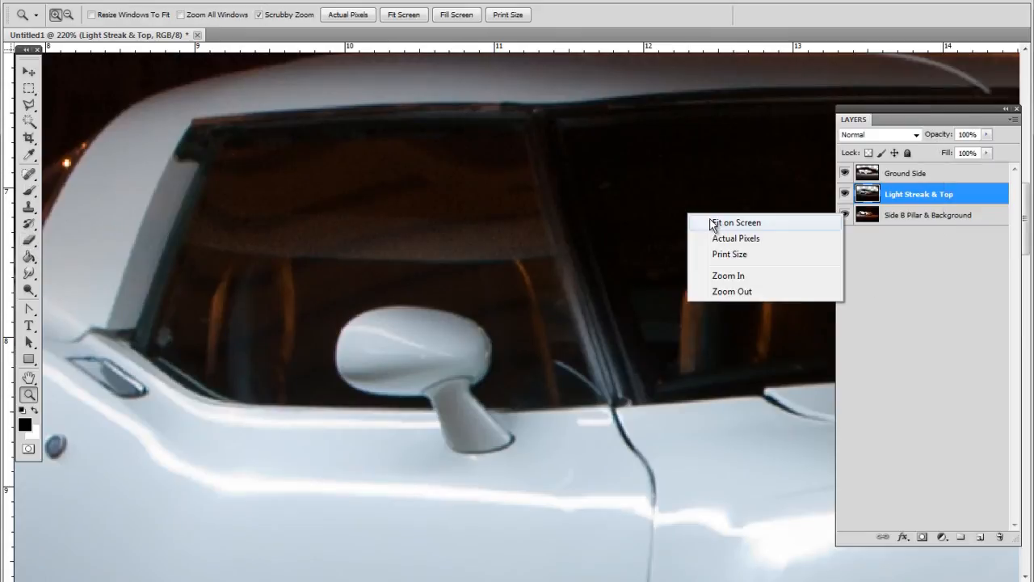
{"action": "left_click", "coordinate": [735, 222]}
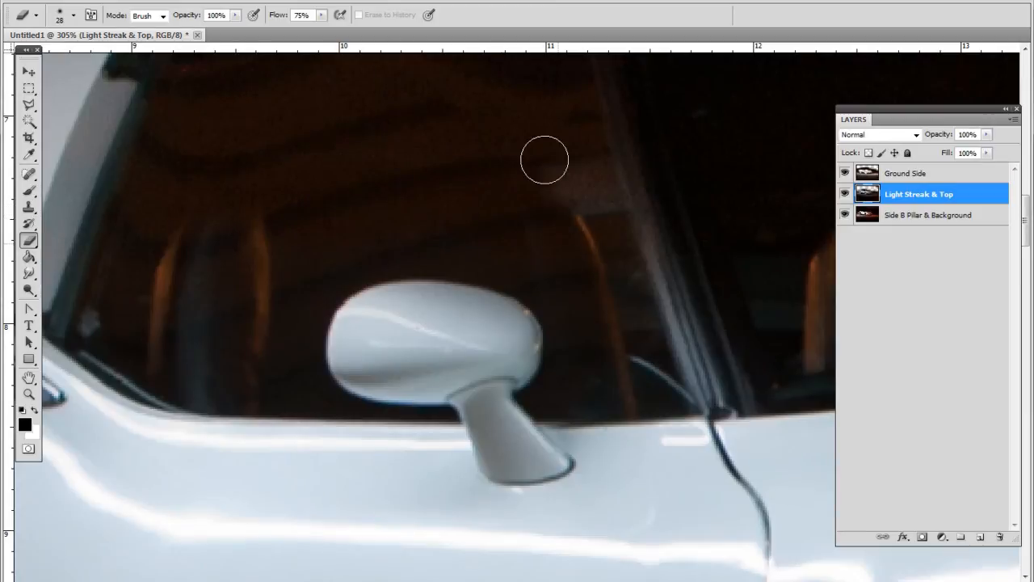
{"action": "mouse_move", "coordinate": [597, 212]}
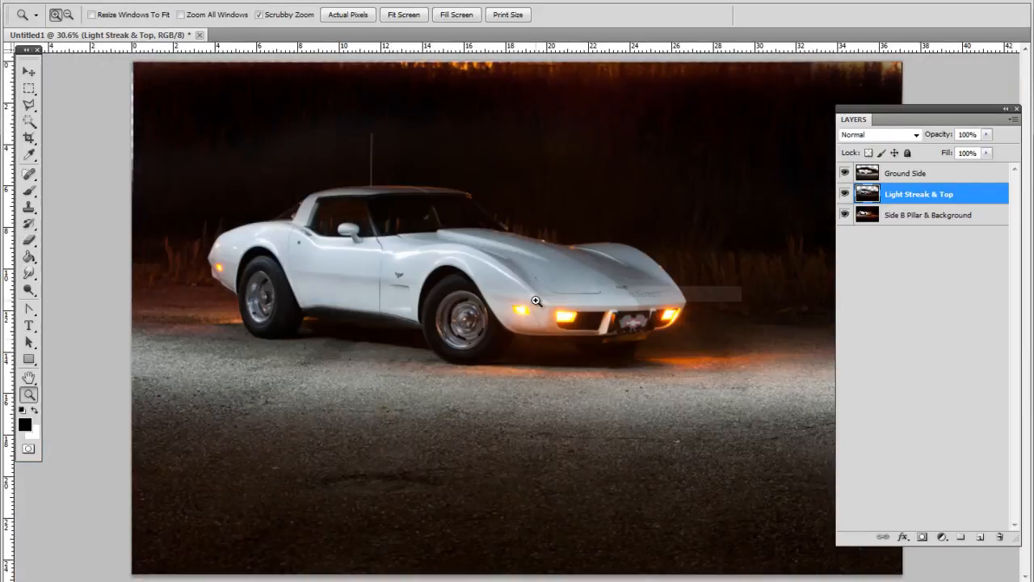
{"action": "left_click", "coordinate": [845, 173]}
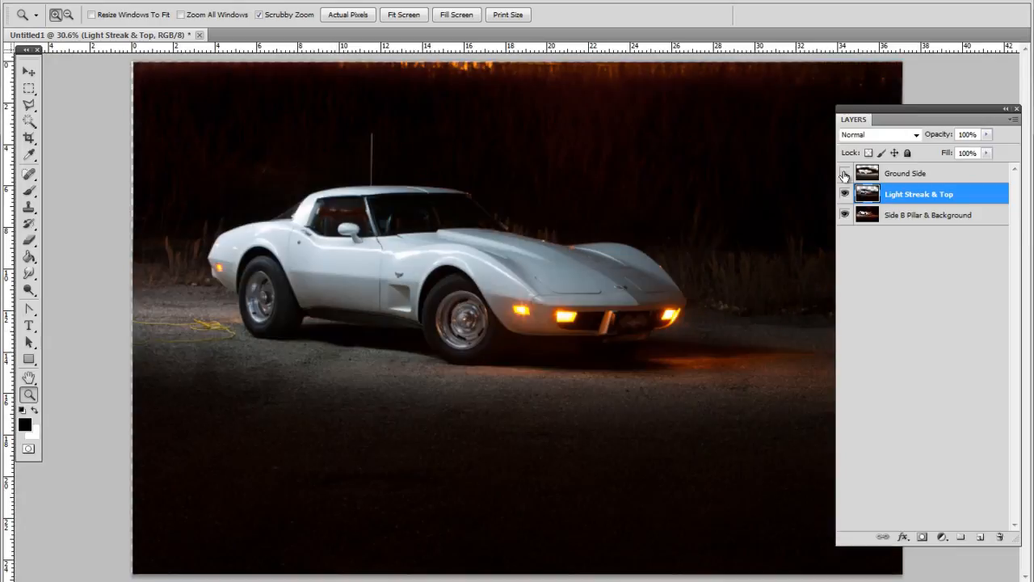
{"action": "left_click", "coordinate": [845, 173]}
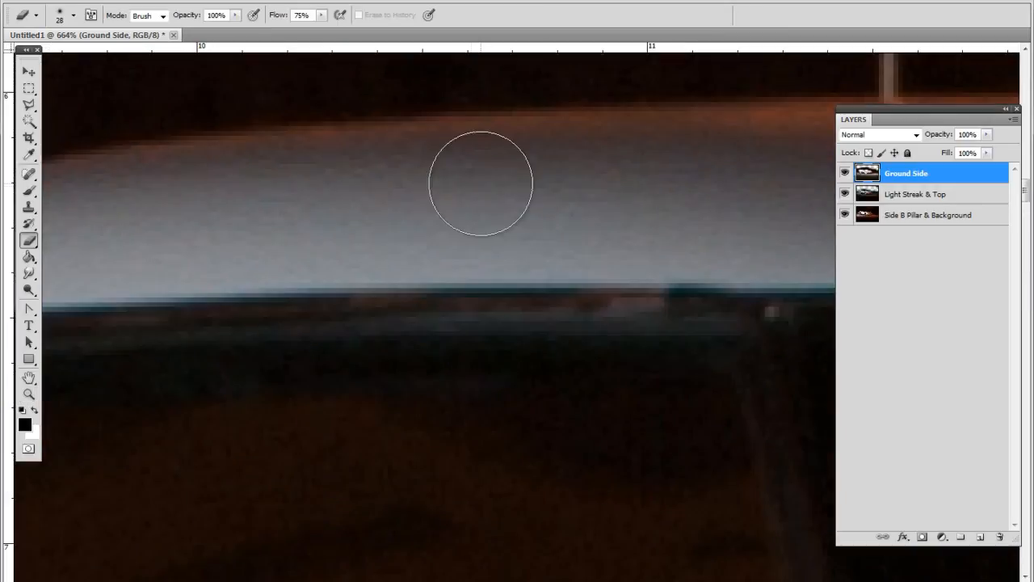
- Softly erase Ground Side along the roofline toward the roof corner
{"action": "left_click", "coordinate": [320, 14]}
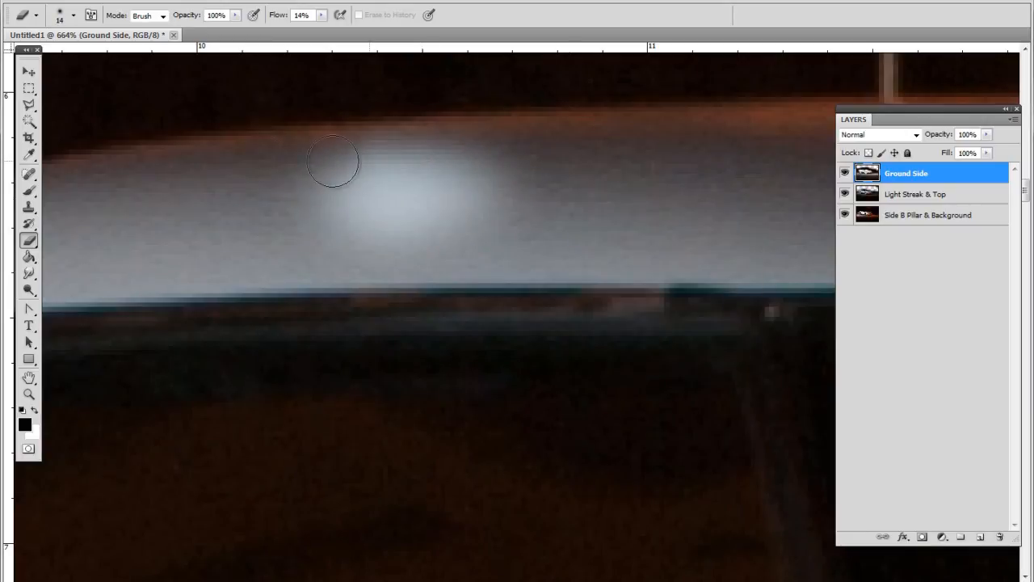
{"action": "left_click_drag", "start_coordinate": [331, 161], "coordinate": [234, 211]}
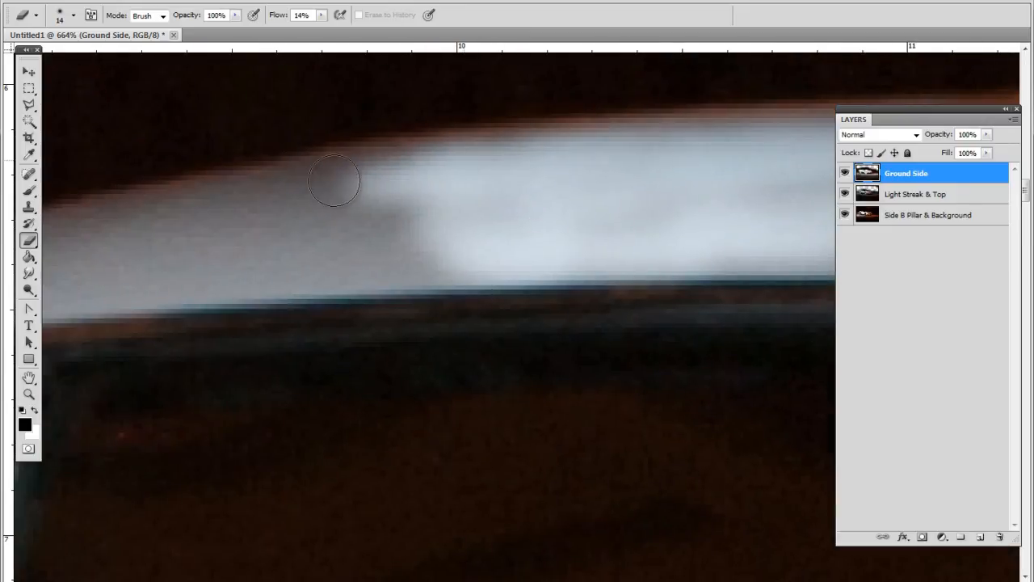
{"action": "left_click_drag", "start_coordinate": [333, 179], "coordinate": [234, 247]}
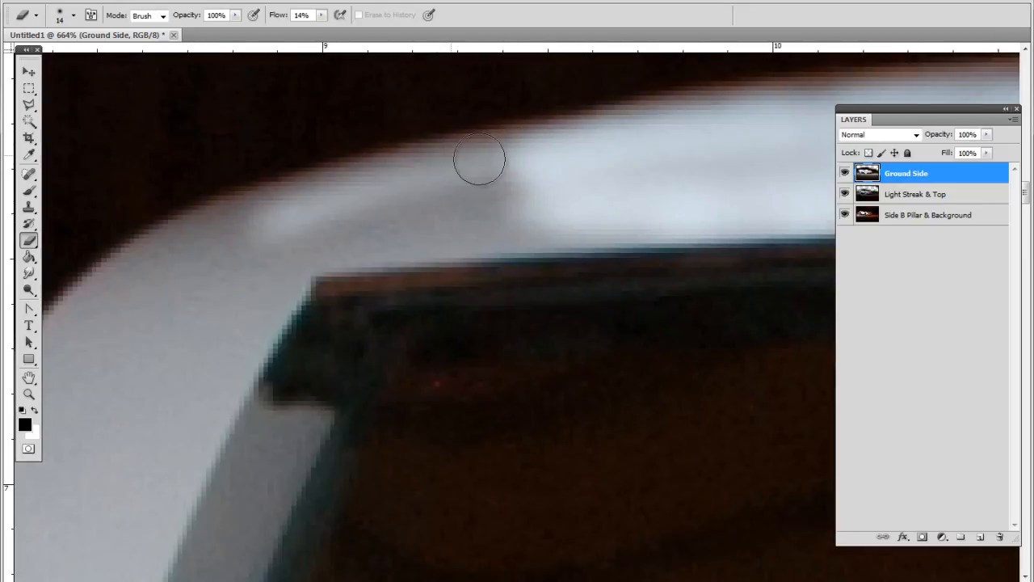
{"action": "left_click_drag", "start_coordinate": [479, 158], "coordinate": [373, 234]}
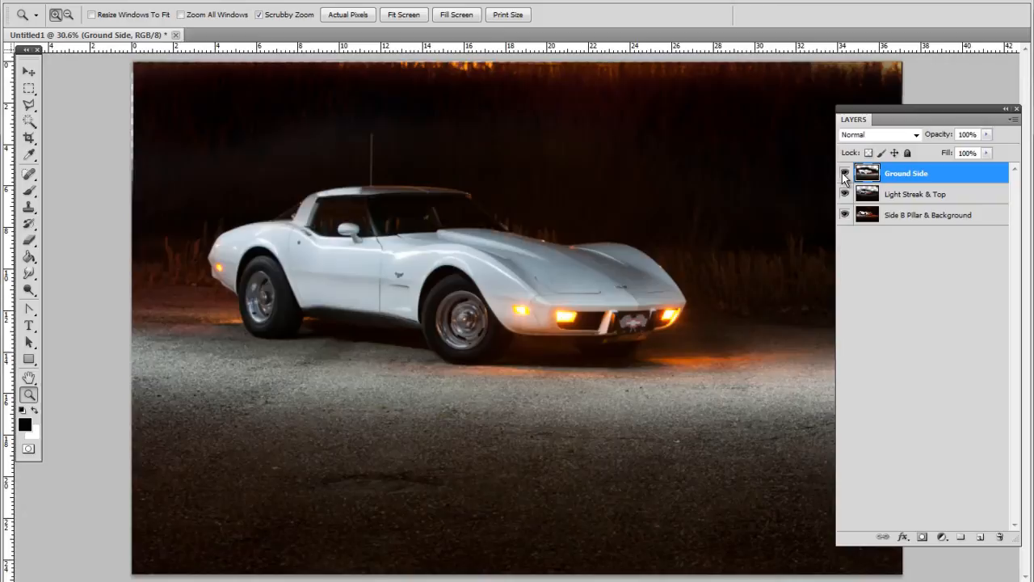
{"action": "left_click", "coordinate": [845, 173]}
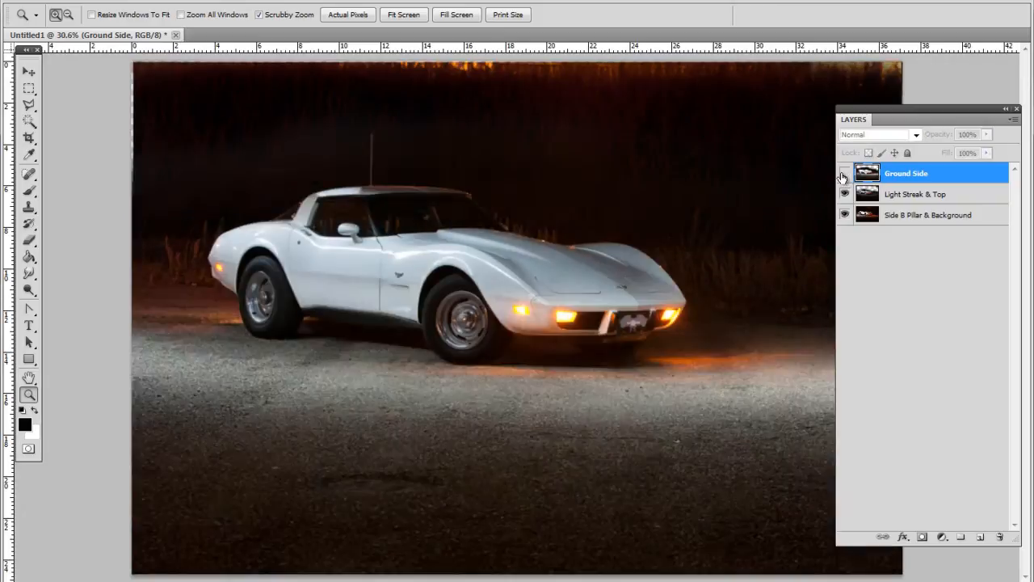
{"action": "left_click", "coordinate": [845, 173]}
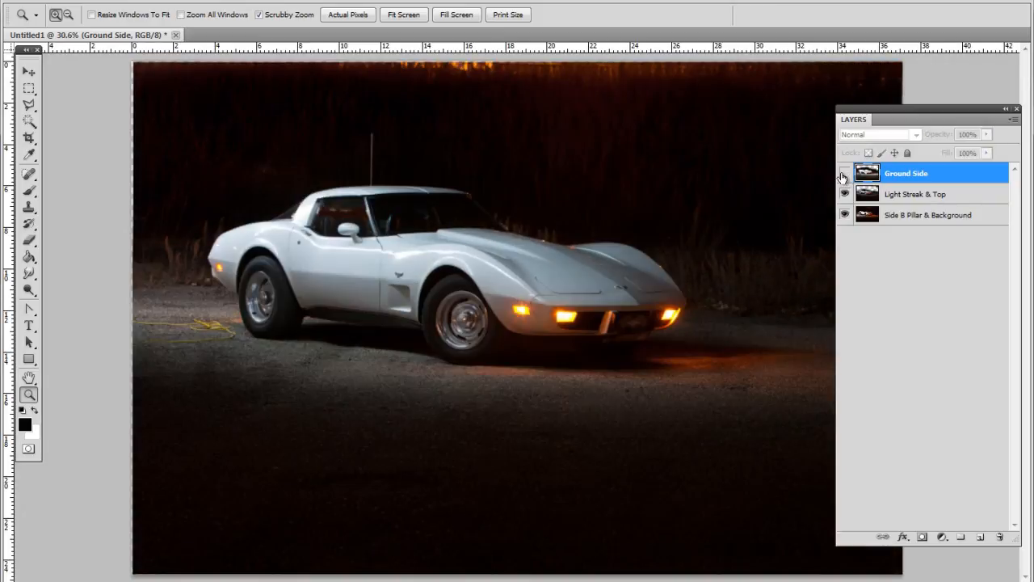
{"action": "left_click", "coordinate": [844, 173]}
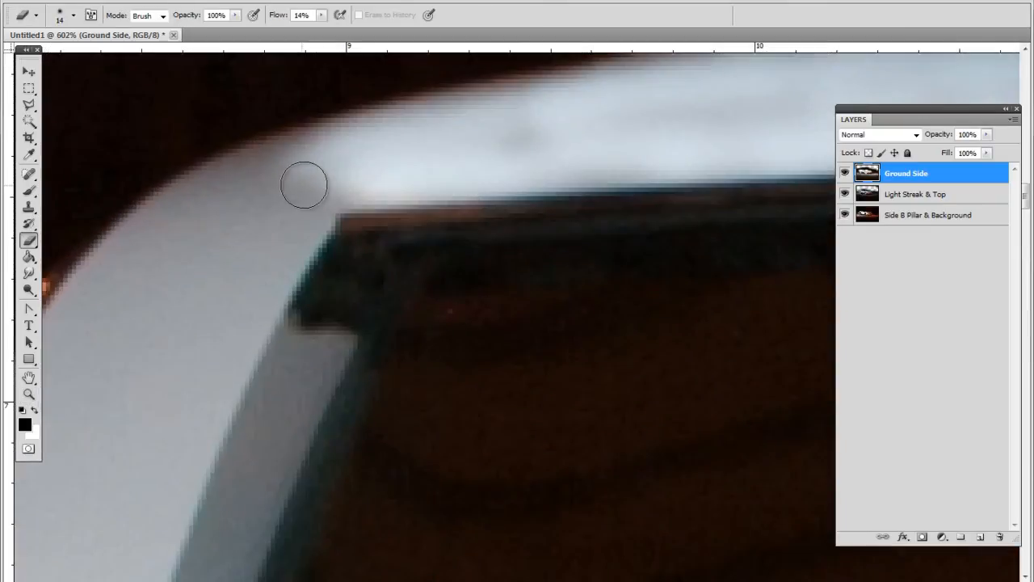
- Resize the eraser and lightly erase Ground Side at the roof corner at 2% flow
{"action": "right_click", "coordinate": [305, 184]}
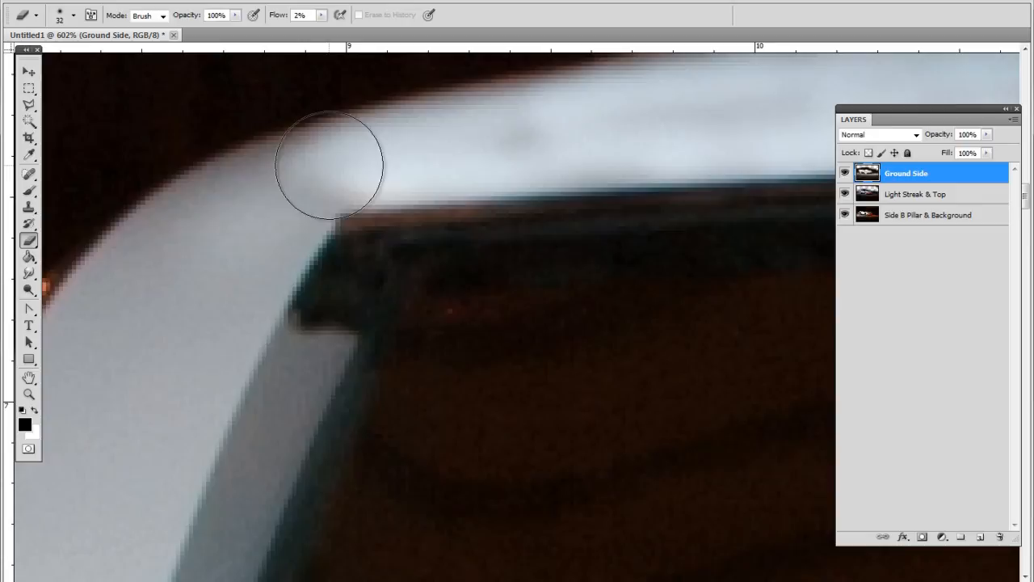
{"action": "left_click_drag", "start_coordinate": [327, 166], "coordinate": [180, 274]}
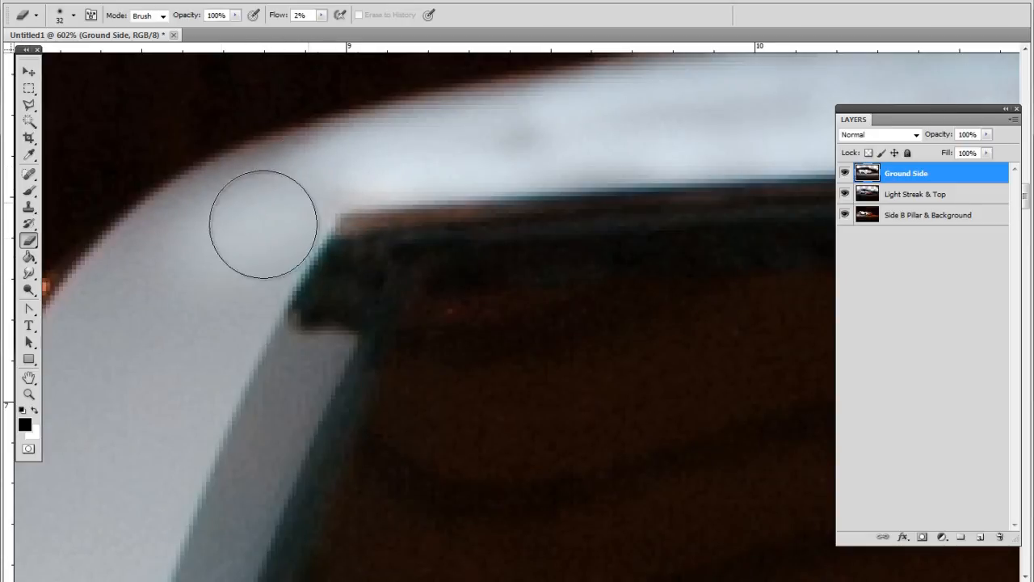
{"action": "right_click", "coordinate": [262, 222]}
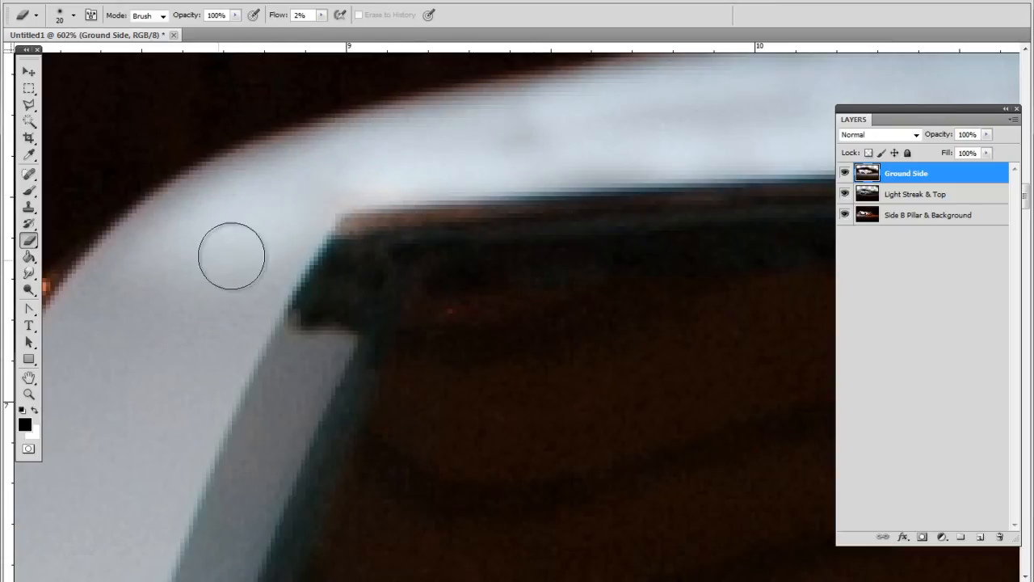
{"action": "left_click", "coordinate": [28, 394]}
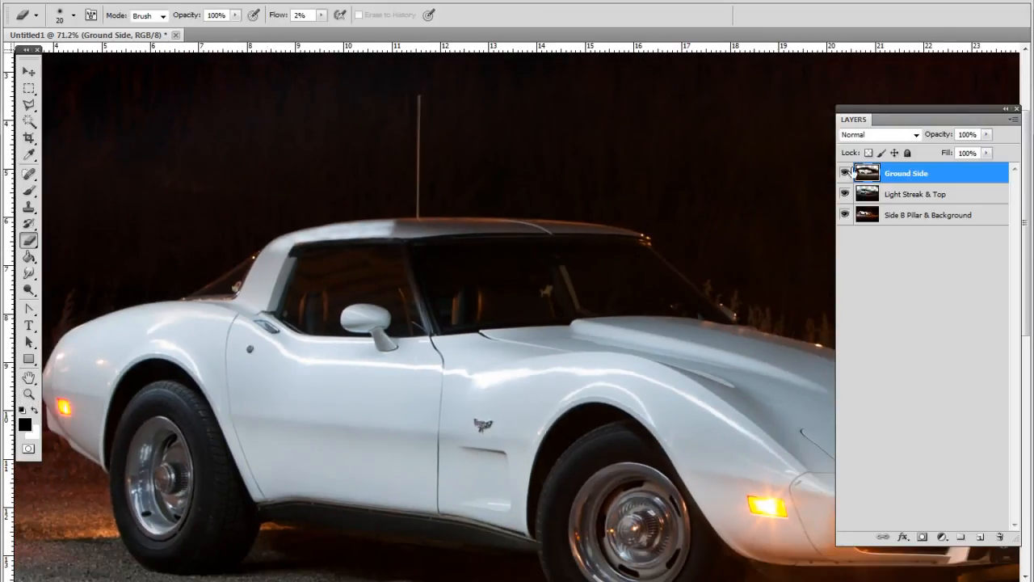
- Hide and show Ground Side to check the roof corner blend
{"action": "left_click", "coordinate": [845, 172]}
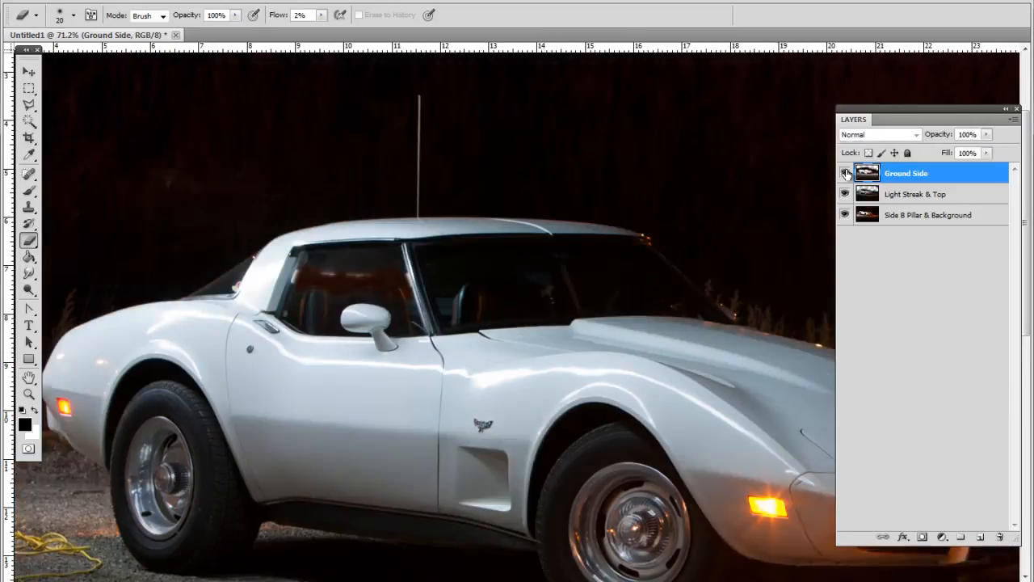
{"action": "left_click", "coordinate": [844, 173]}
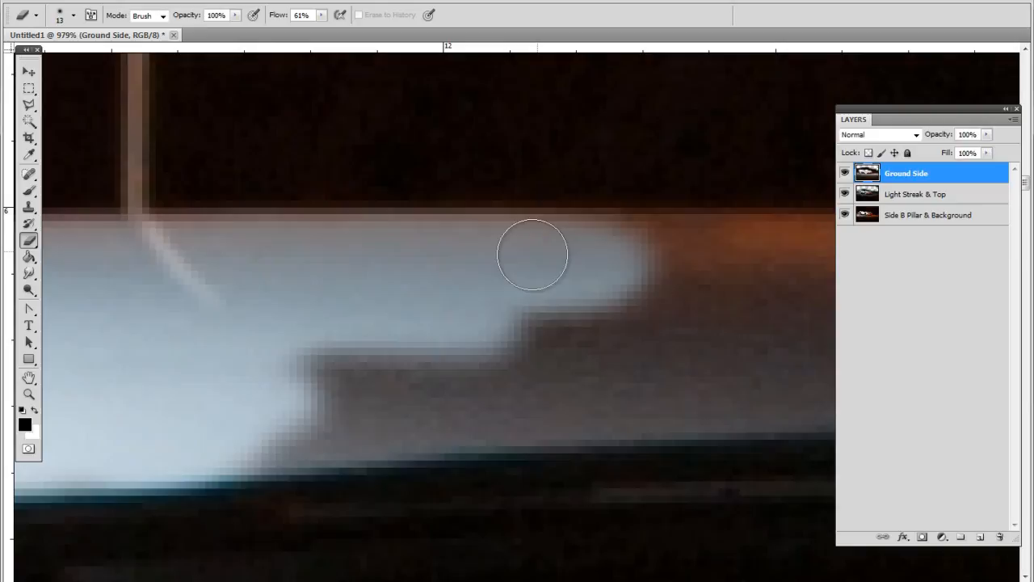
- Erase Ground Side's pale band along the body line to expose the light streak curve
{"action": "left_click_drag", "start_coordinate": [532, 254], "coordinate": [439, 415]}
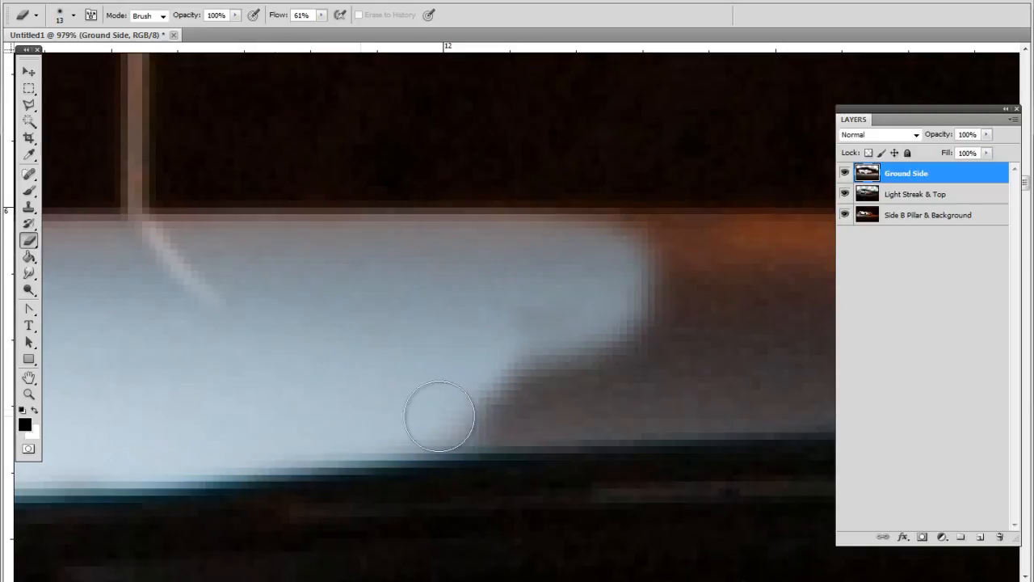
{"action": "left_click_drag", "start_coordinate": [440, 416], "coordinate": [660, 255]}
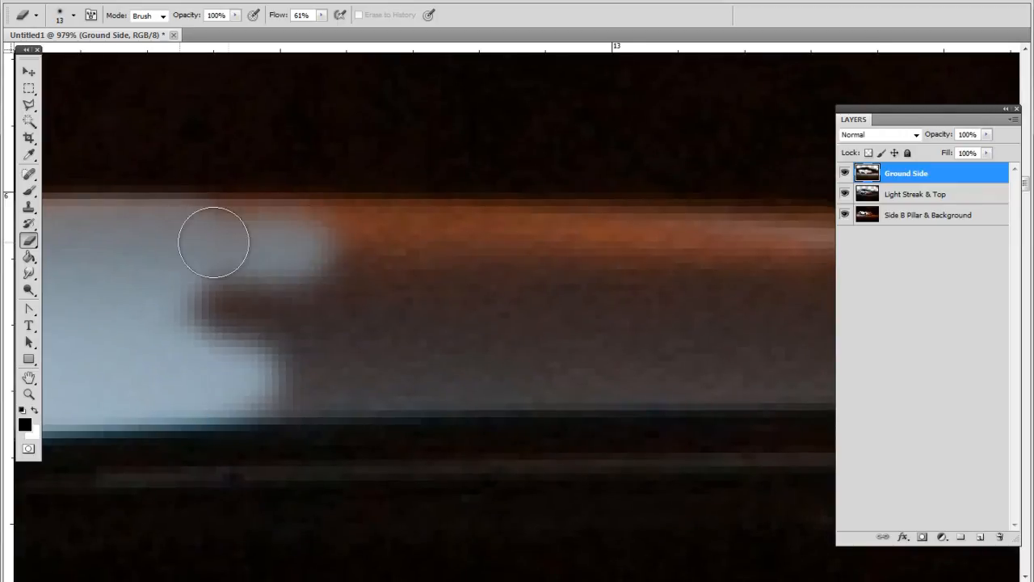
{"action": "left_click_drag", "start_coordinate": [214, 243], "coordinate": [295, 364]}
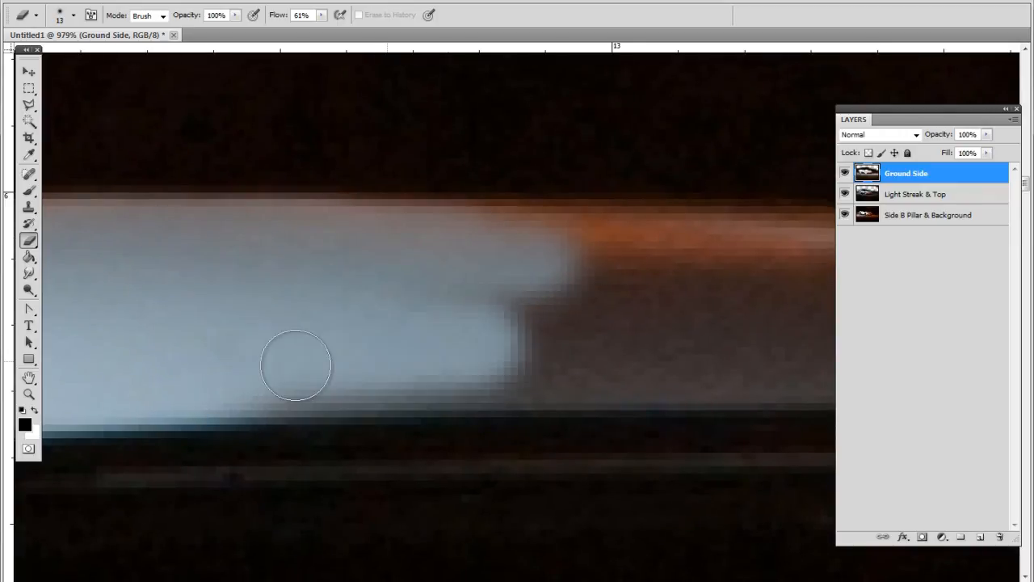
{"action": "left_click_drag", "start_coordinate": [295, 363], "coordinate": [594, 370]}
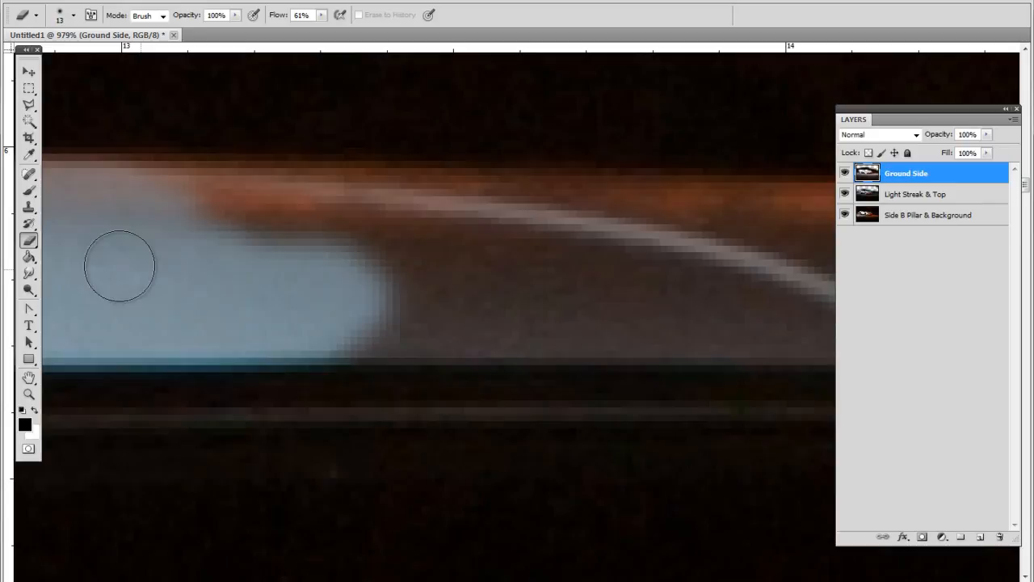
{"action": "left_click_drag", "start_coordinate": [119, 266], "coordinate": [525, 214]}
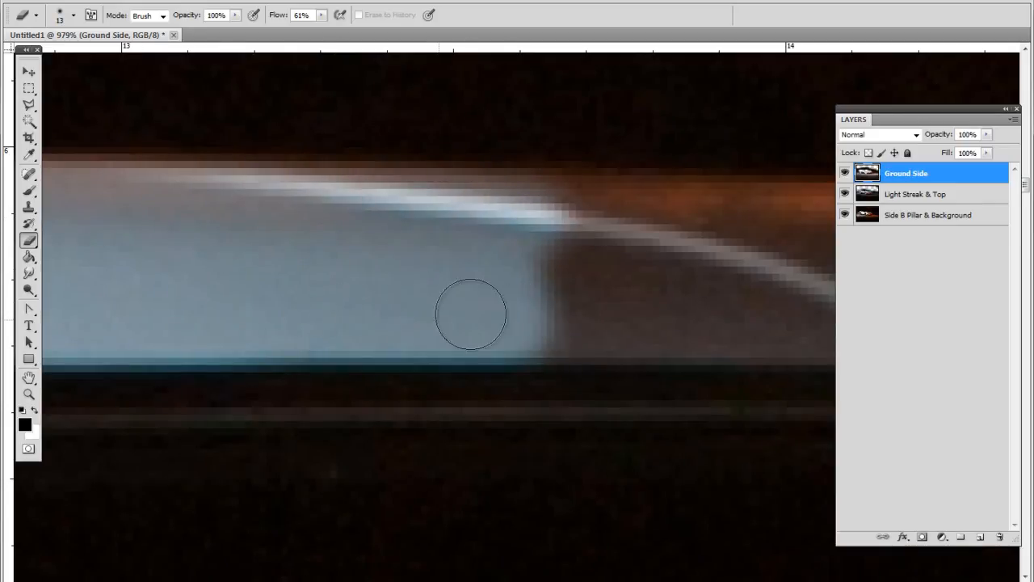
{"action": "left_click_drag", "start_coordinate": [471, 313], "coordinate": [586, 216]}
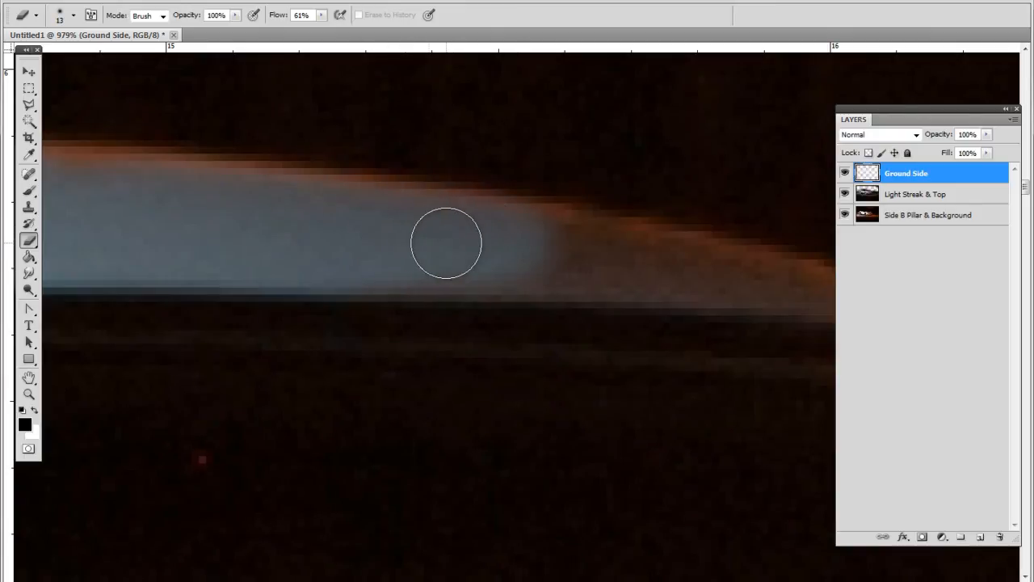
- Shrink the eraser to 5 px and clean up the band's edges near the lights
{"action": "right_click", "coordinate": [446, 243]}
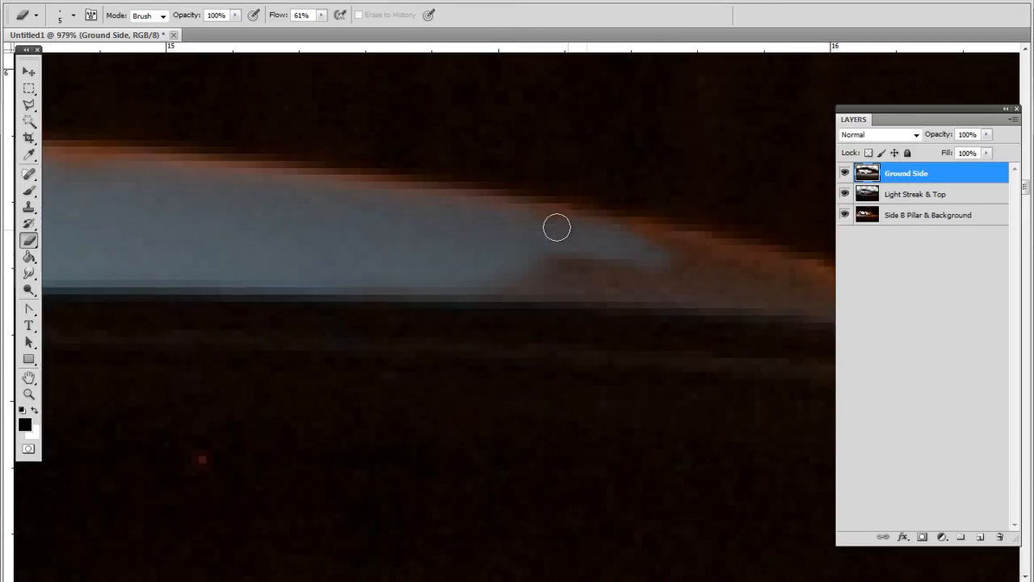
{"action": "left_click_drag", "start_coordinate": [556, 227], "coordinate": [332, 255]}
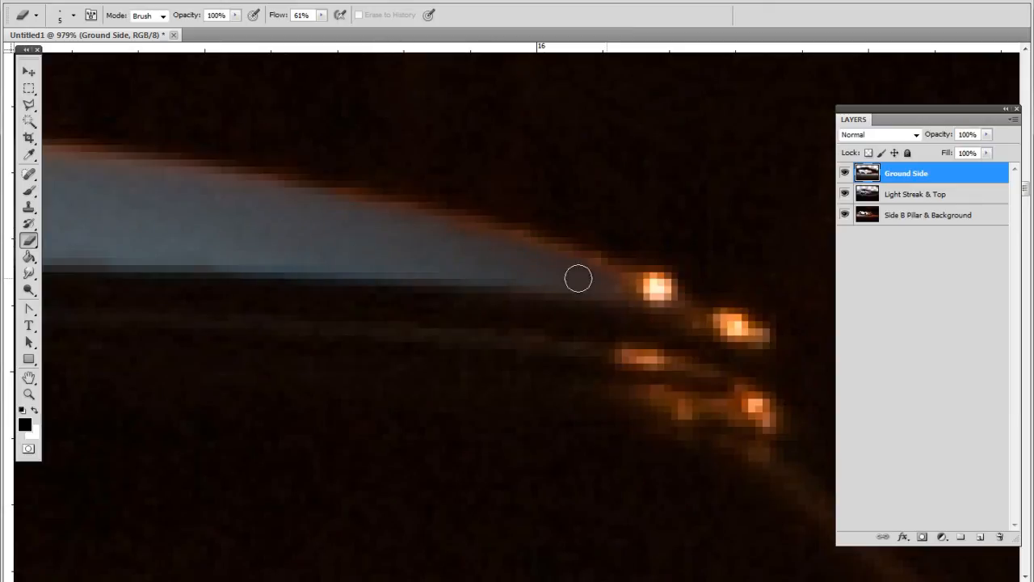
{"action": "left_click_drag", "start_coordinate": [577, 279], "coordinate": [311, 243]}
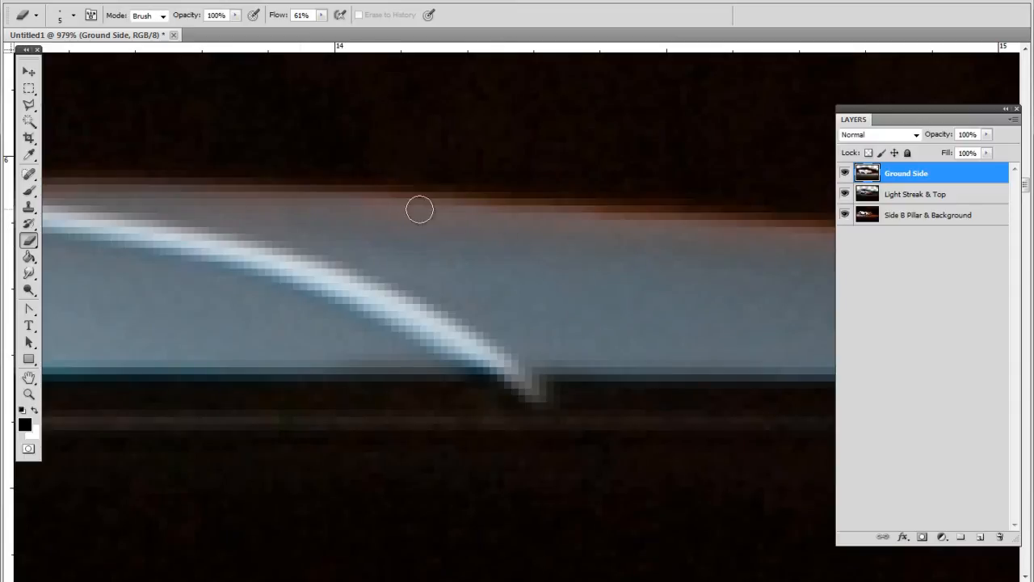
{"action": "left_click_drag", "start_coordinate": [419, 209], "coordinate": [241, 274]}
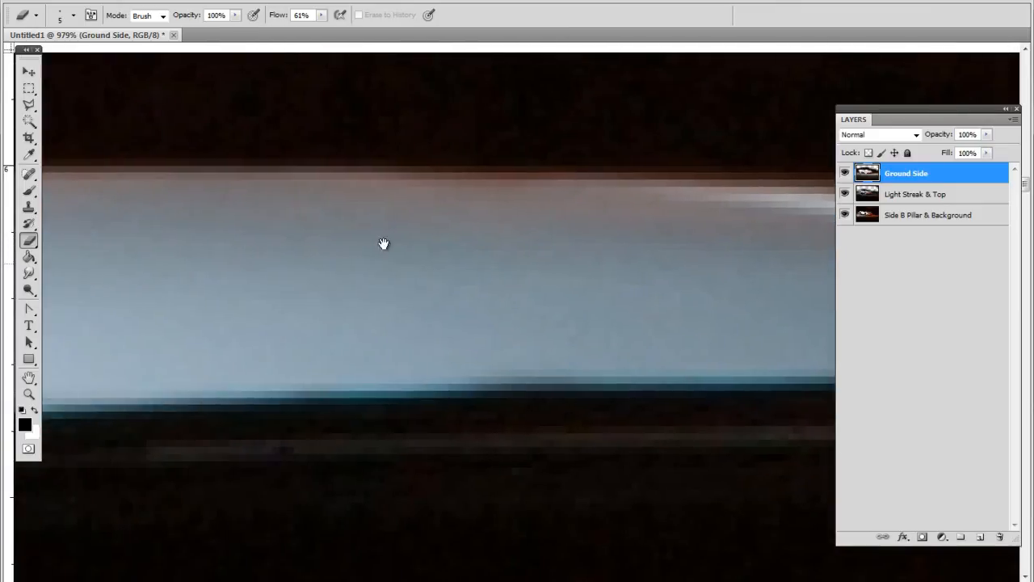
- Pan to the next stretch of body line and erase Ground Side across the pale band
{"action": "left_click_drag", "start_coordinate": [383, 244], "coordinate": [499, 258]}
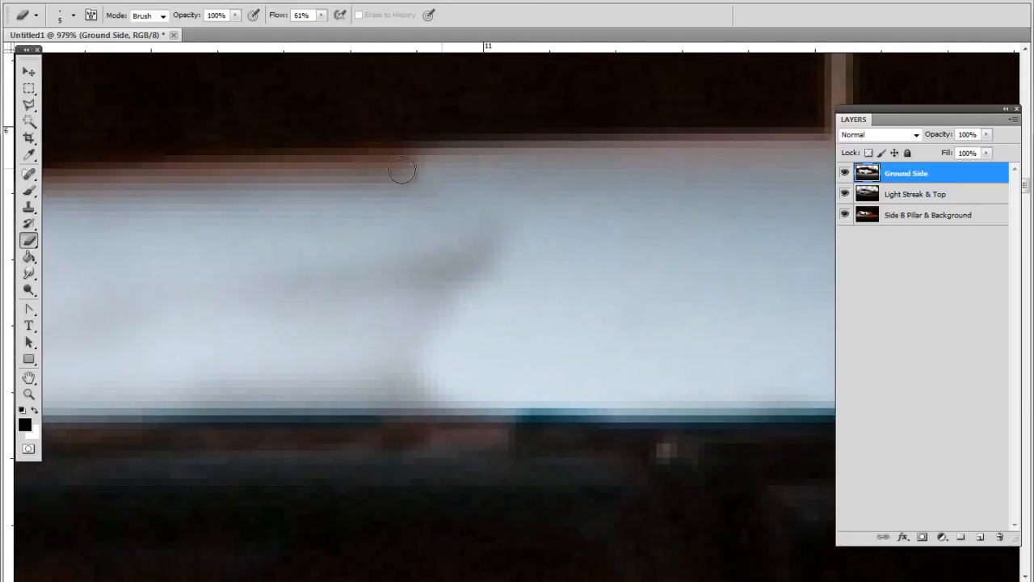
{"action": "left_click_drag", "start_coordinate": [401, 170], "coordinate": [358, 261]}
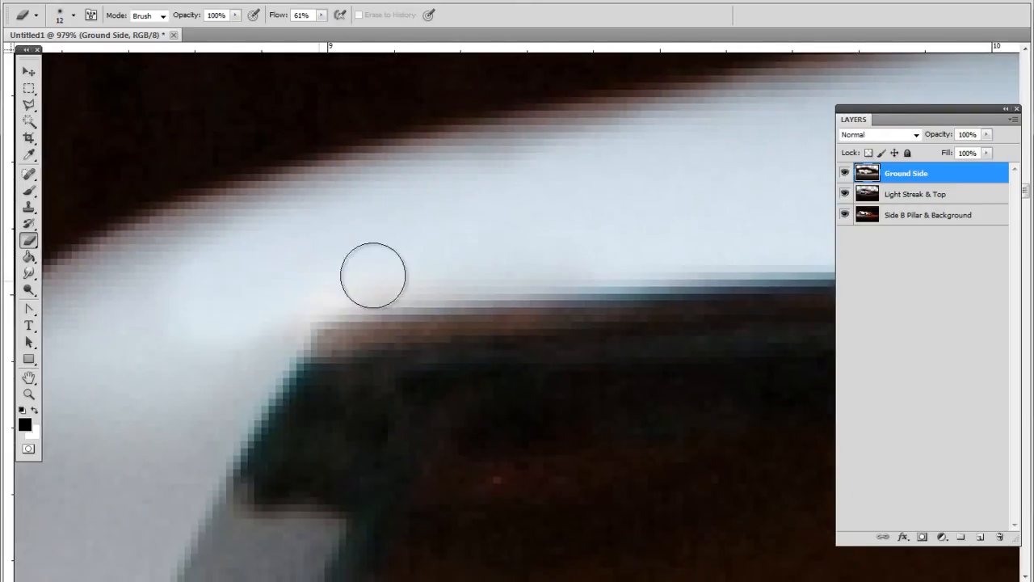
- Set the eraser to 16 px at 14% flow and softly erase Ground Side at the corner
{"action": "right_click", "coordinate": [373, 275]}
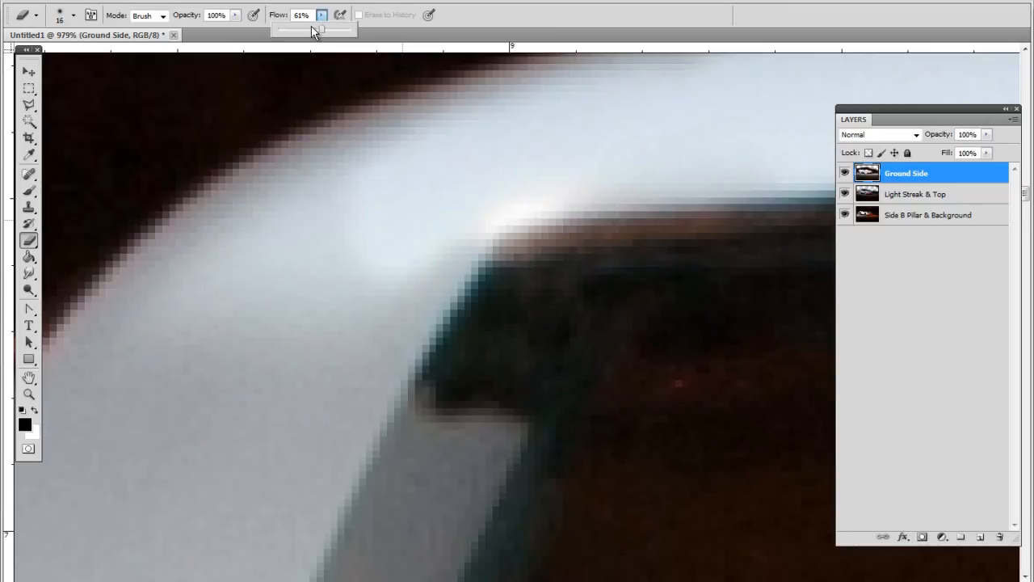
{"action": "left_click_drag", "start_coordinate": [321, 30], "coordinate": [285, 30]}
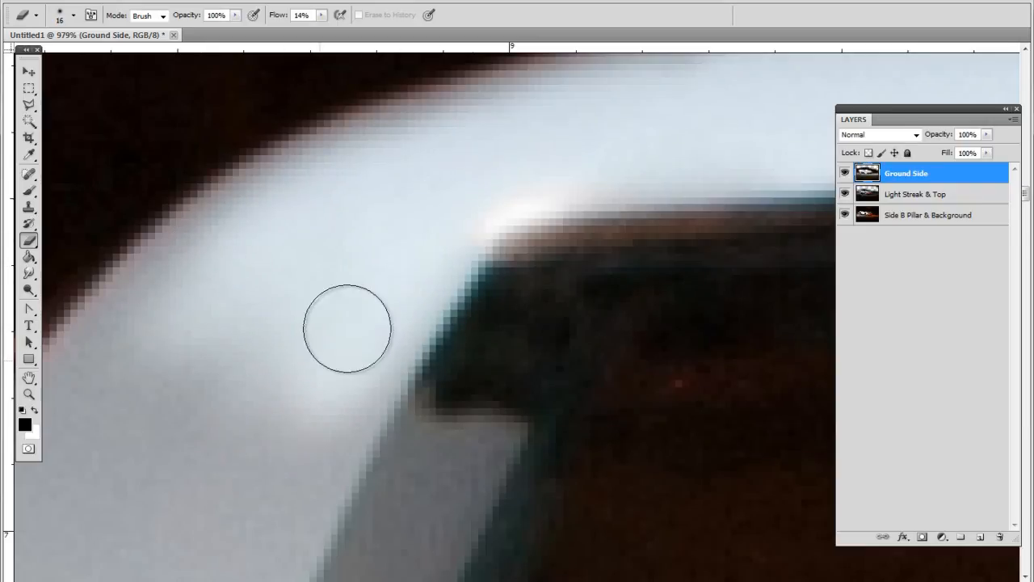
{"action": "left_click_drag", "start_coordinate": [347, 327], "coordinate": [76, 383]}
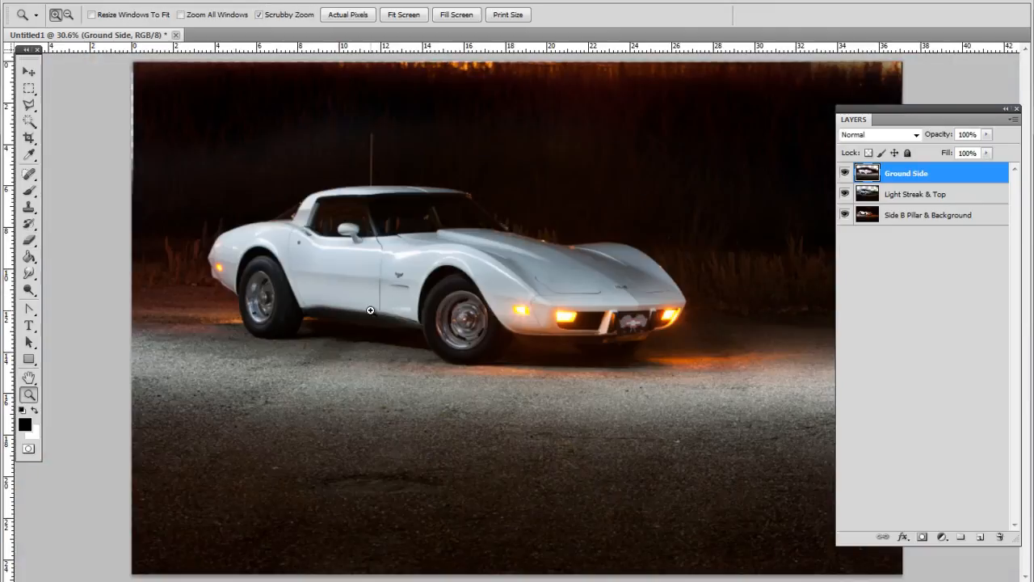
{"action": "mouse_move", "coordinate": [302, 210]}
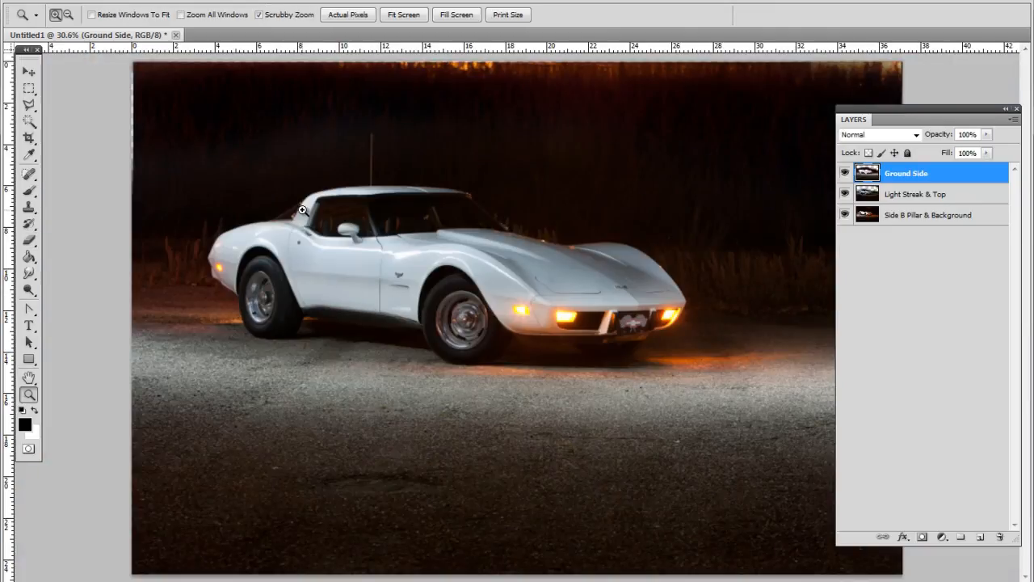